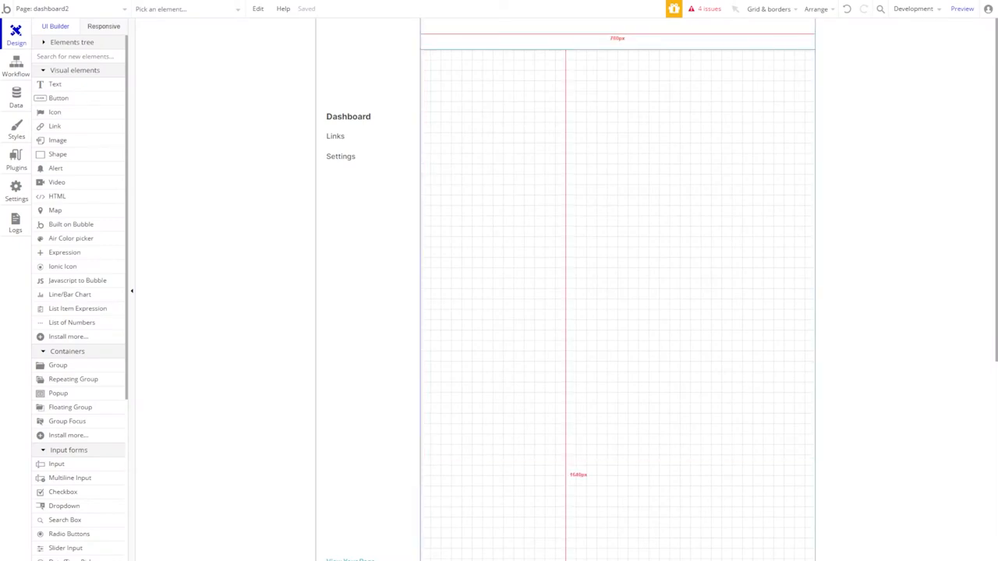
Switch to the blank dashboard2 page to begin the side menu.
click(340, 156)
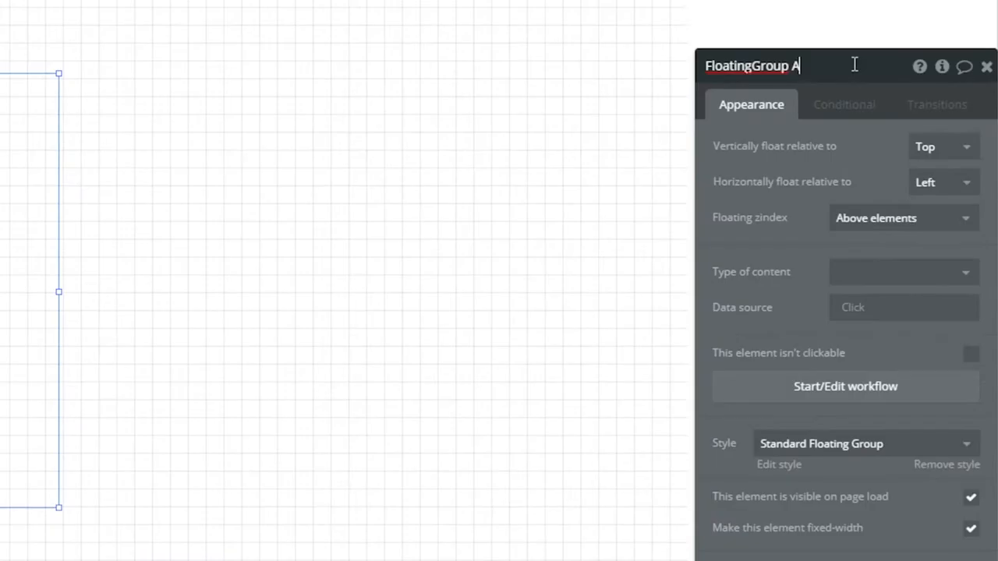
Name the floating group 'Menu' and make it float vertically relative to both.
text(Menu)
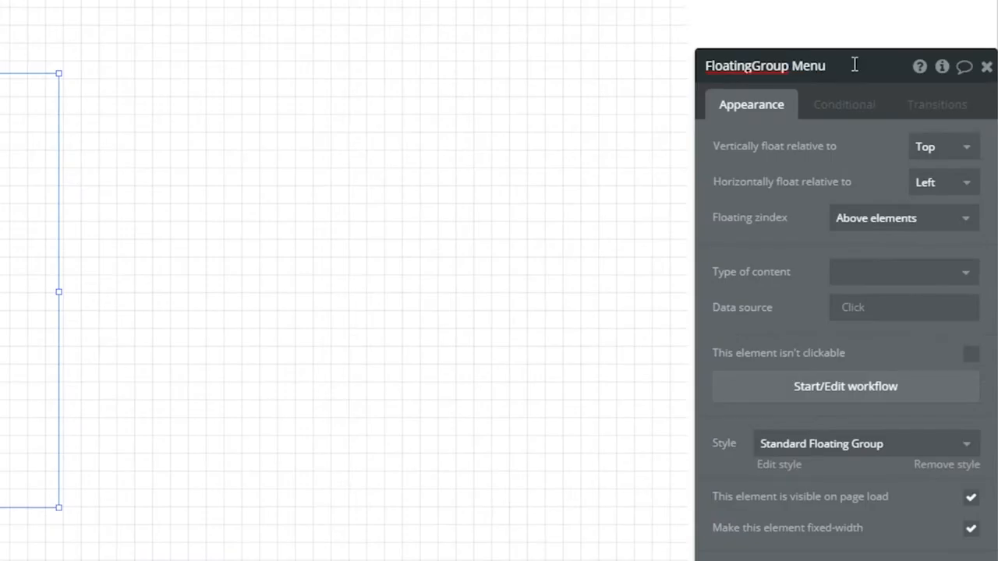
click(944, 147)
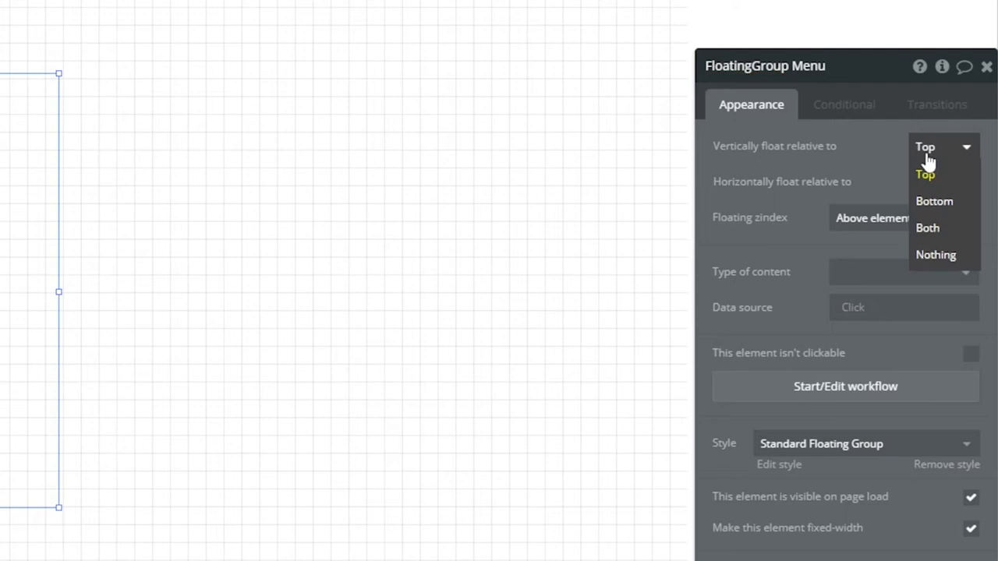
click(926, 227)
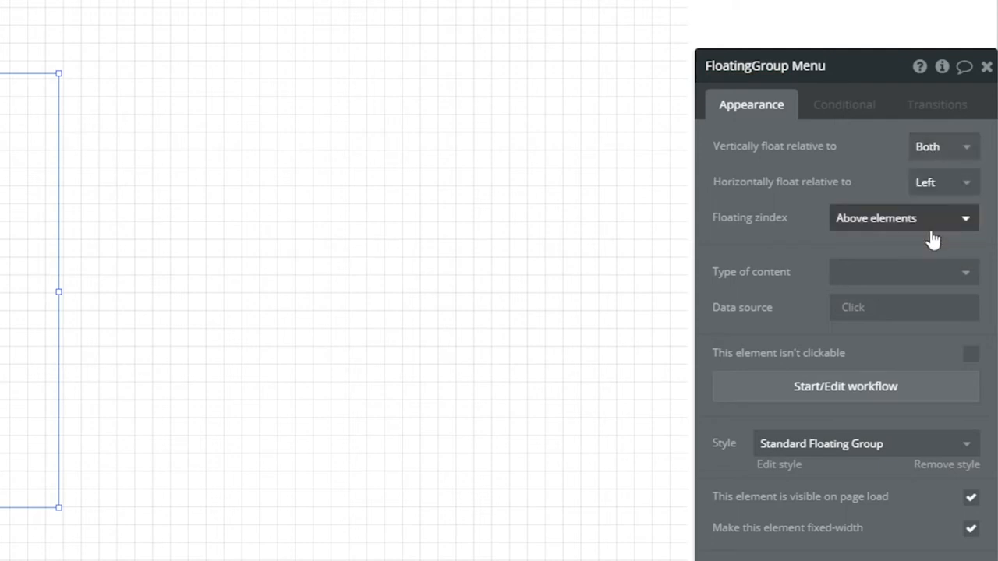
mouse_move(912, 225)
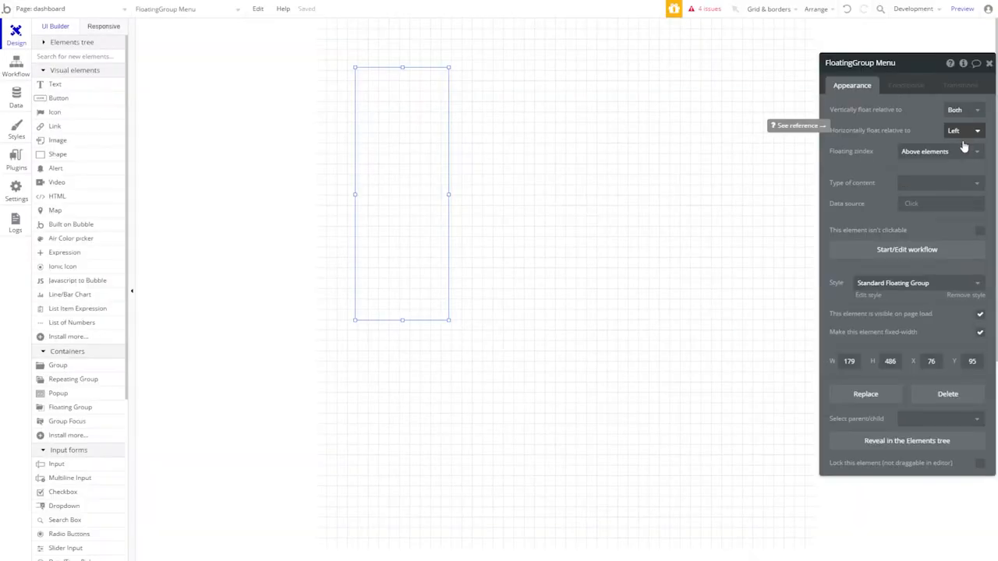
Place the Menu group at X 0, Y 0 with width 200 and height 1000.
click(931, 361)
text(0)
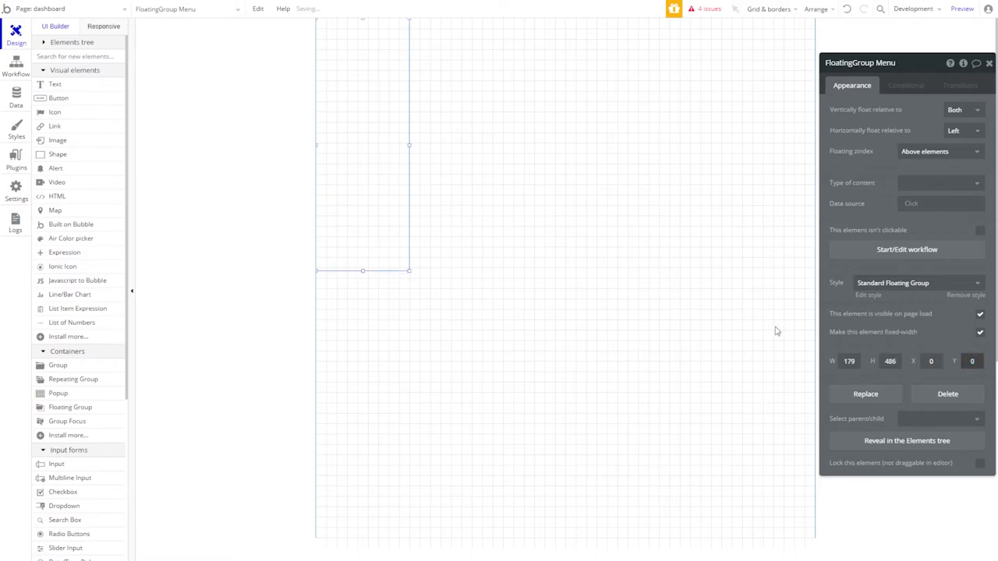
click(849, 361)
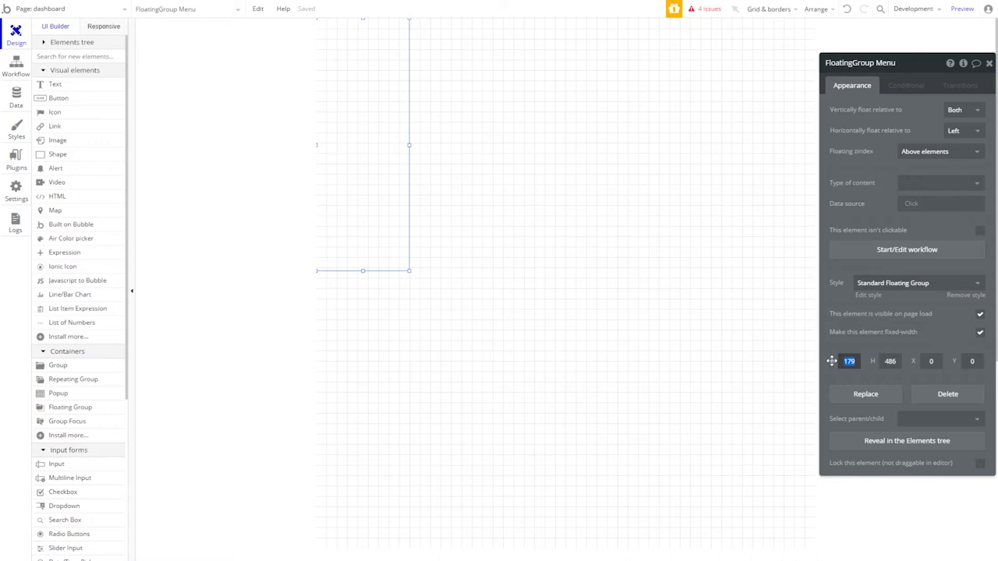
text(200)
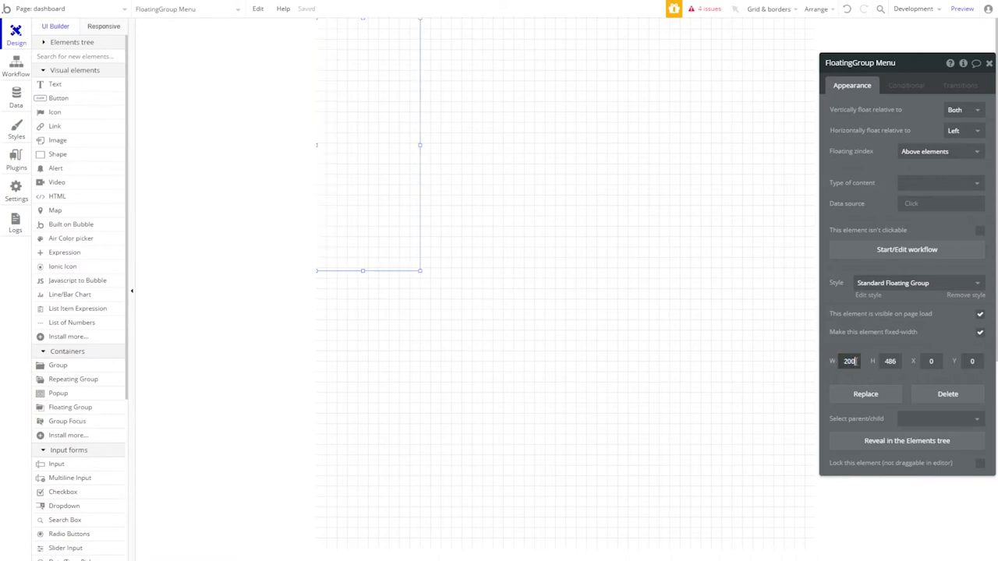
click(889, 361)
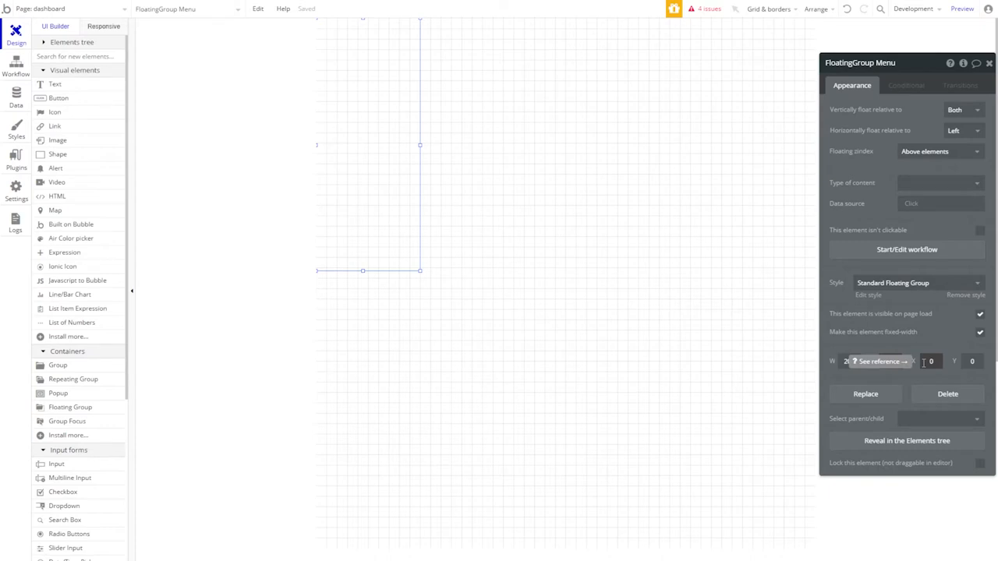
text(1000)
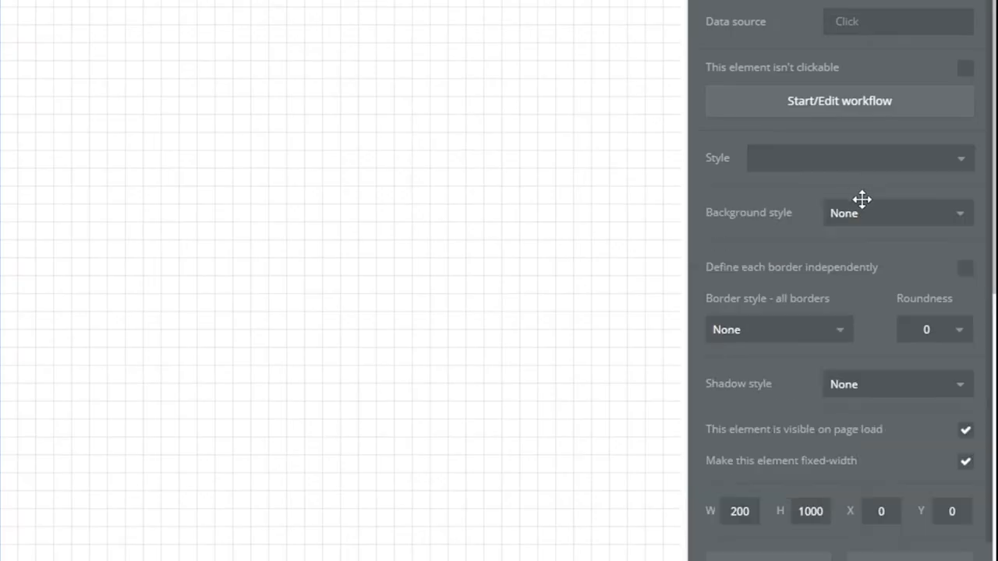
Give Menu a flat #FFFFFF background and an outset shadow with 0 offsets and blur 1.
click(896, 213)
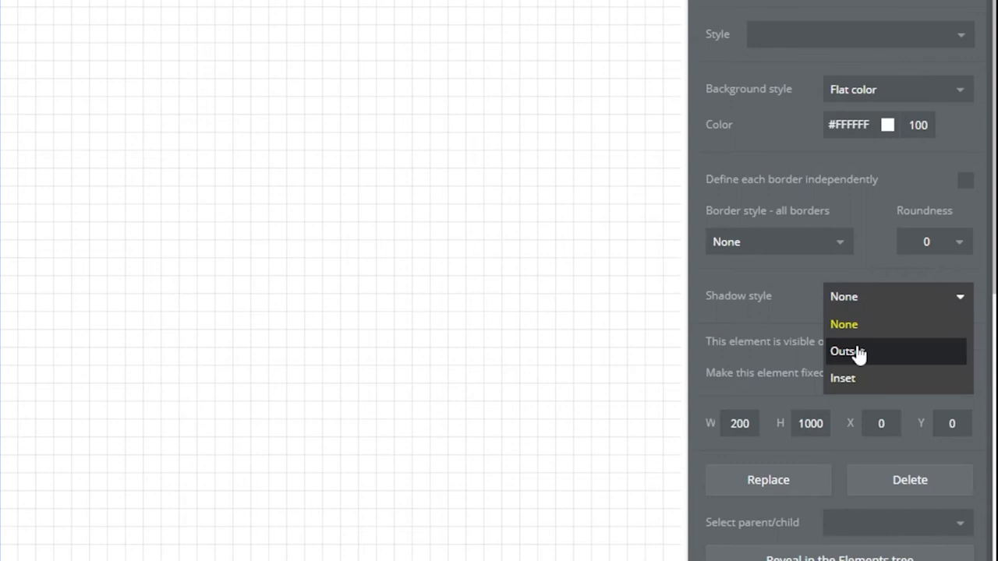
click(847, 350)
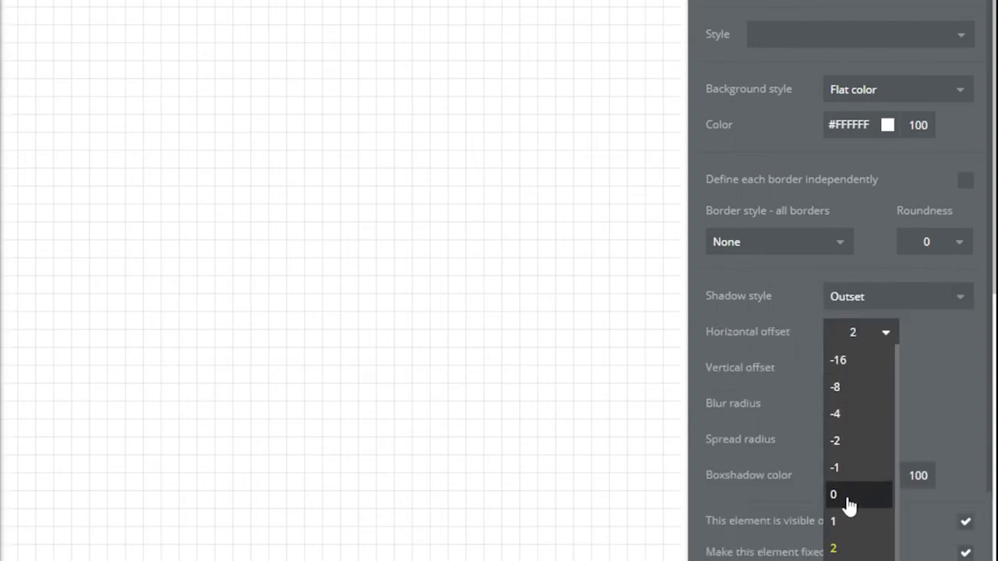
click(832, 494)
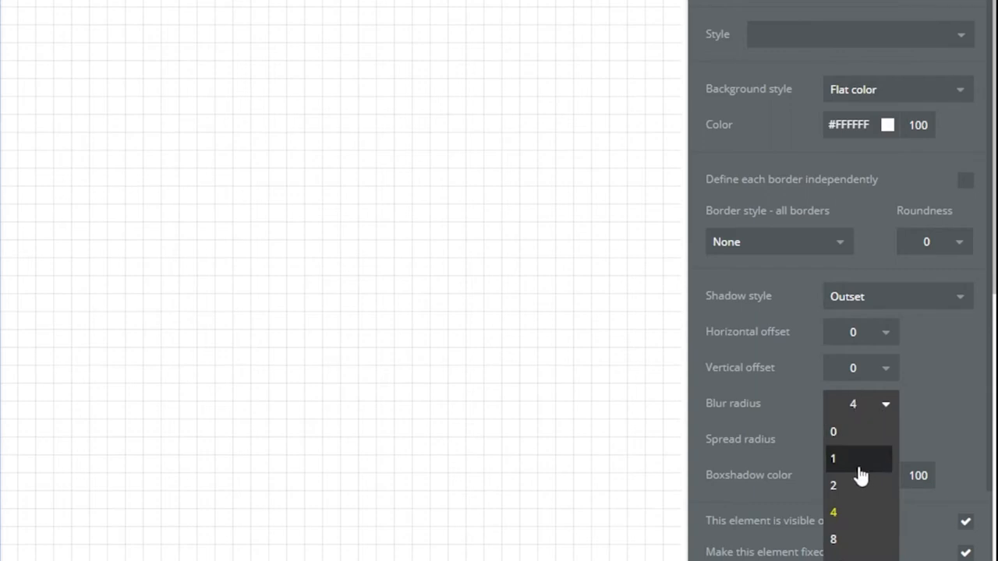
click(833, 458)
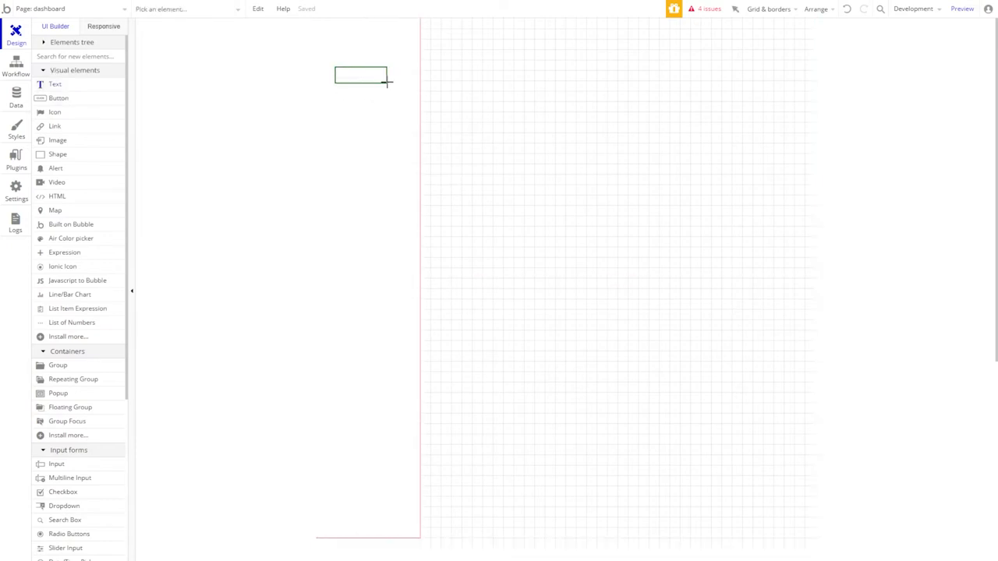
Draw a text element reading 'Dashboard' near the top of the menu.
drag(334, 66, 388, 83)
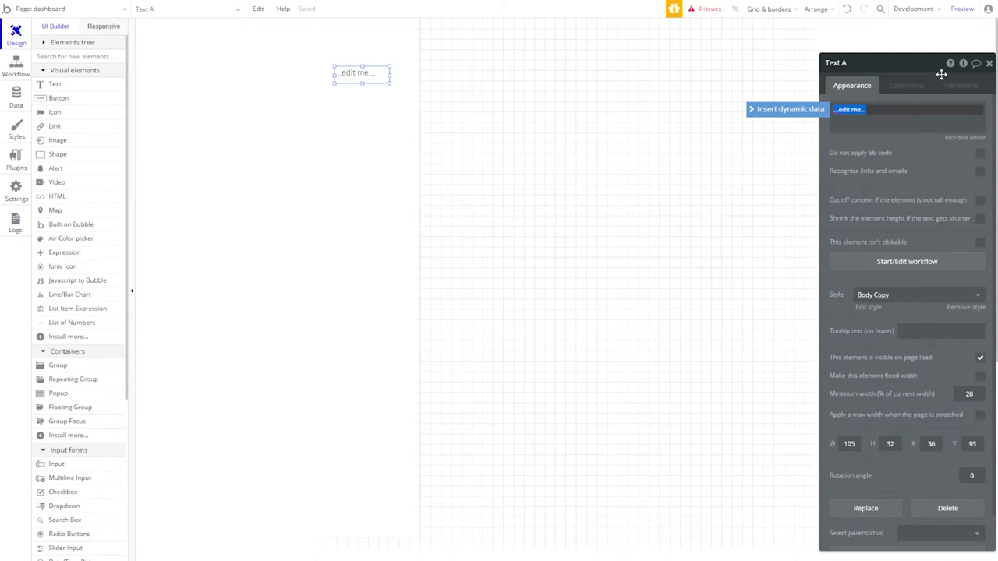
text(Dashb)
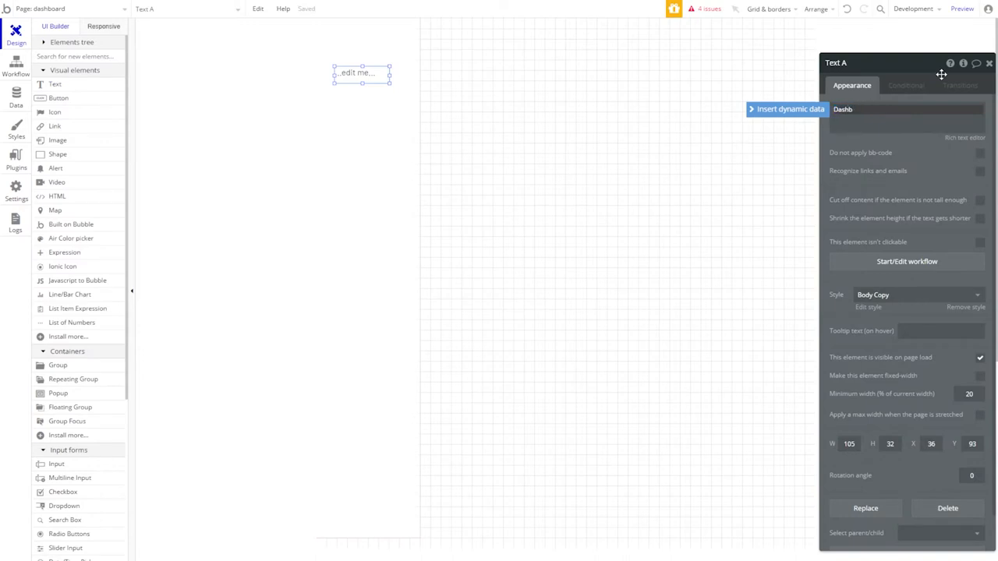
text(Dashboard)
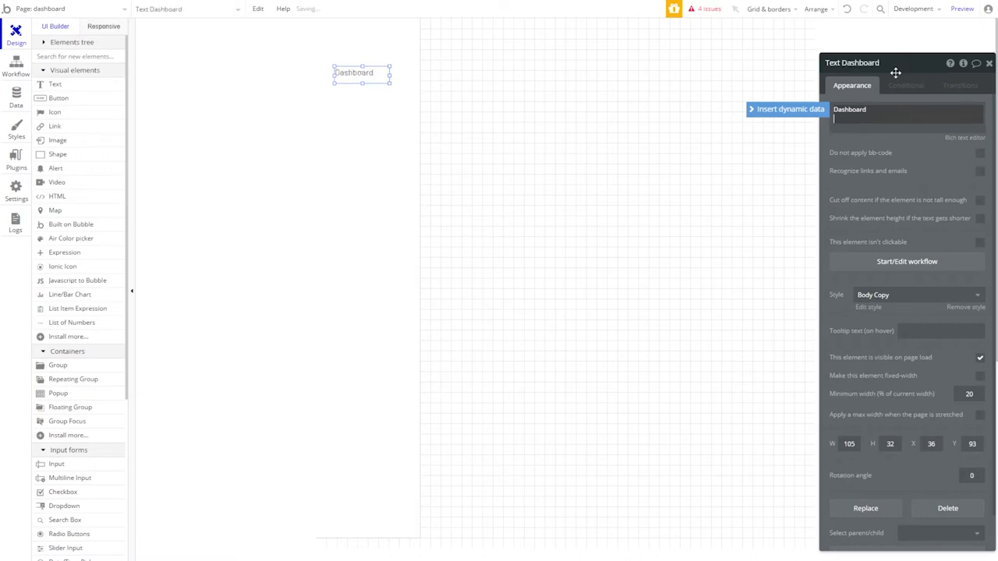
Remove the heading's style and set it to Inter 700, black #000000, 1.5 line spacing.
click(920, 294)
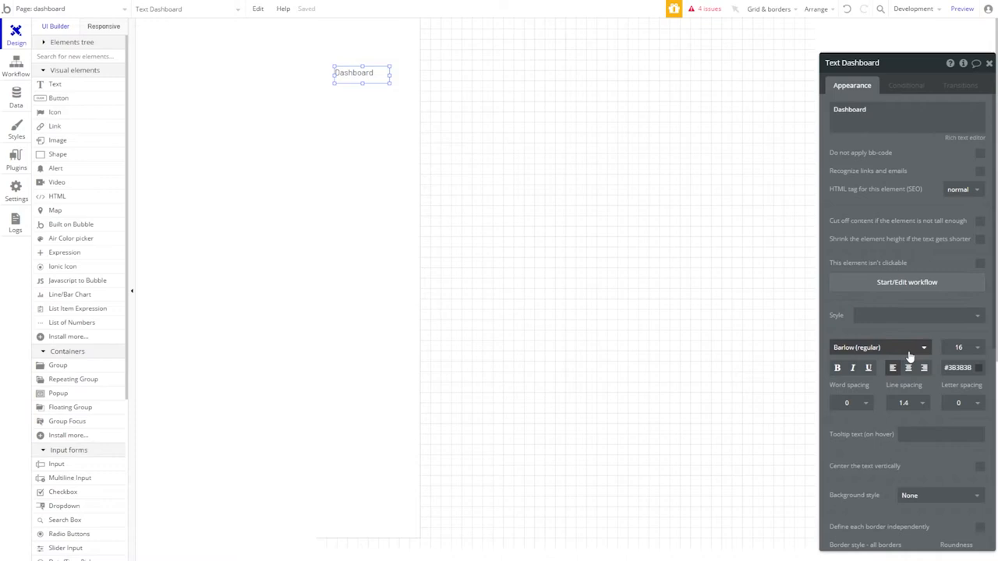
click(879, 347)
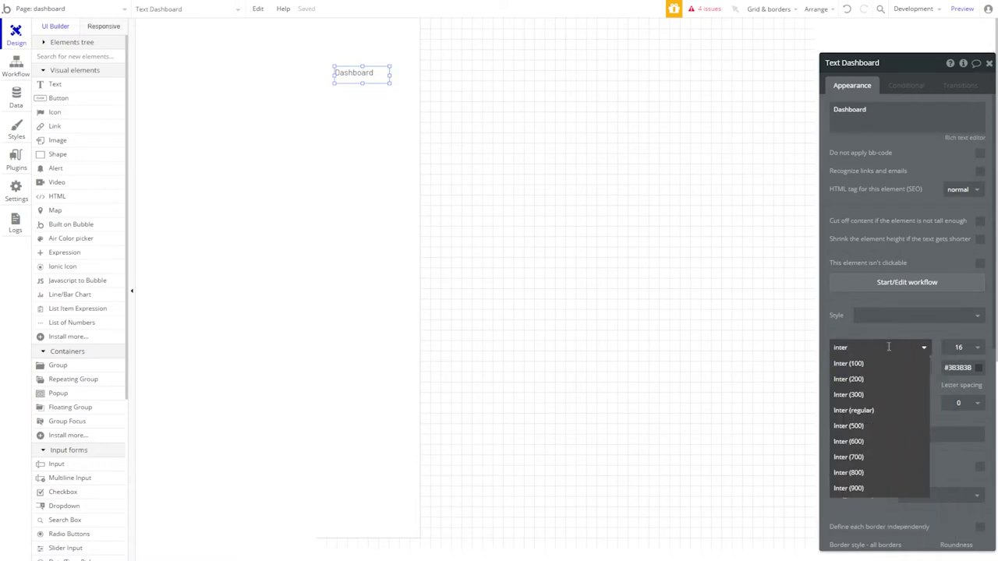
click(848, 457)
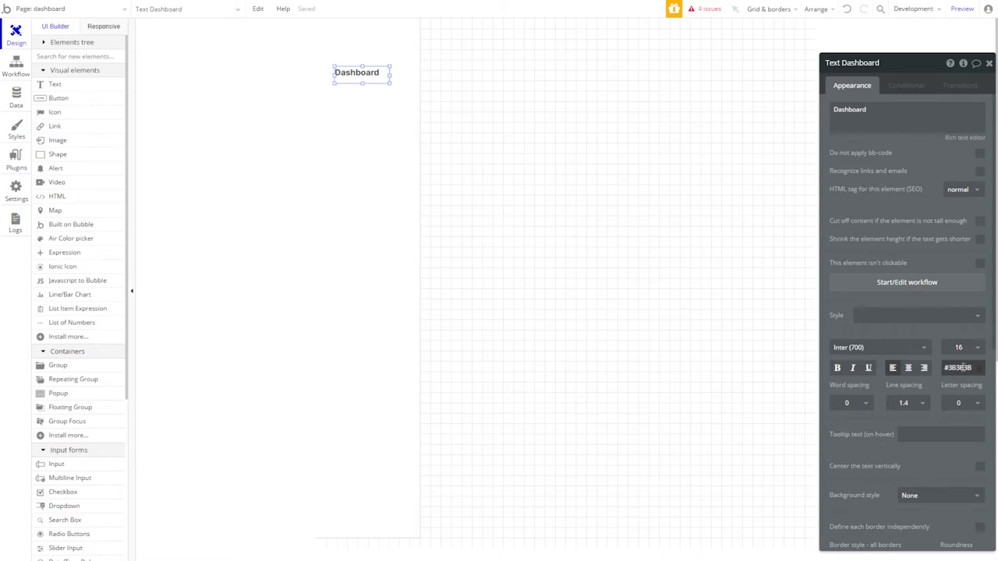
click(957, 367)
text(#000000)
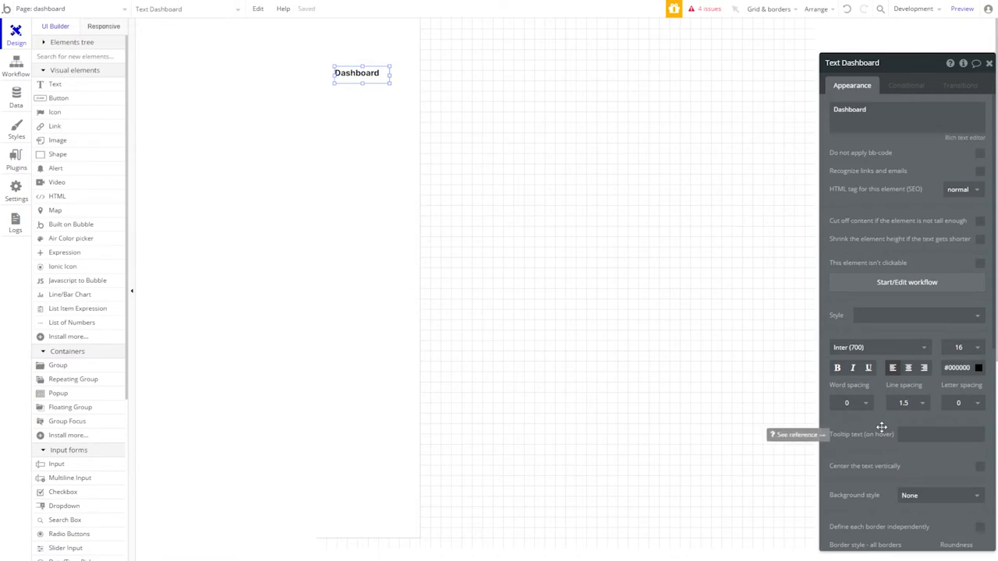
scroll(down, 3)
text(Links)
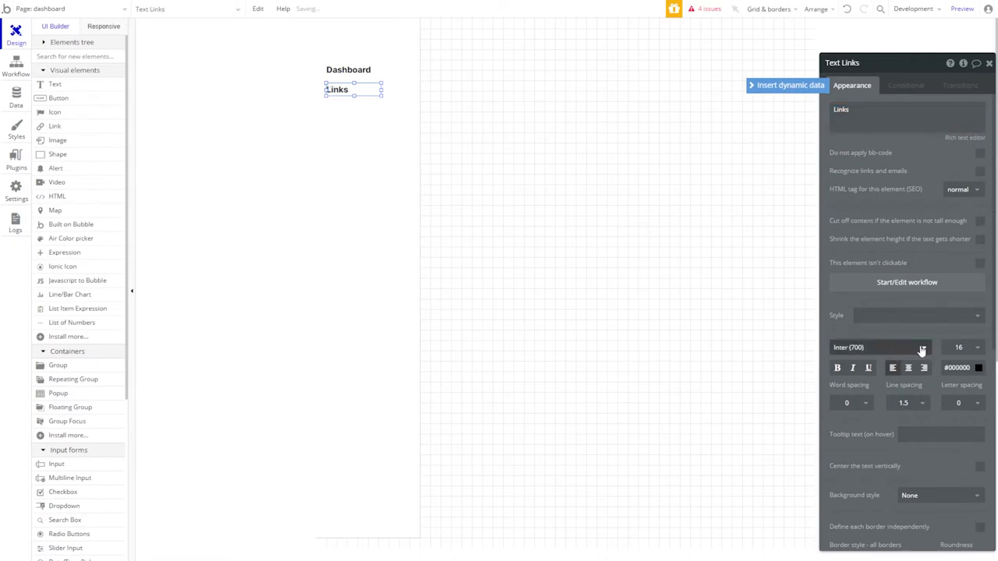
Set the Links text to regular Inter and add a 'Settings' item below it.
click(879, 347)
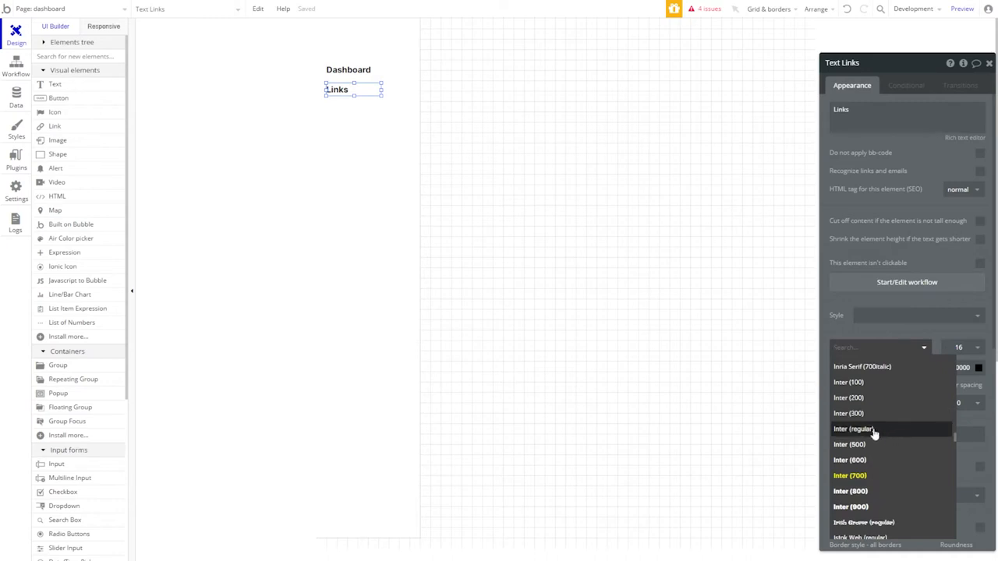
click(854, 429)
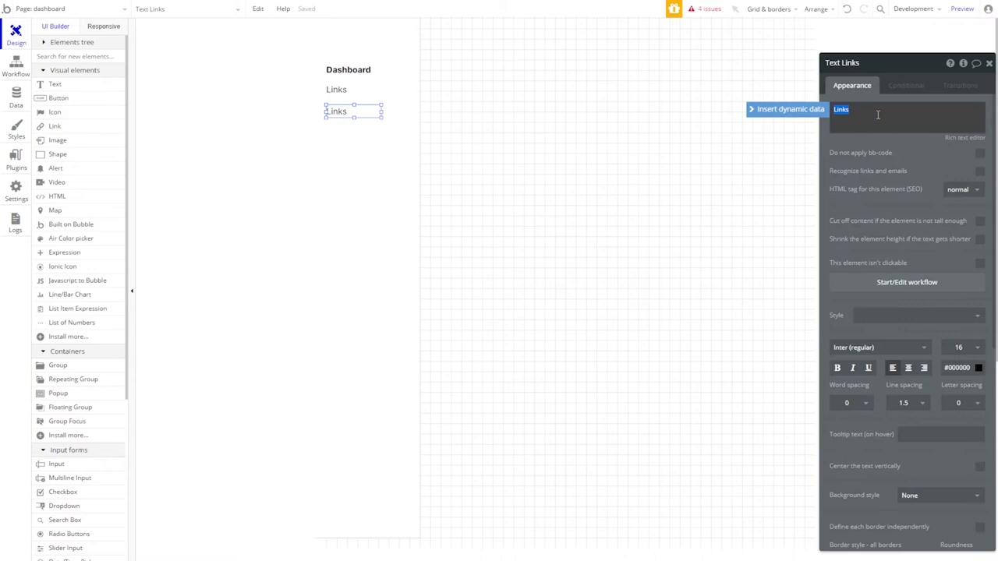
text(Setting)
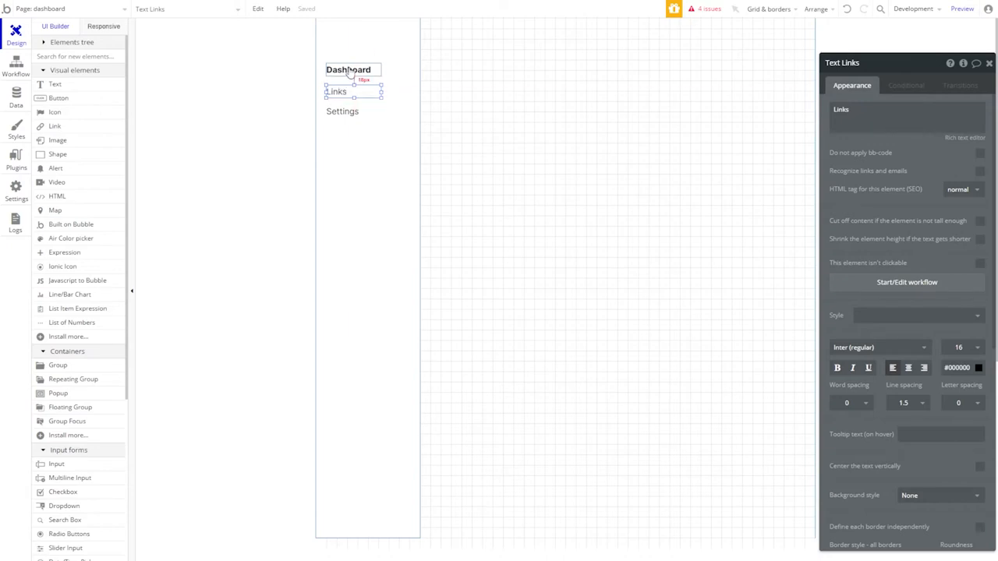
click(341, 110)
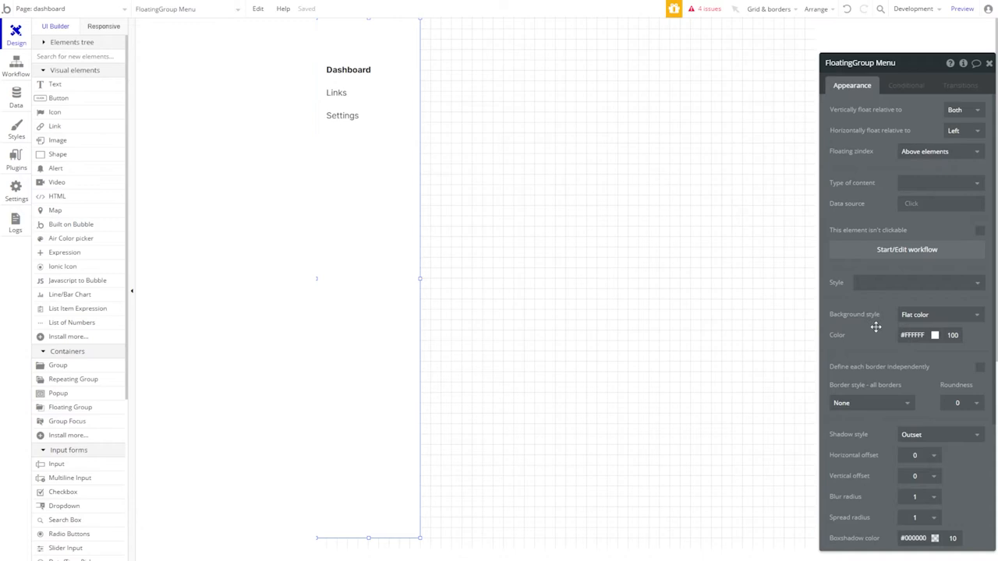
Tick 'Make this element fixed-width' on the Menu group, keeping its width at 200.
scroll(down, 3)
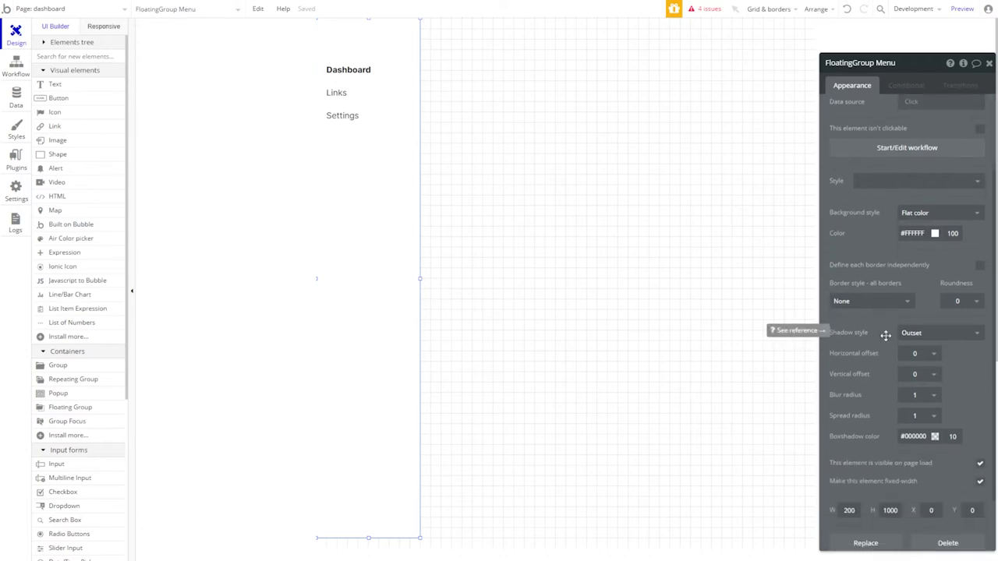
click(980, 479)
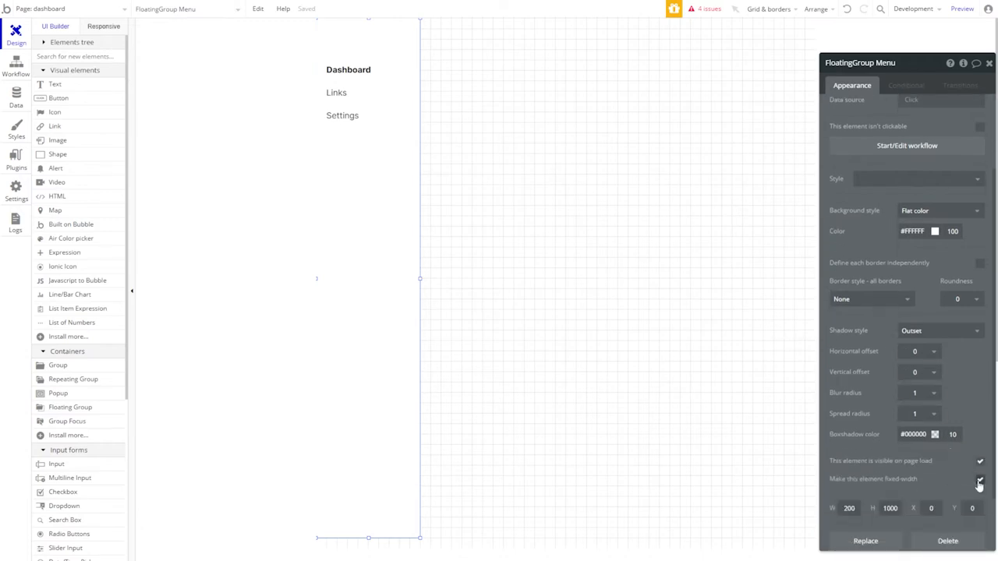
click(980, 479)
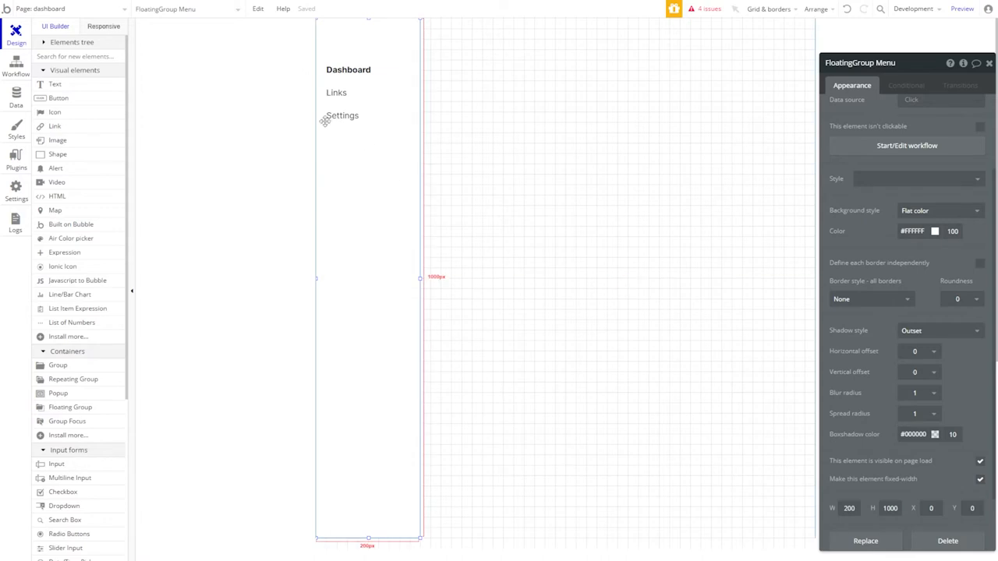
mouse_move(385, 294)
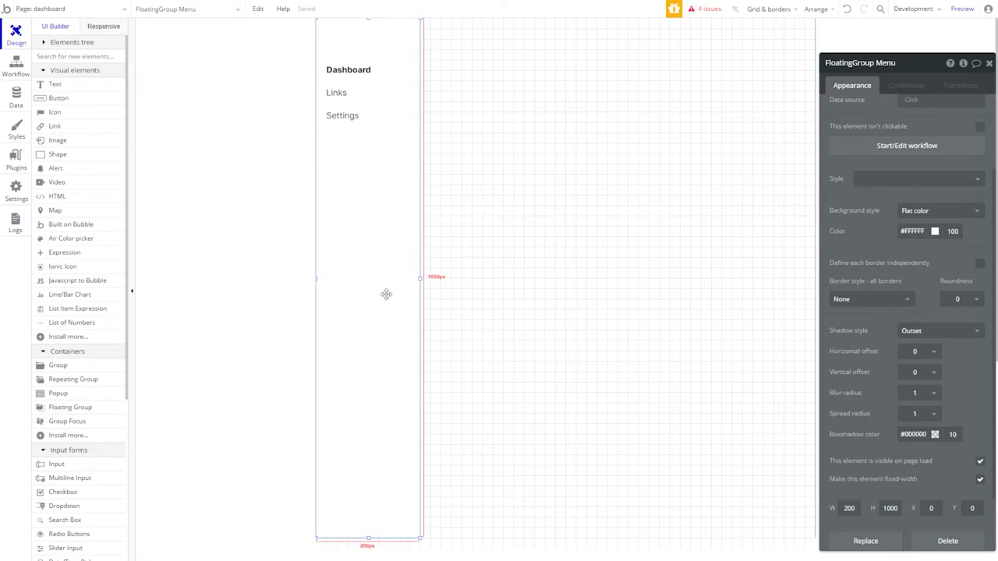
mouse_move(378, 298)
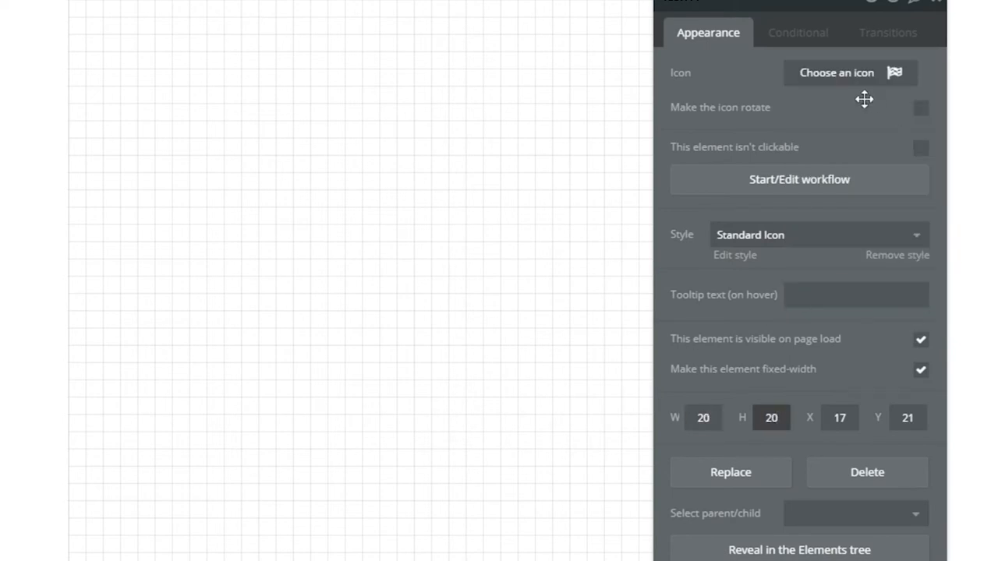
Search the icon picker for 'close' to set the fa-close icon.
text(close)
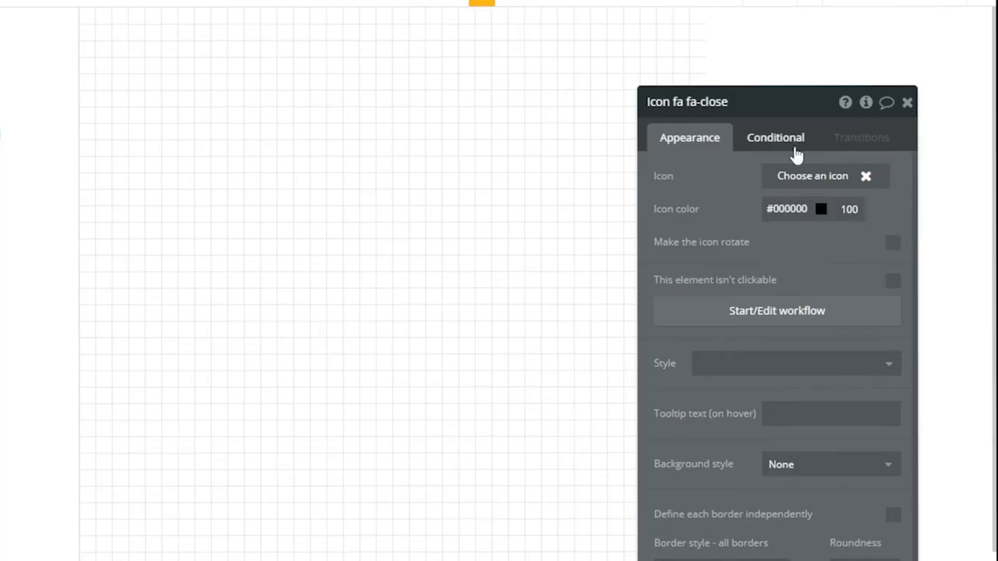
Add a close-icon condition: when Current page width ≥ 1440.
click(775, 137)
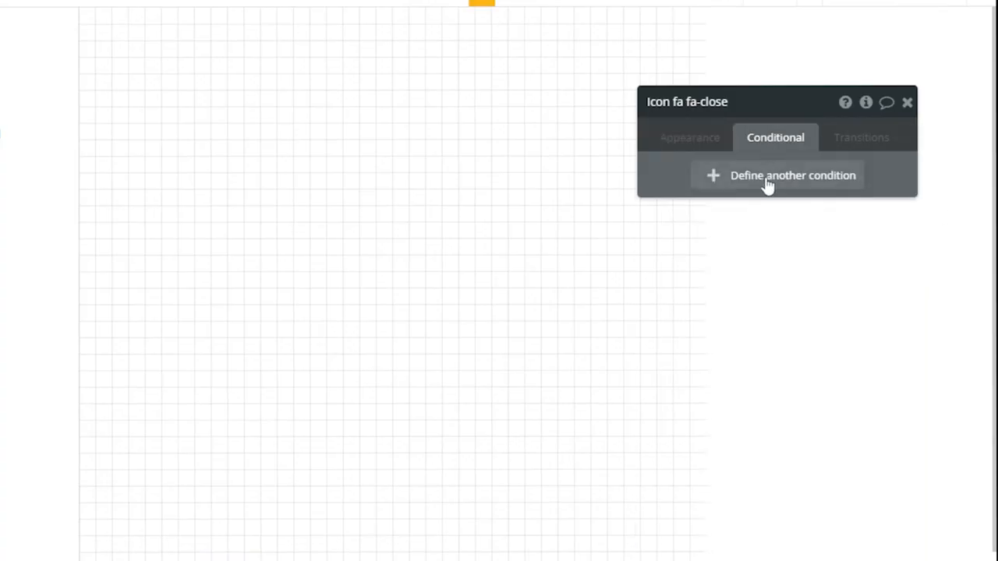
click(792, 175)
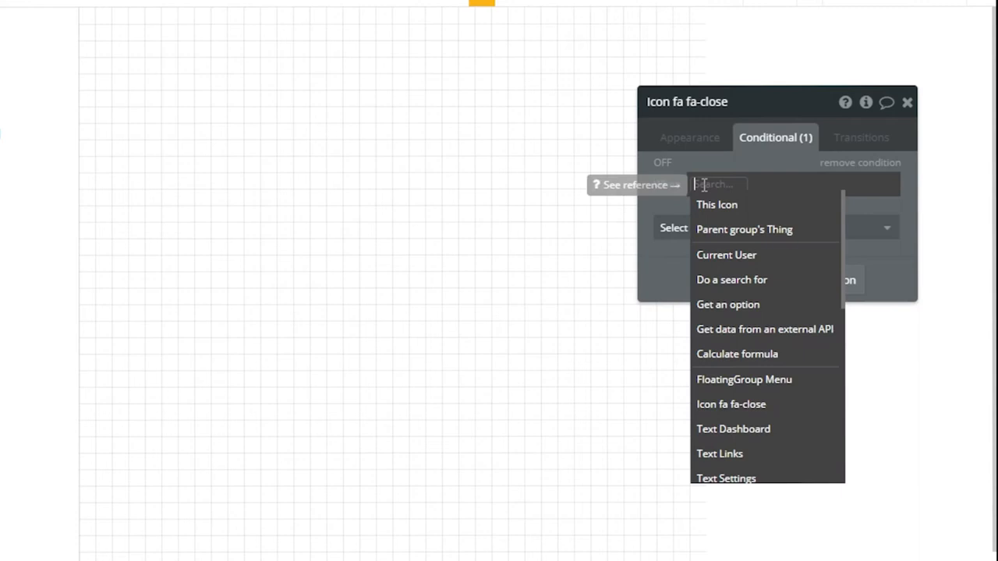
text(page)
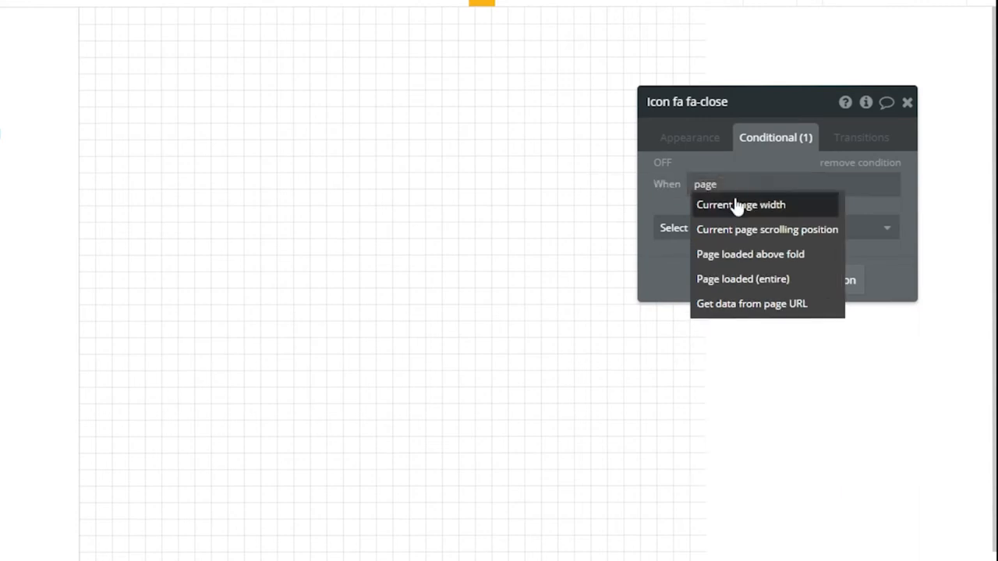
click(739, 204)
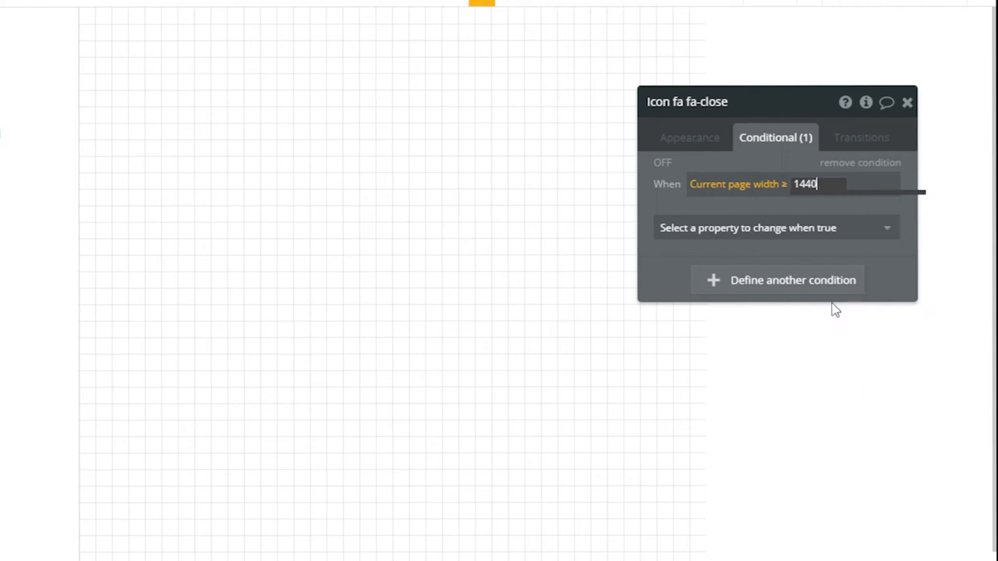
click(775, 228)
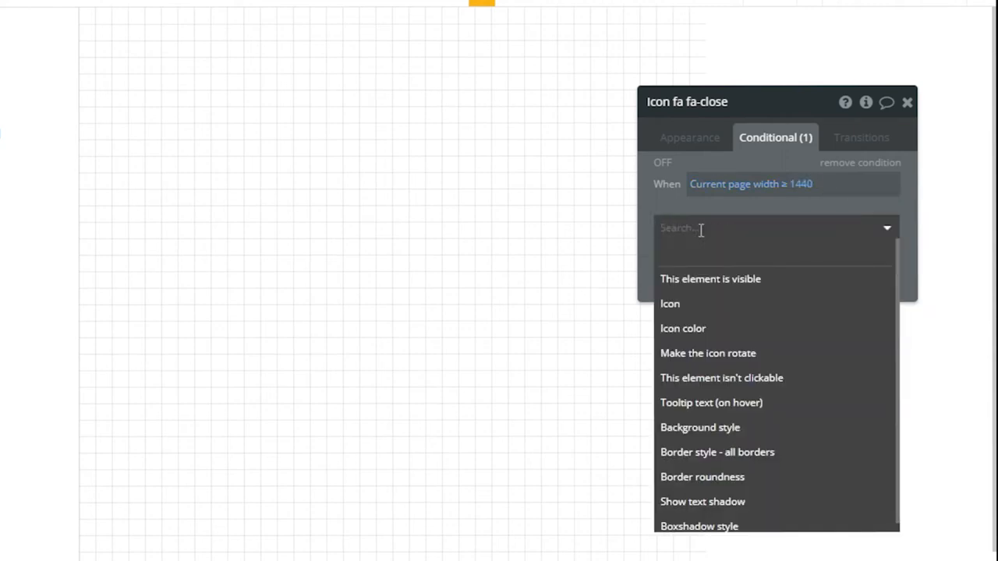
click(709, 279)
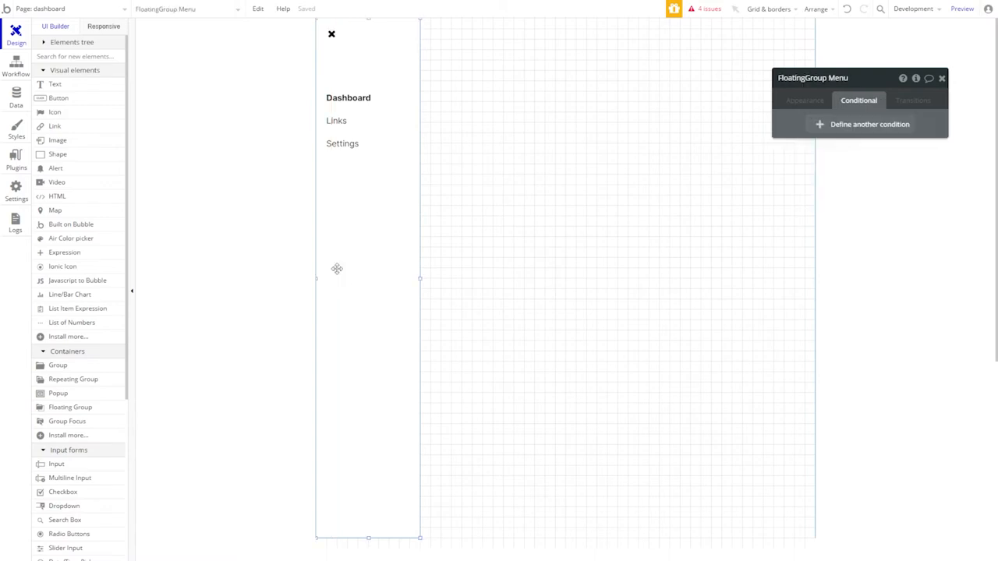
Add a Menu group condition: when Current page width ≤ 1440, This element is visible unchecked.
click(869, 124)
text(page)
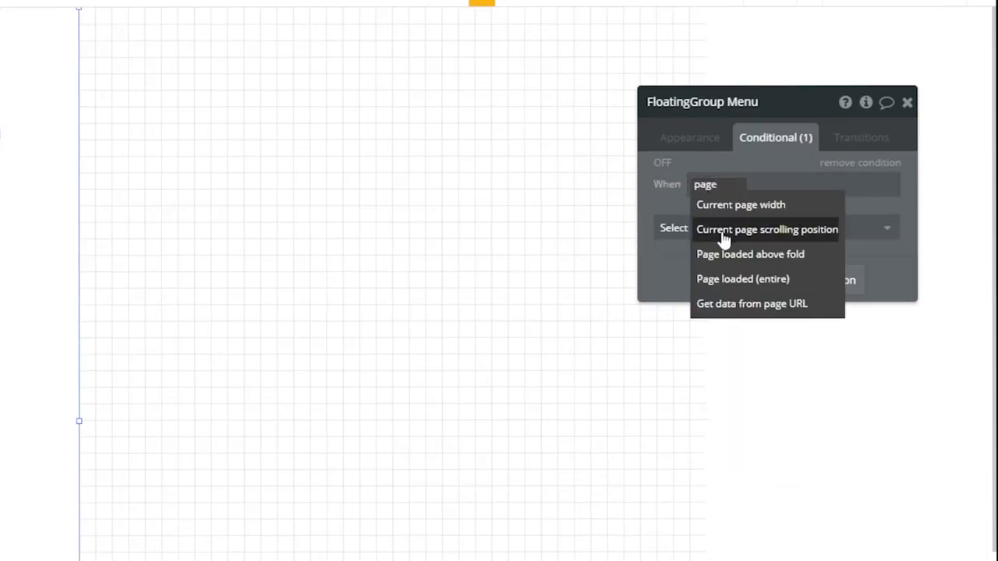
click(740, 204)
text(14)
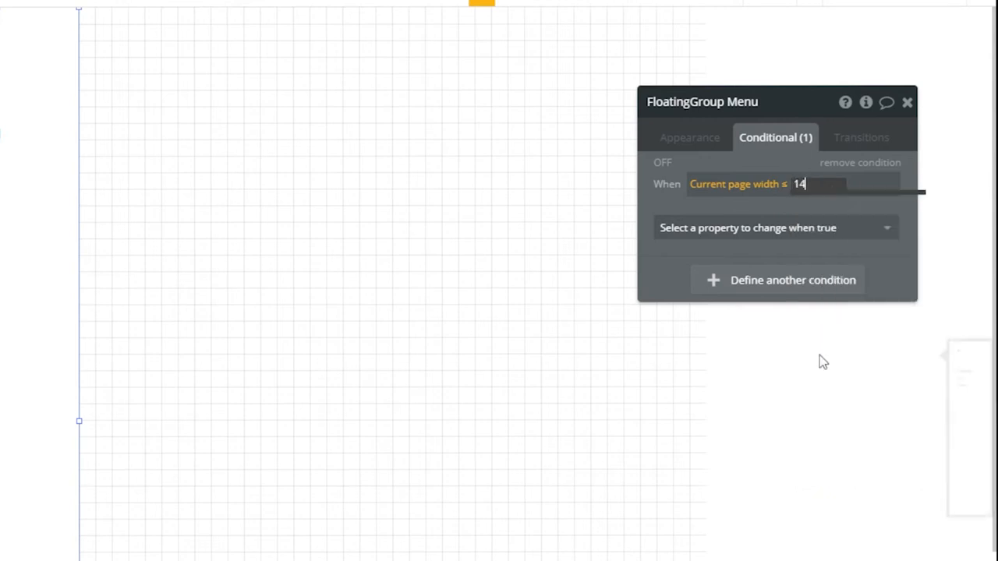
click(774, 227)
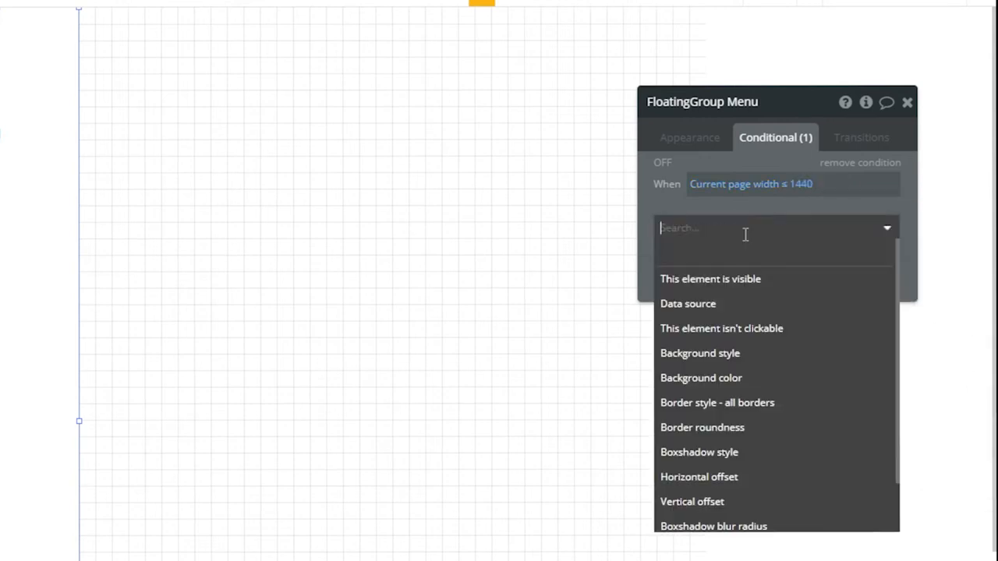
click(710, 279)
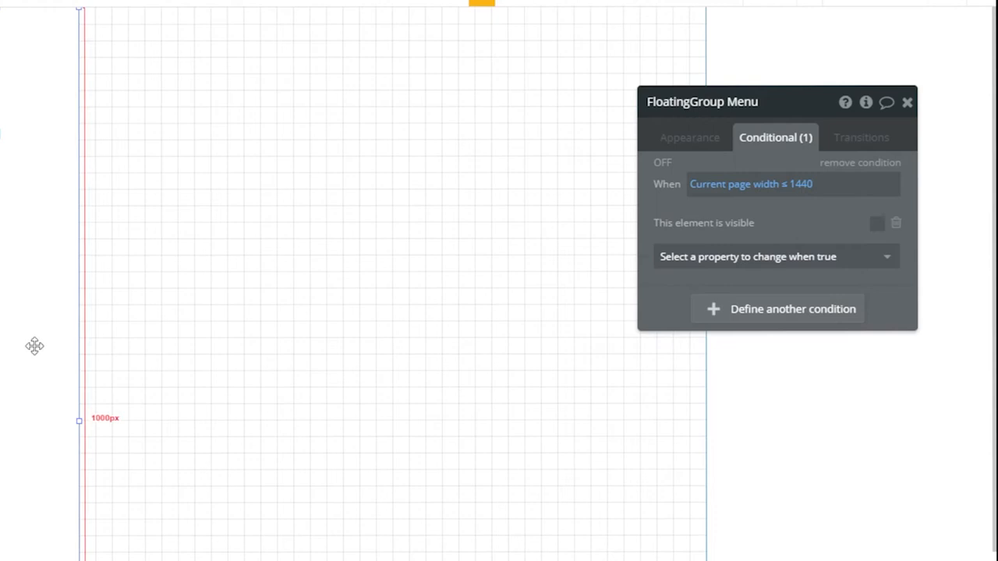
mouse_move(33, 350)
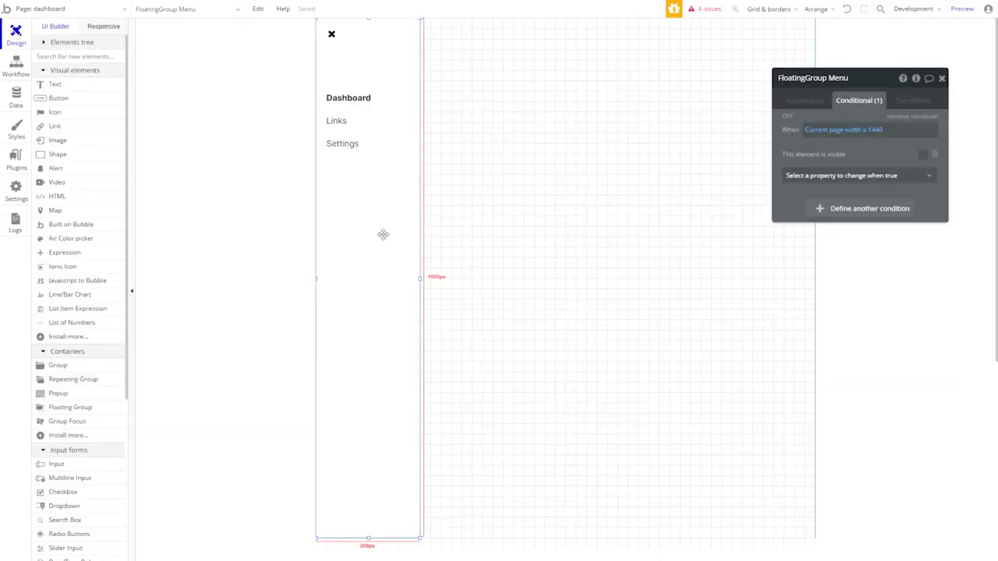
click(331, 34)
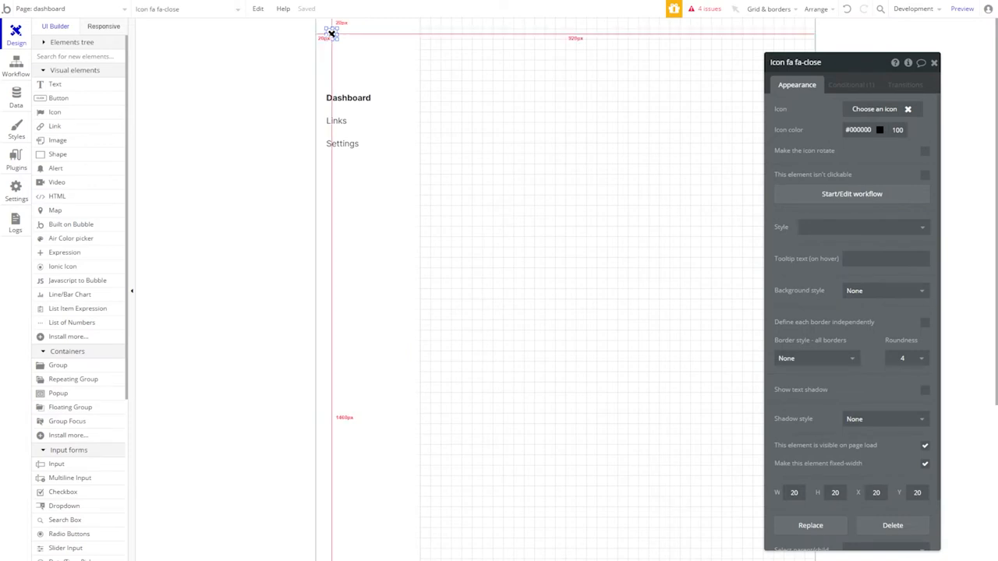
Add a close-icon workflow animating FloatingGroup Menu with the NoBounceLeftOut transition.
click(16, 66)
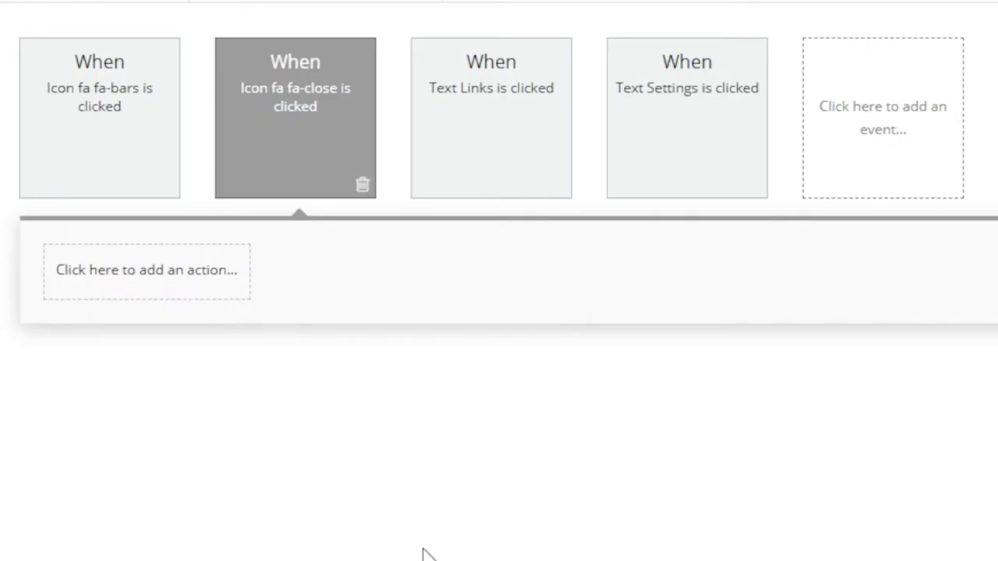
click(147, 269)
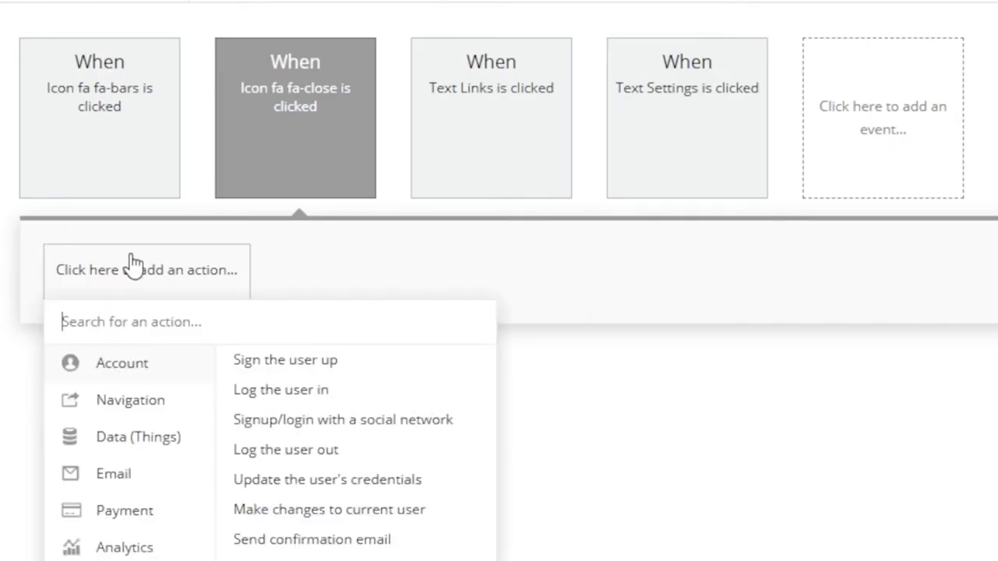
text(anim)
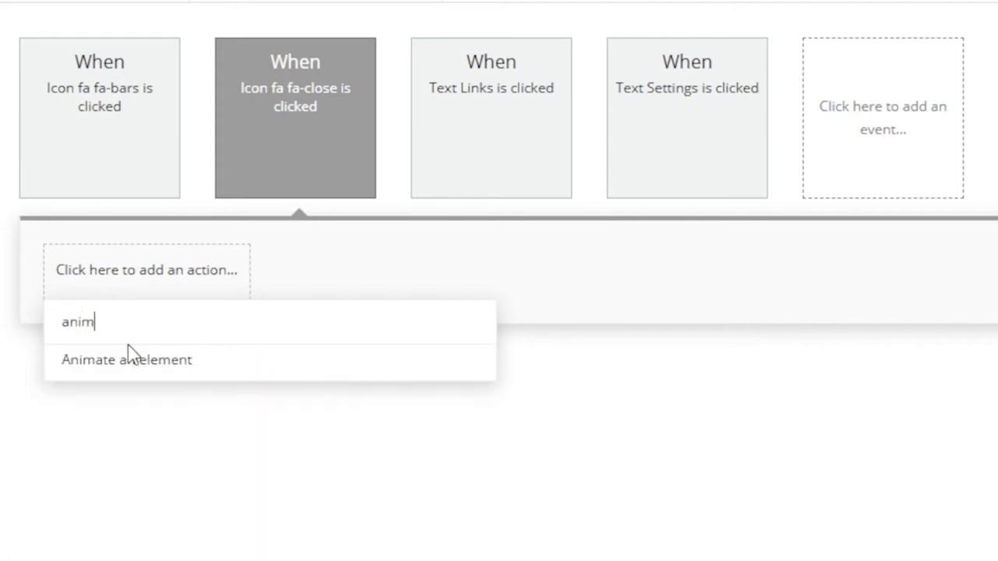
click(126, 360)
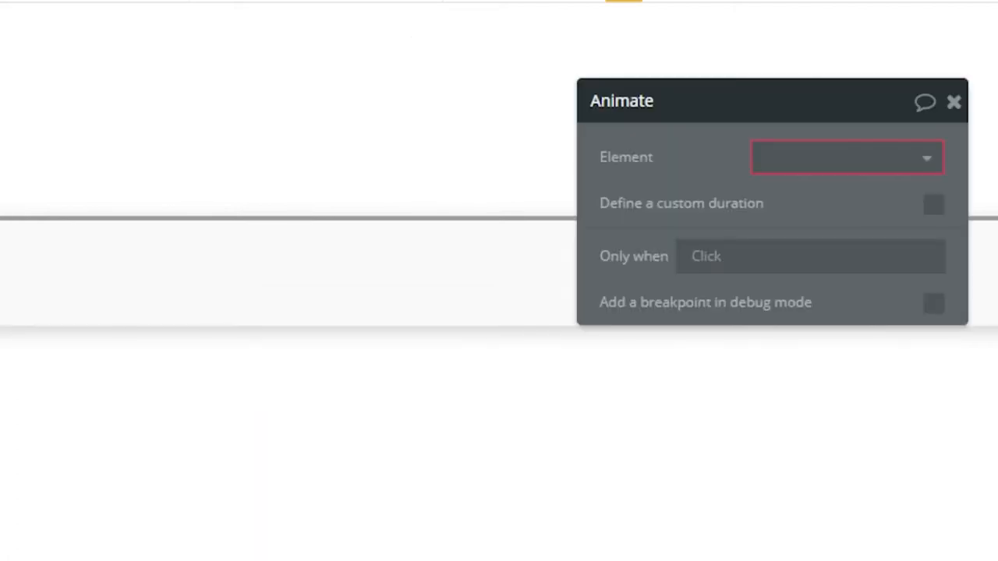
text(flo)
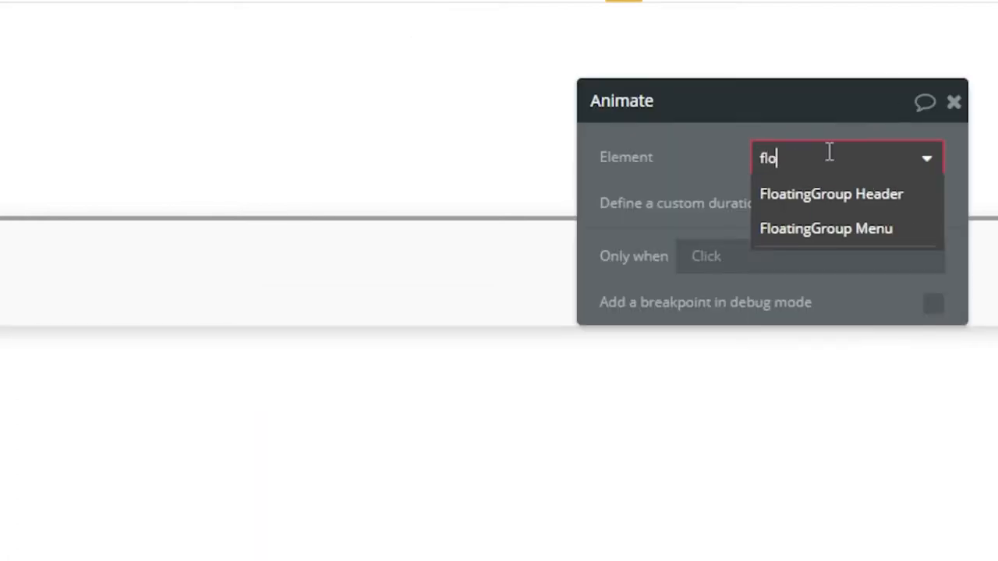
click(825, 229)
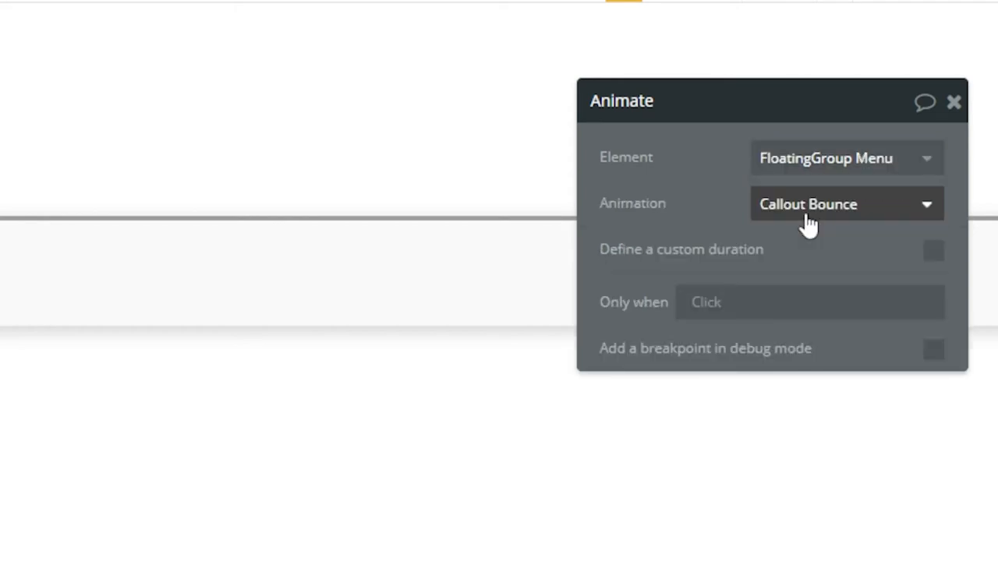
click(845, 204)
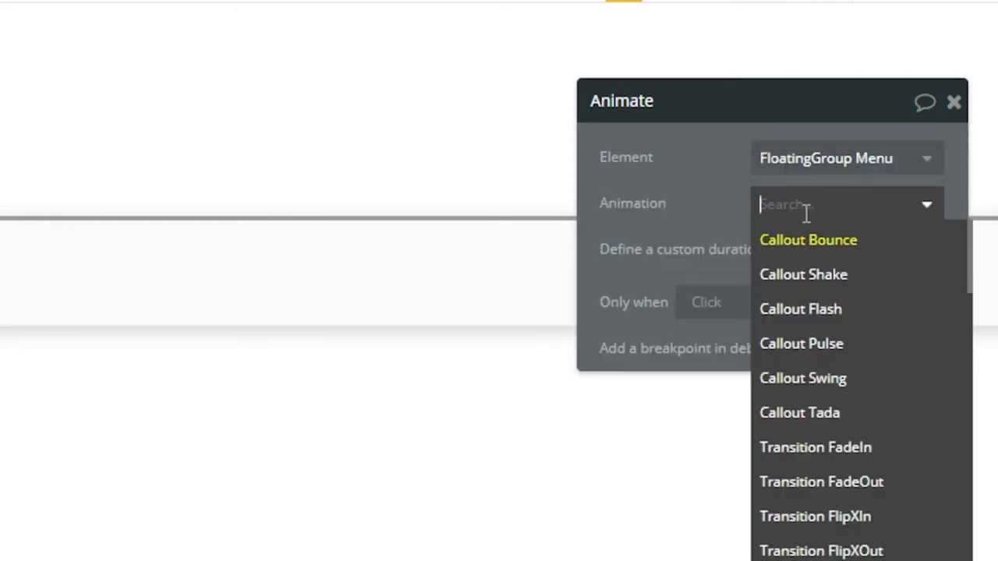
text(no)
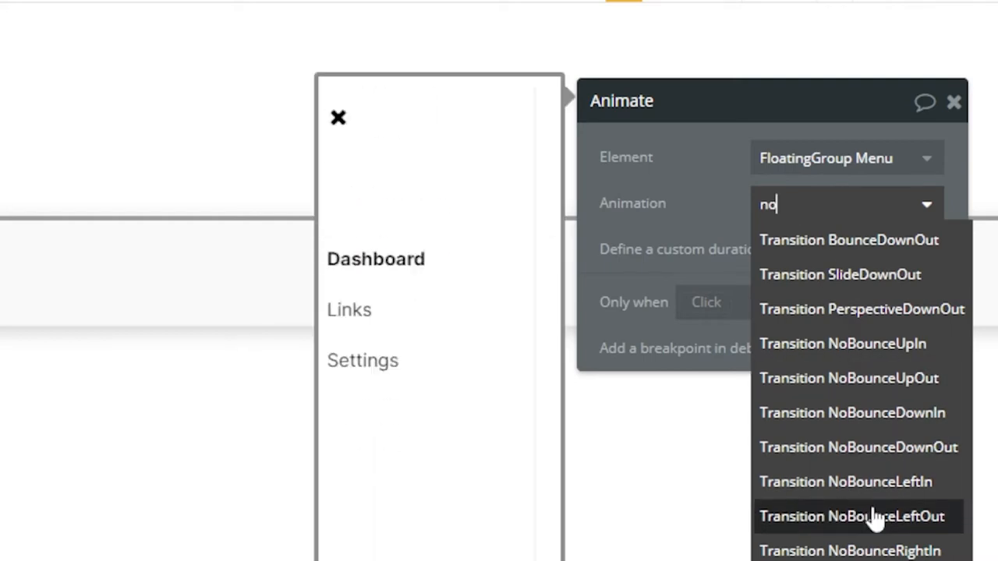
click(851, 516)
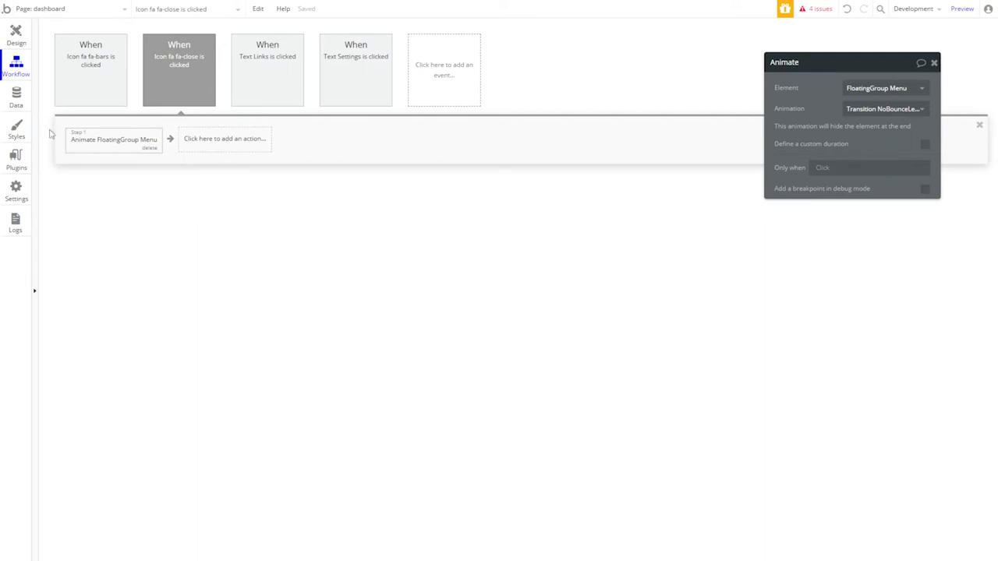
click(15, 35)
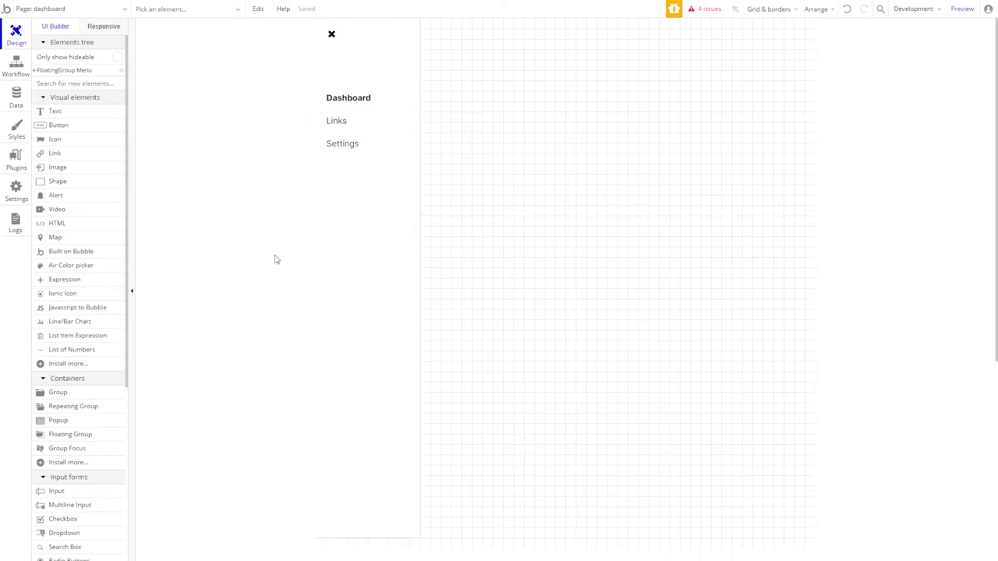
Size the header 960 by 60 with a #FFFFFF background and outset shadow (blur 1, spread 1).
click(70, 434)
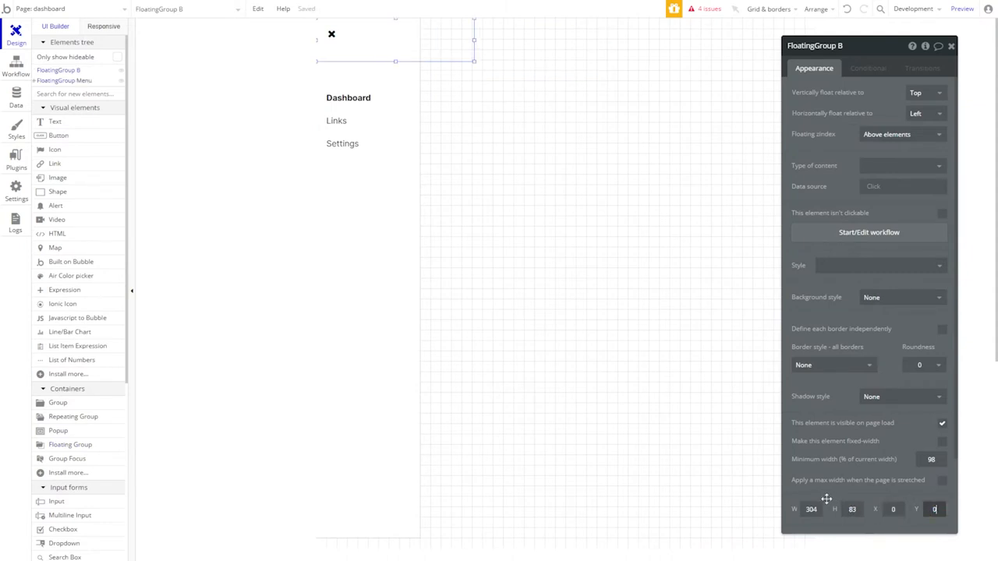
text(960)
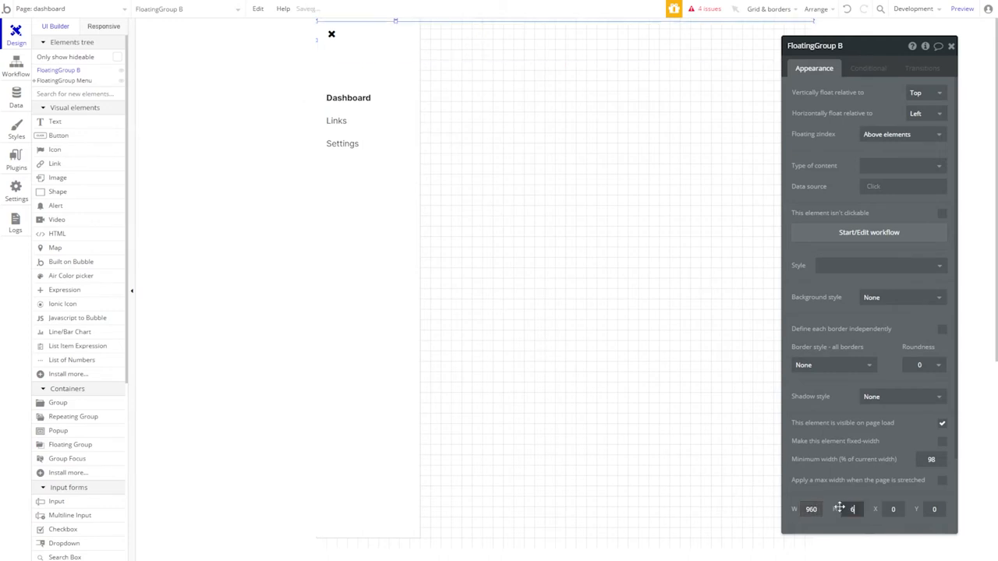
text(0)
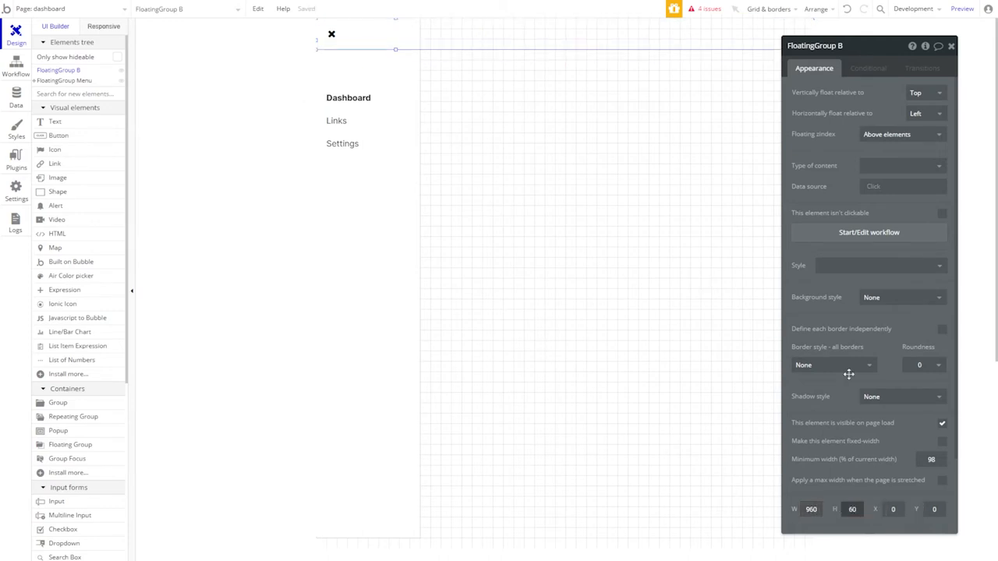
click(900, 297)
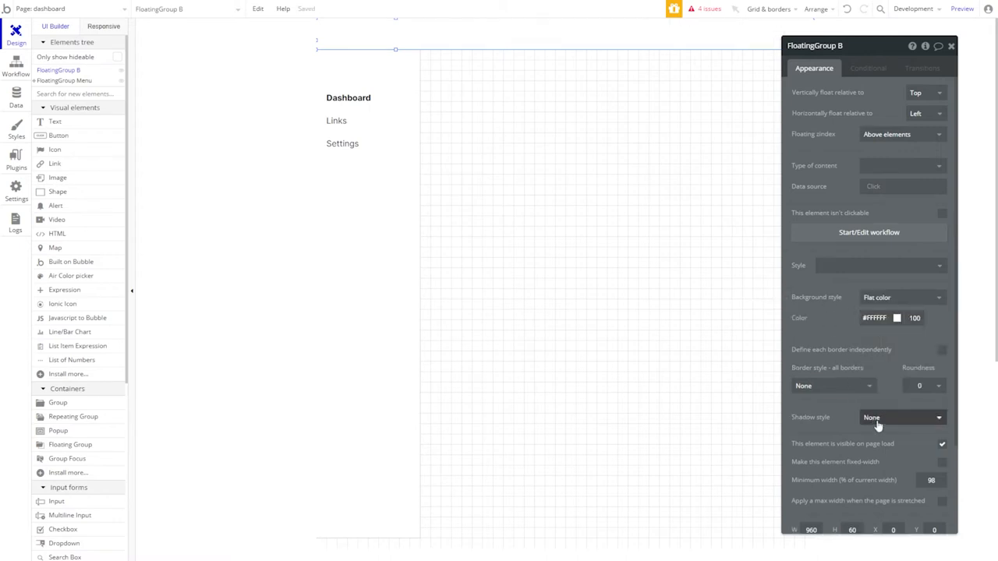
click(900, 417)
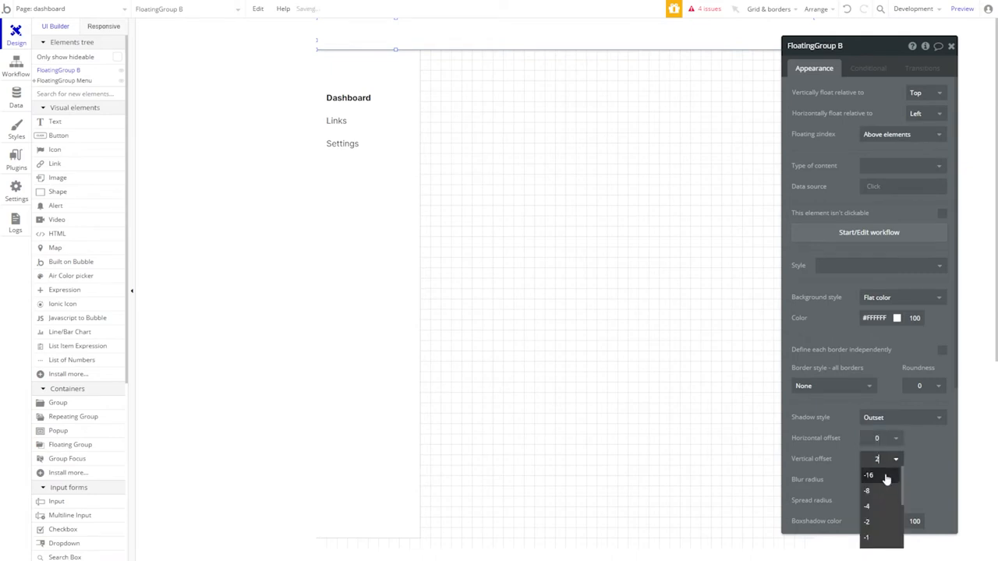
click(883, 479)
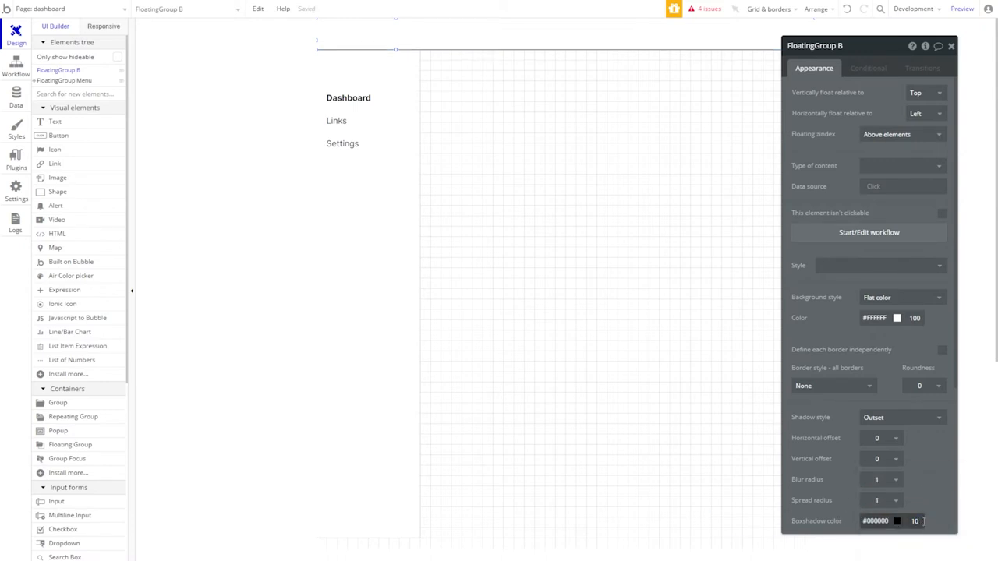
click(826, 45)
text(Header)
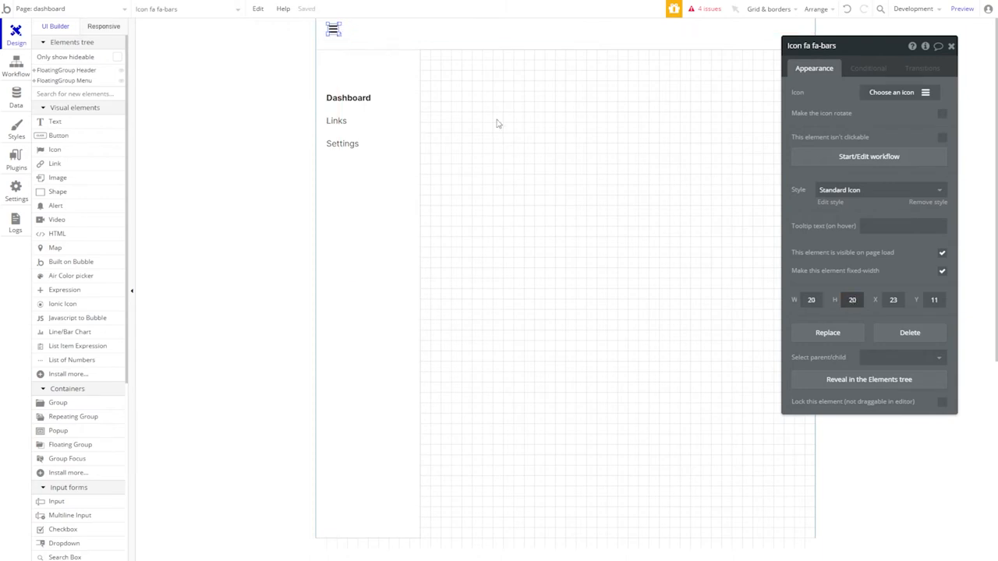
Place the fa-bars icon at X 20, Y 20 and start its click workflow.
right_click(333, 29)
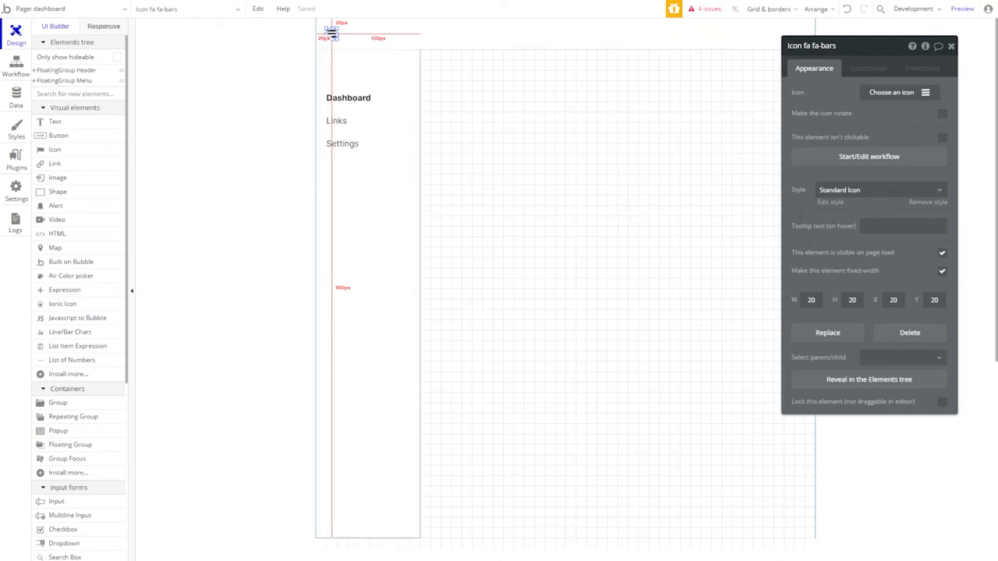
click(868, 156)
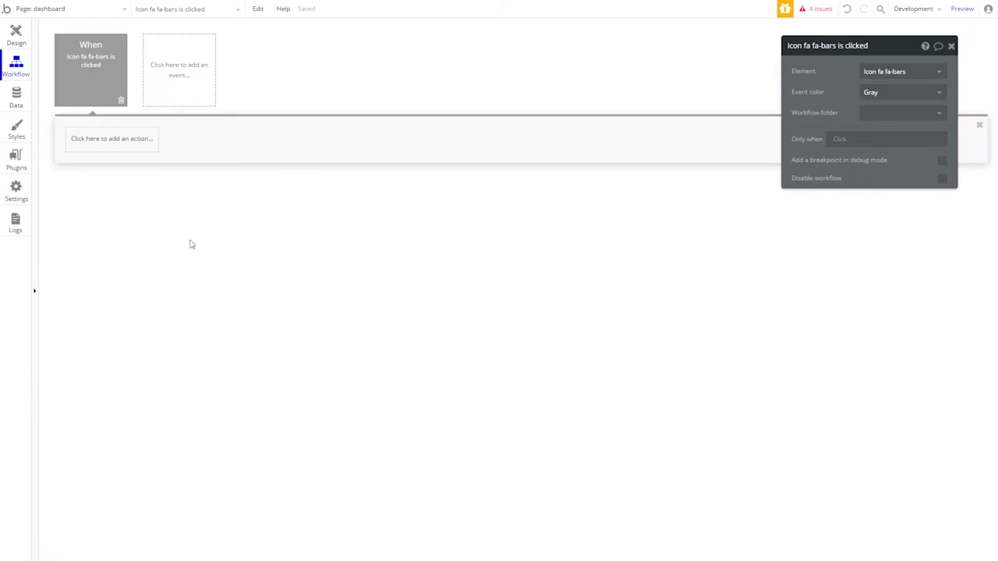
Animate FloatingGroup Menu with a NoBounceLeftIn transition on icon click, then return to Design.
click(112, 138)
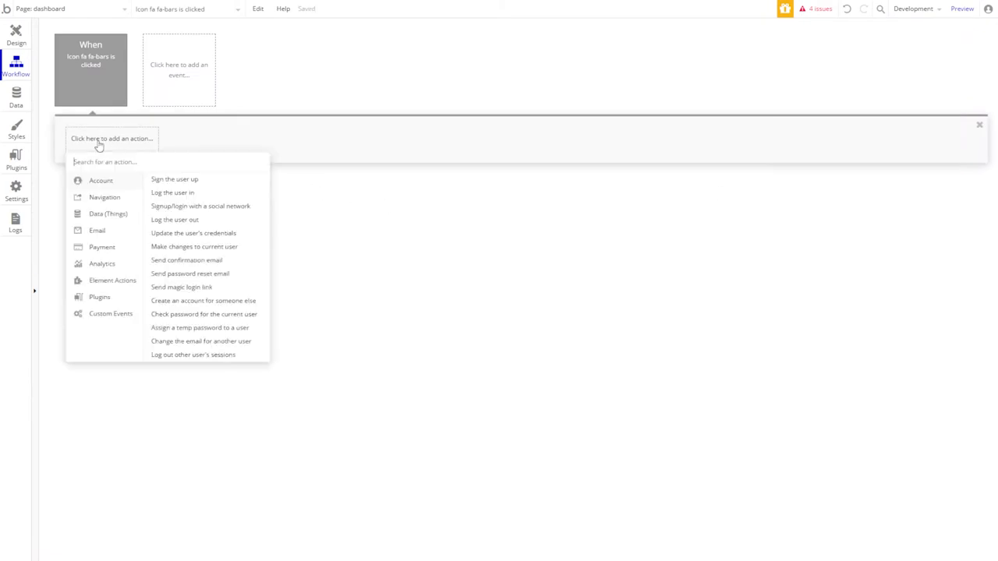
text(anim)
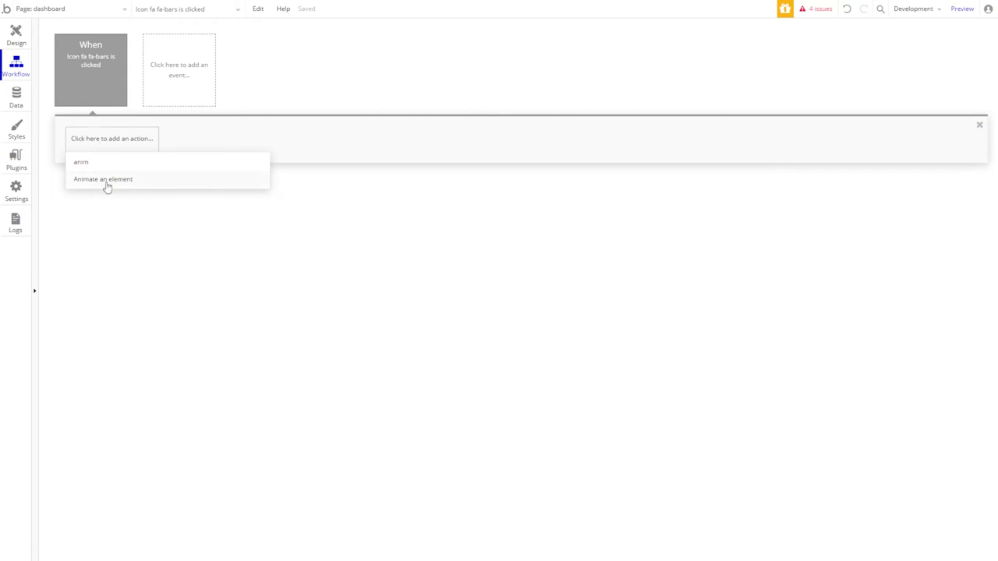
click(102, 179)
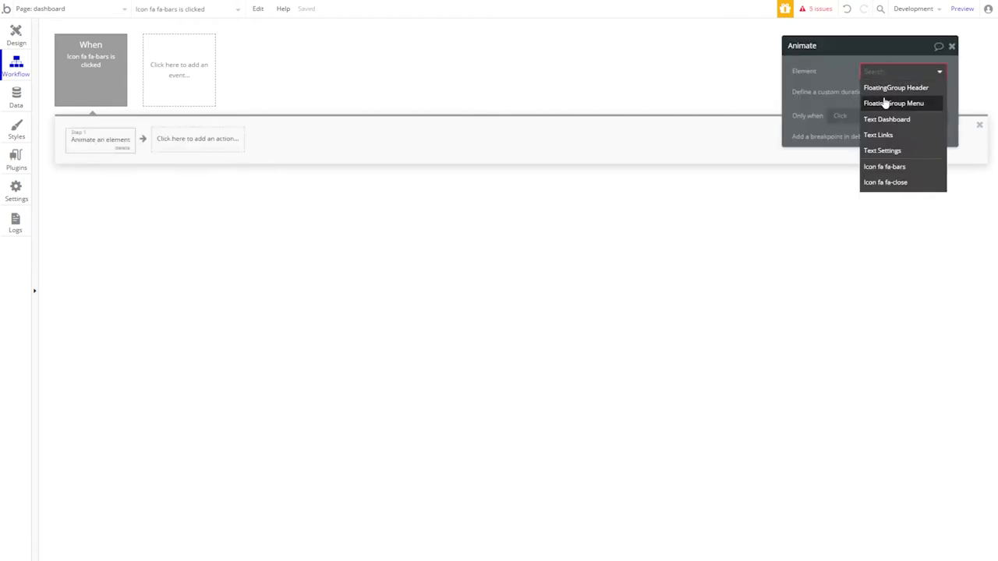
click(893, 103)
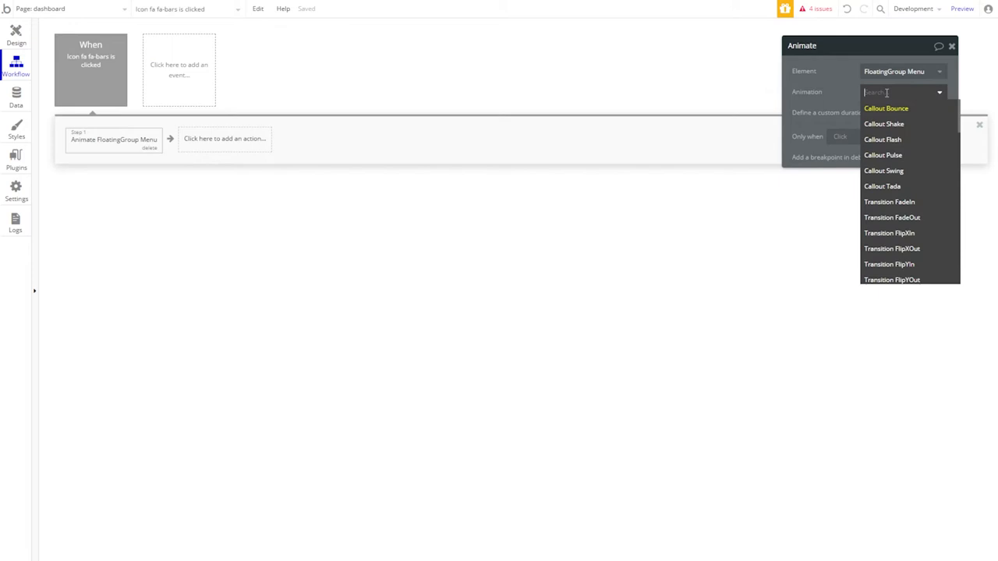
text(no)
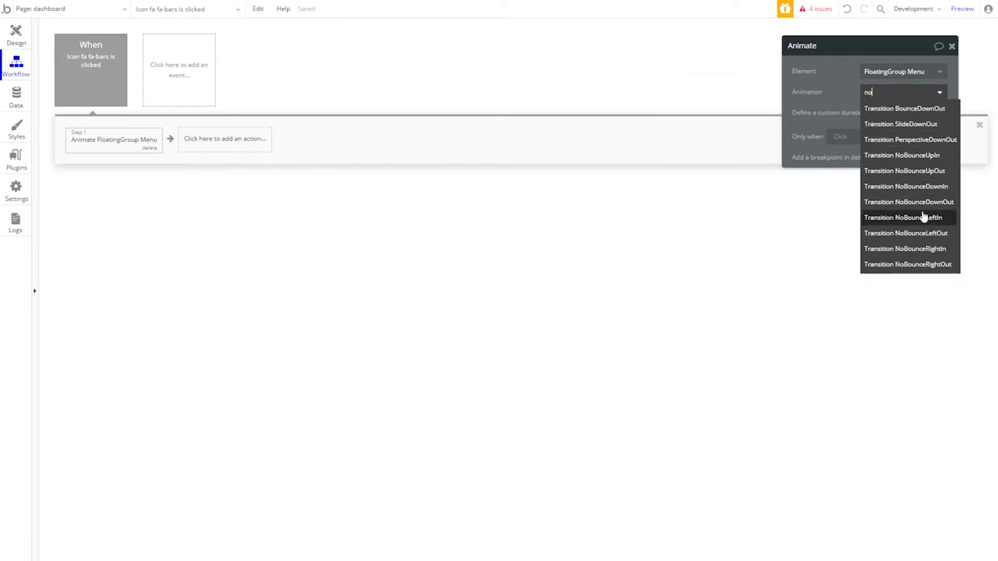
click(906, 217)
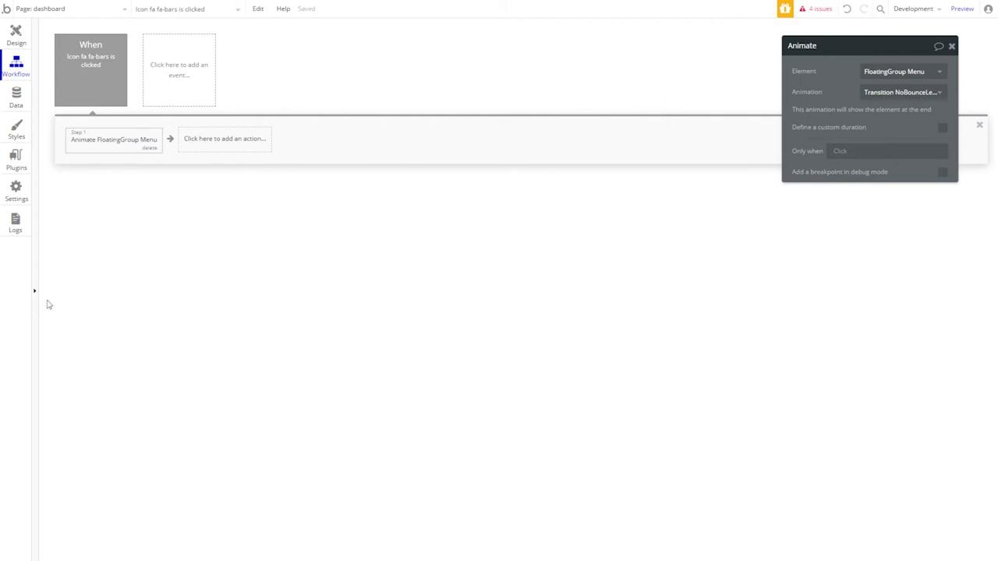
mouse_move(40, 264)
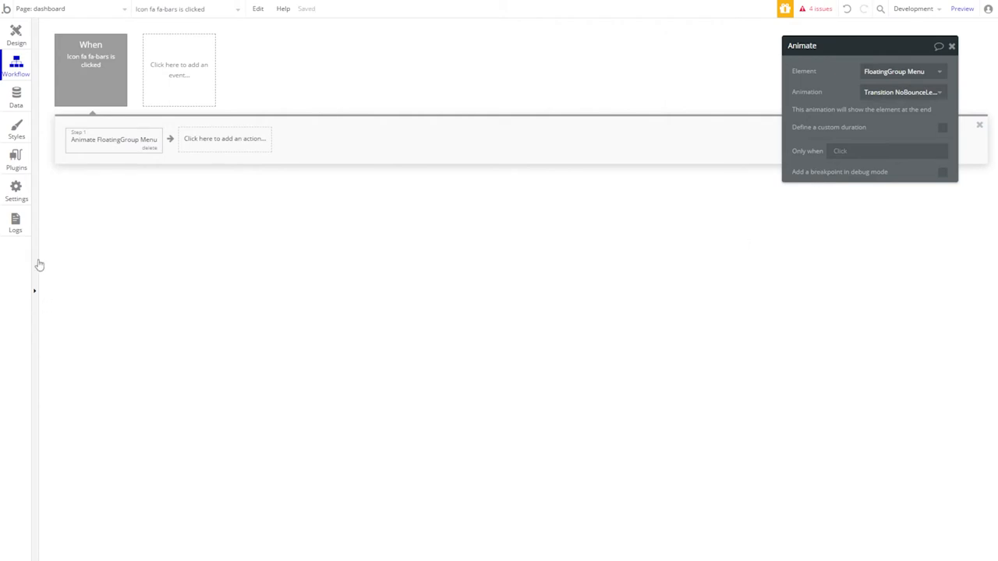
mouse_move(43, 250)
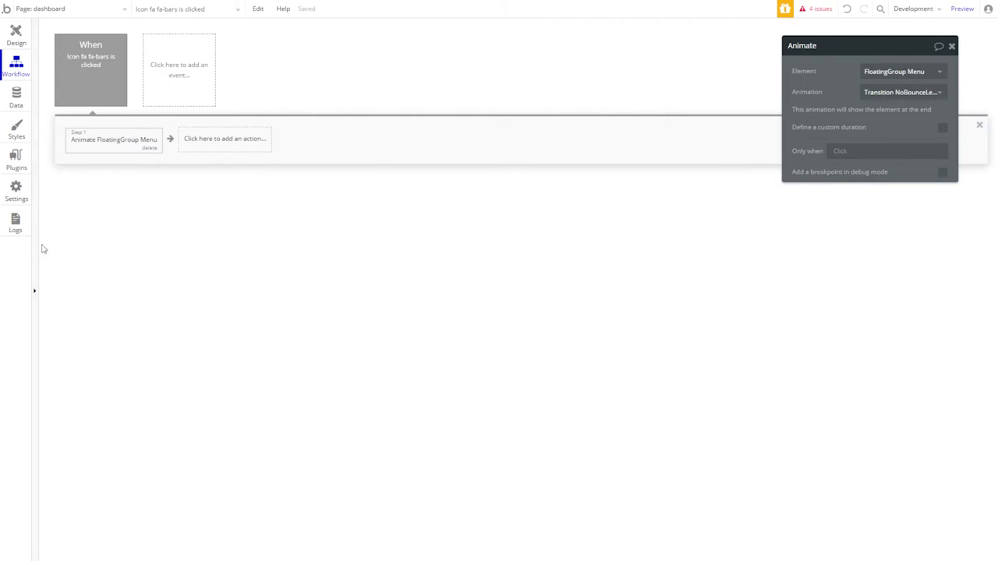
click(15, 35)
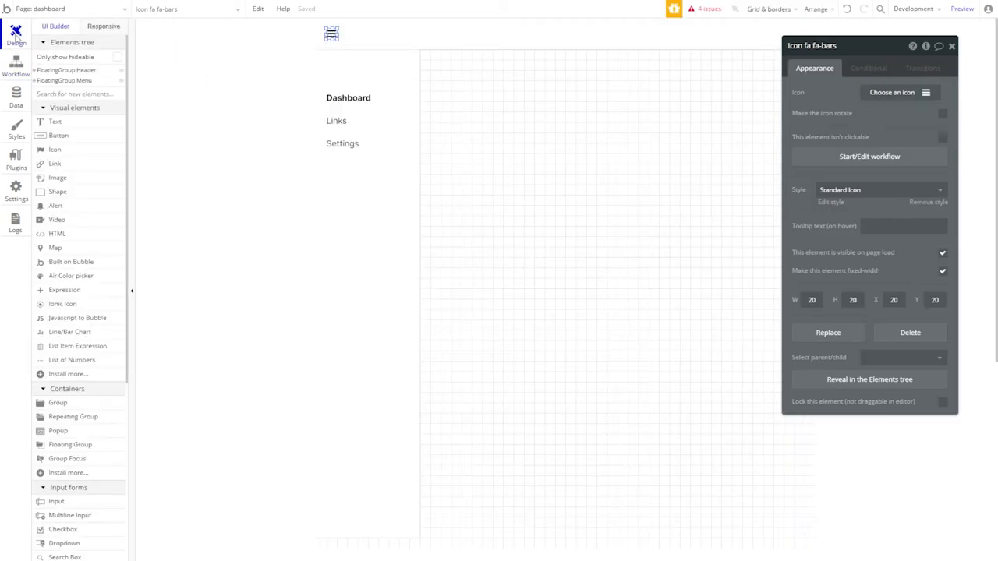
Select FloatingGroup Menu and bring up its Arrange options in the top bar.
click(402, 193)
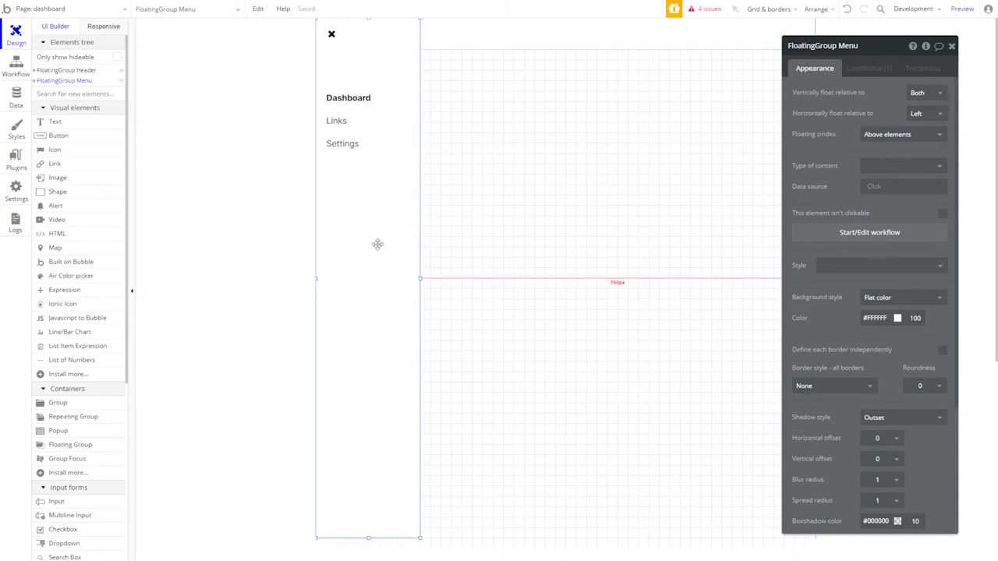
mouse_move(434, 271)
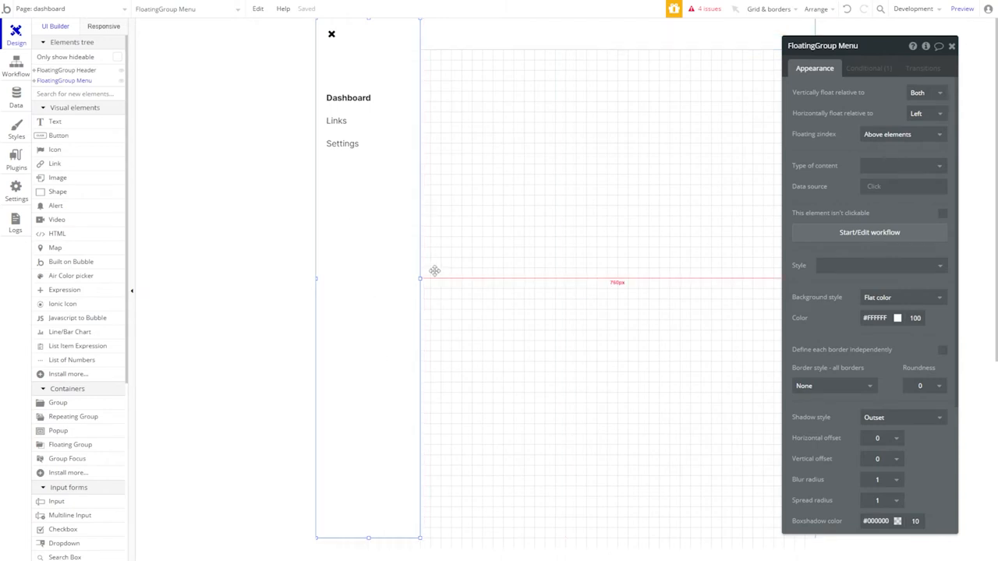
click(815, 8)
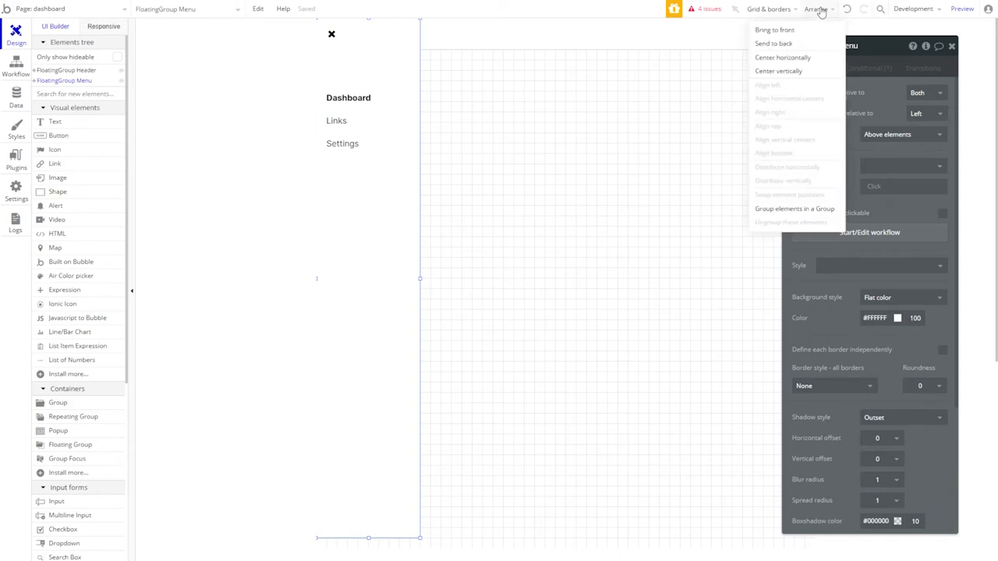
mouse_move(799, 34)
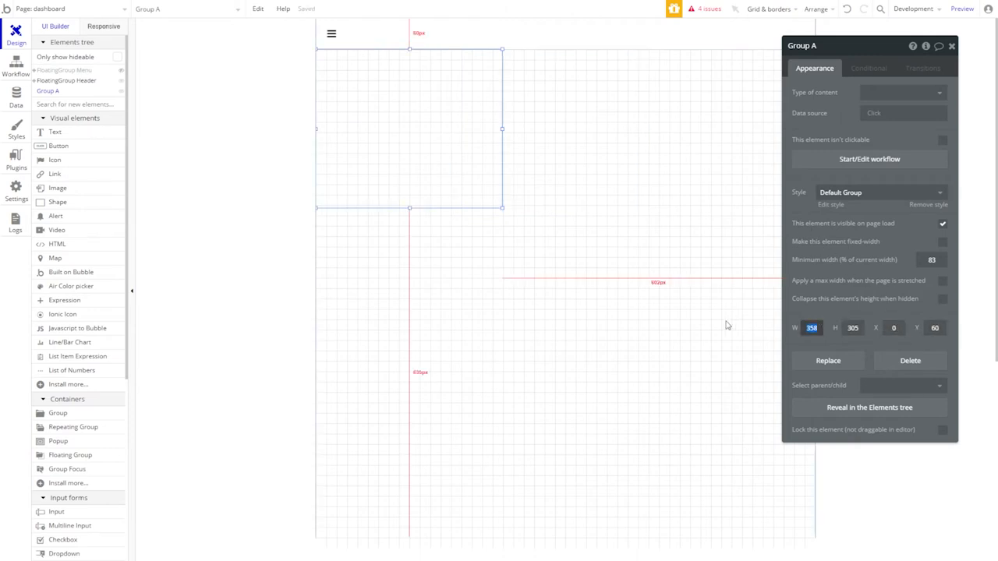
Set Group A's width to 960, remove its style, and choose a Flat color background.
text(960)
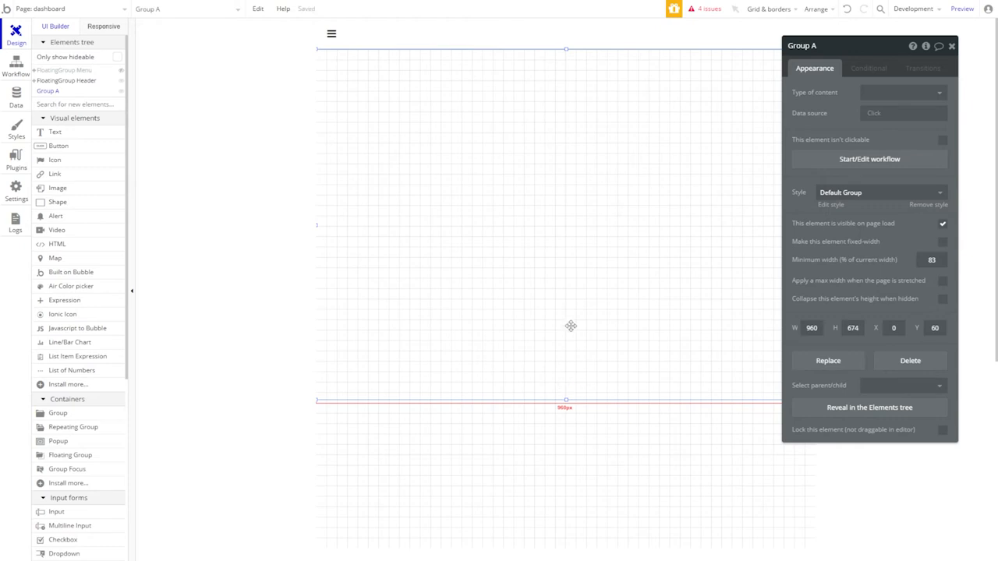
click(879, 192)
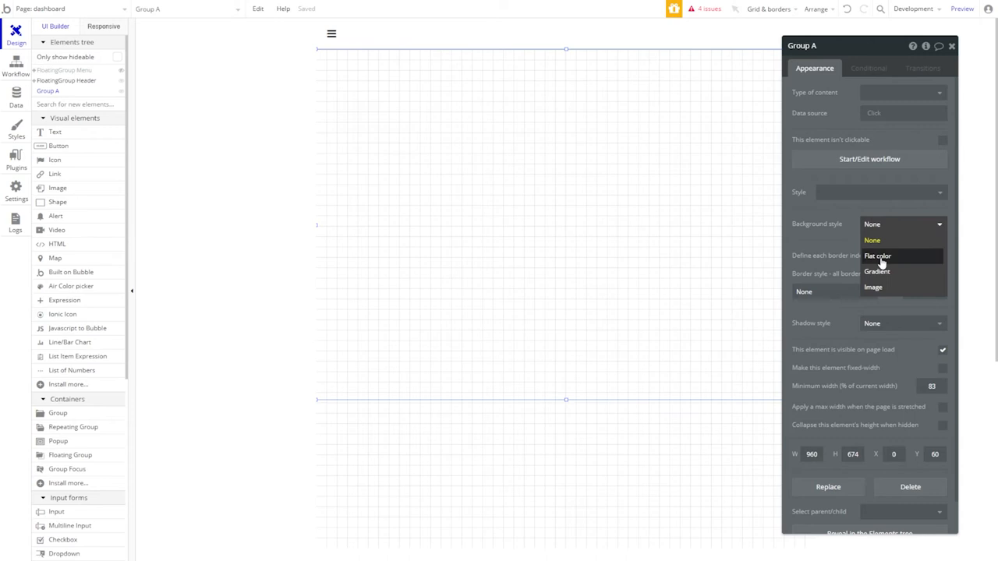
click(877, 256)
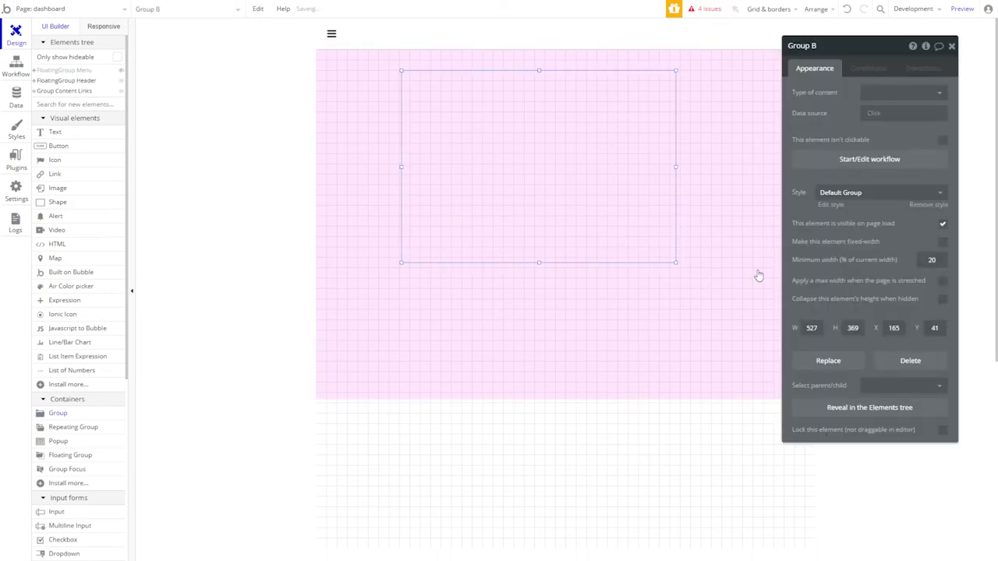
Adjust Group B's width and centre it horizontally on the page.
click(811, 328)
text(640)
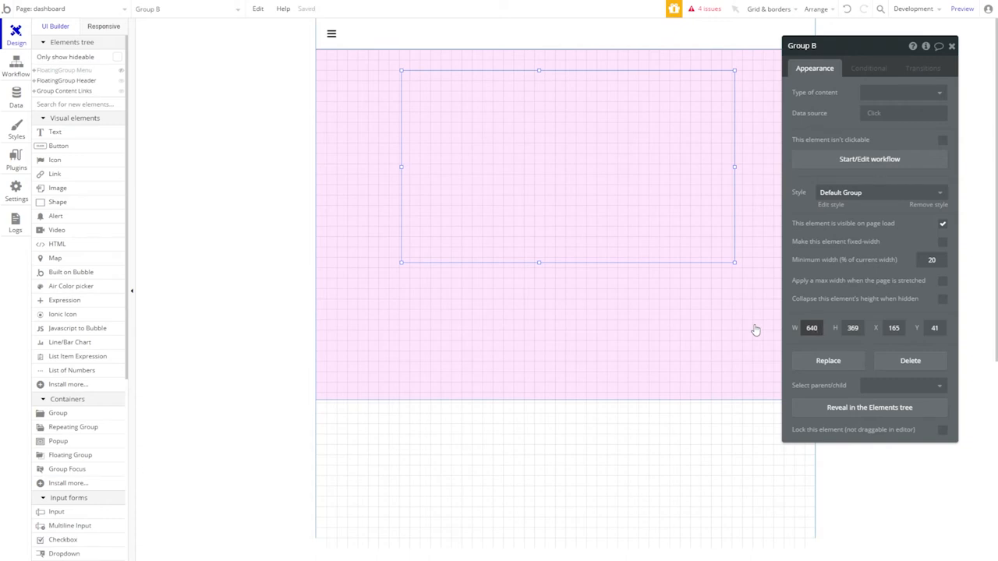
click(810, 327)
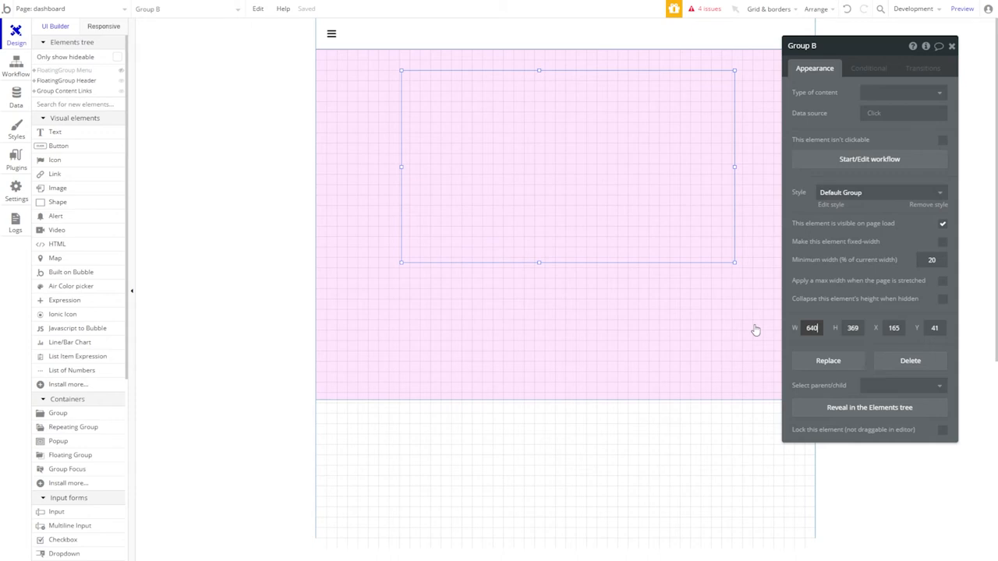
mouse_move(718, 288)
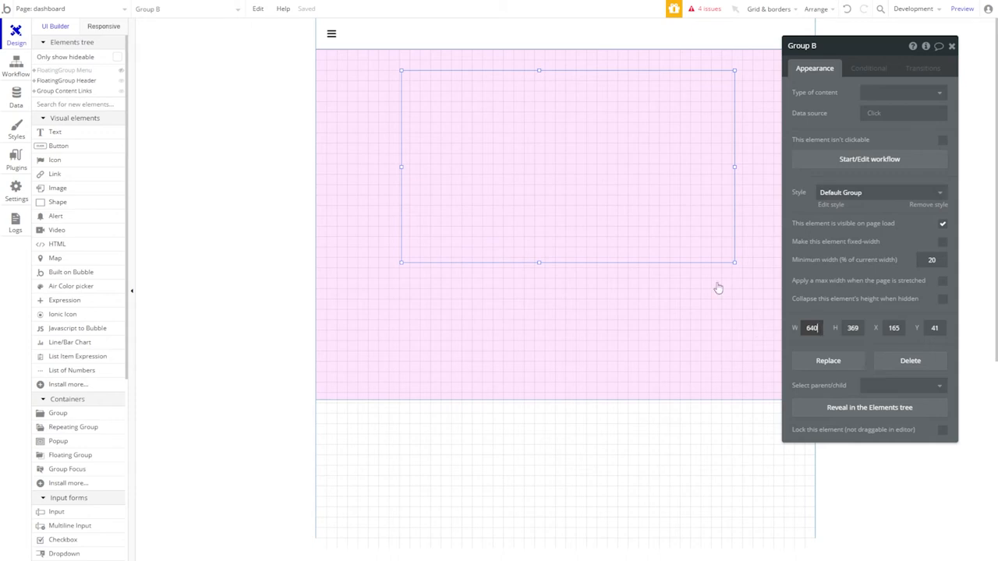
right_click(717, 289)
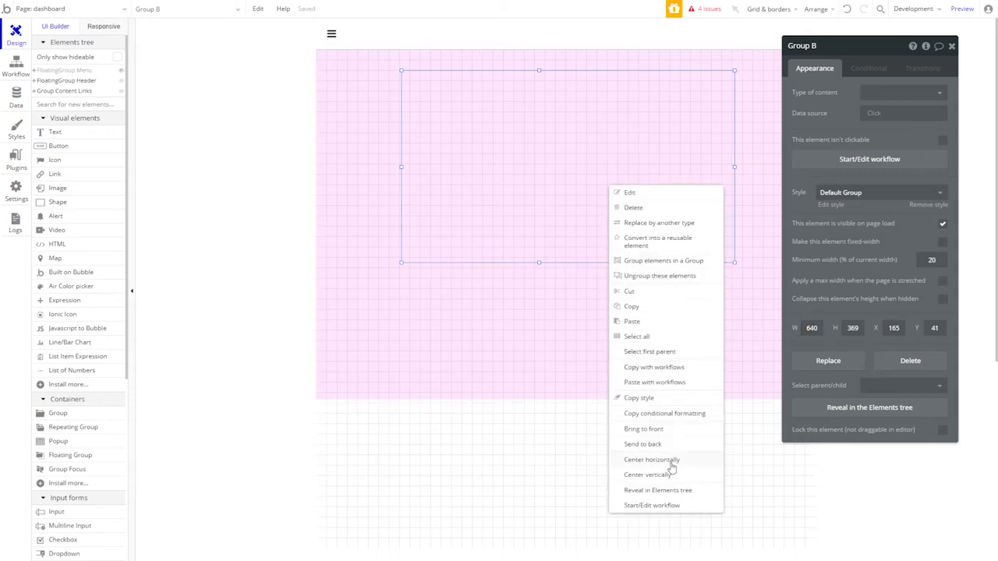
click(651, 459)
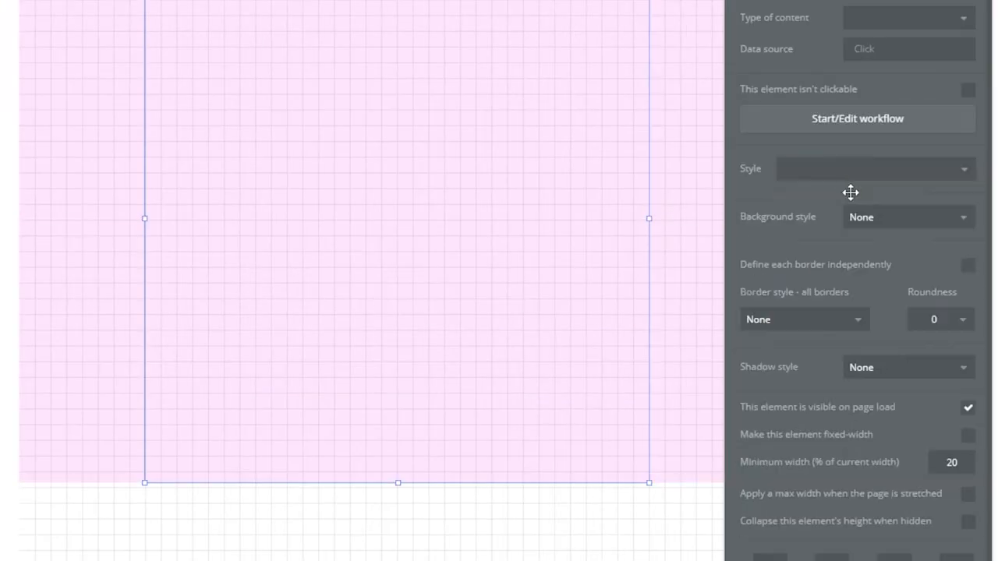
Give the group a flat #FF00EA background at 10% opacity and rename it Group Links.
click(906, 217)
text(#FF00EA)
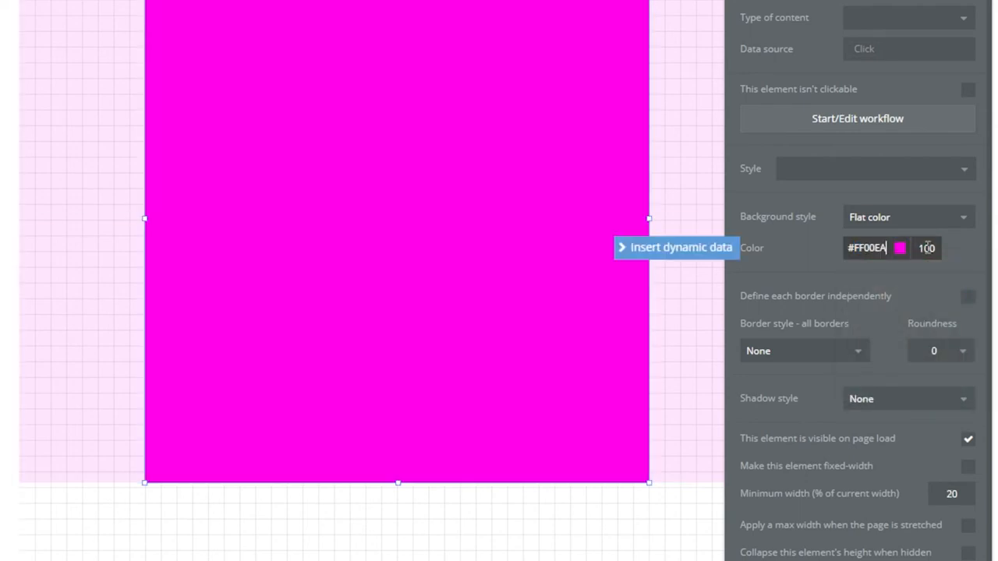
text(10)
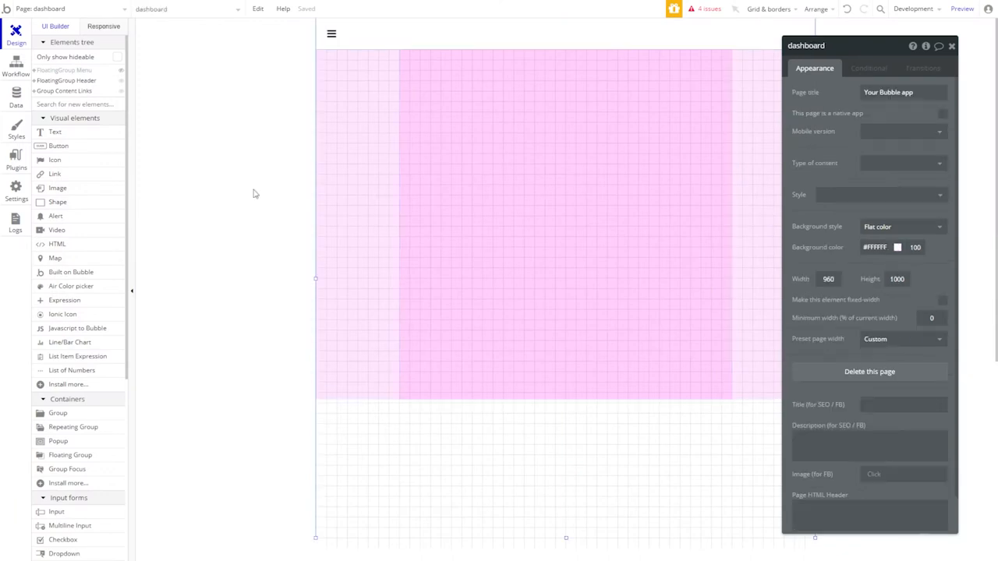
mouse_move(225, 189)
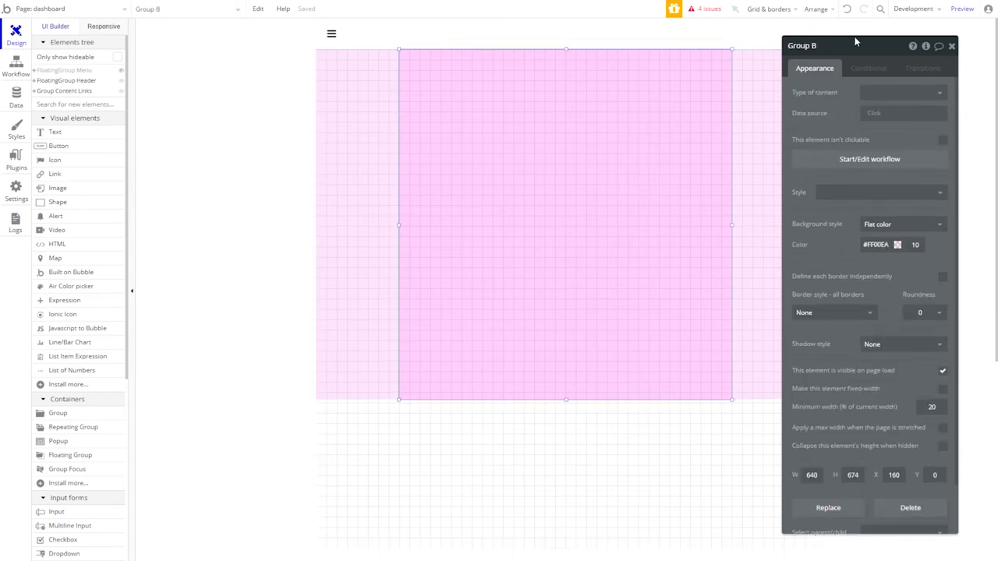
text(Group Links)
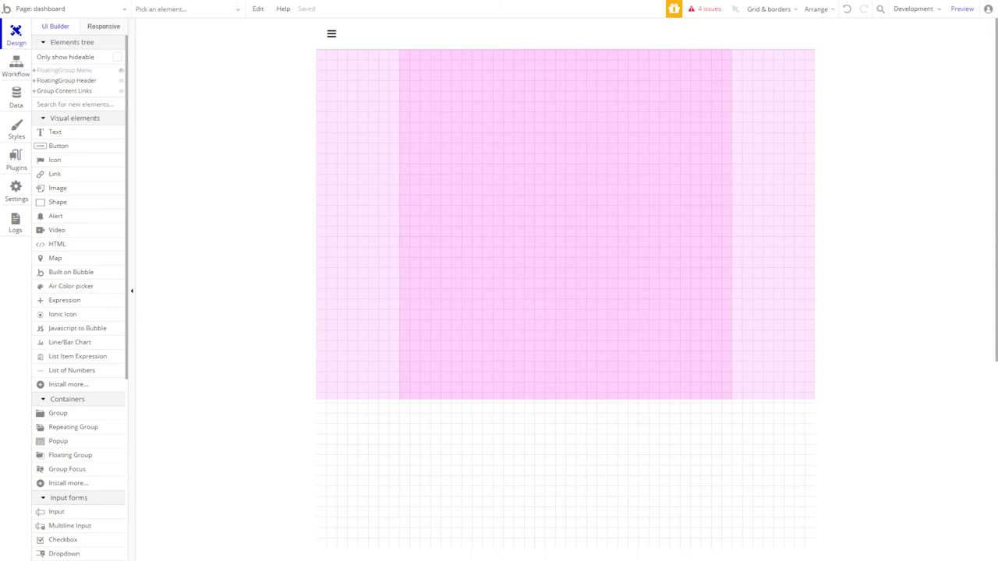
Rename the pasted copy to Group Content Settings and pick a new background colour.
scroll(down, 3)
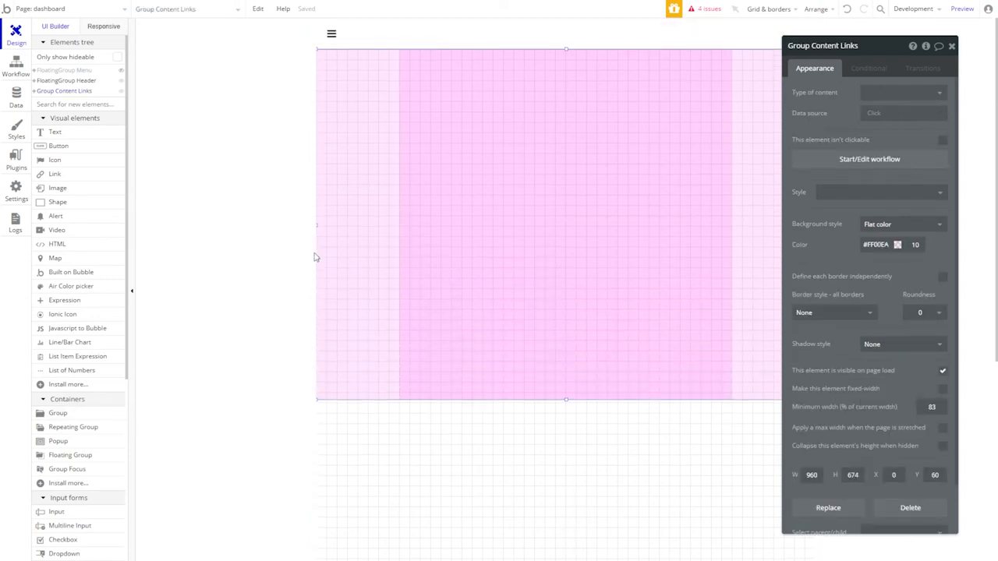
mouse_move(351, 268)
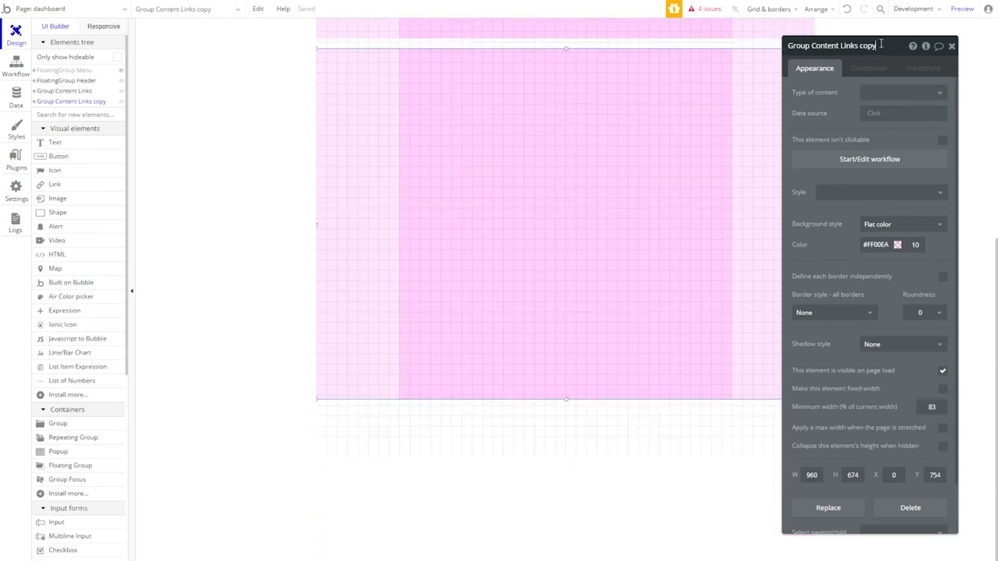
key(Backspace)
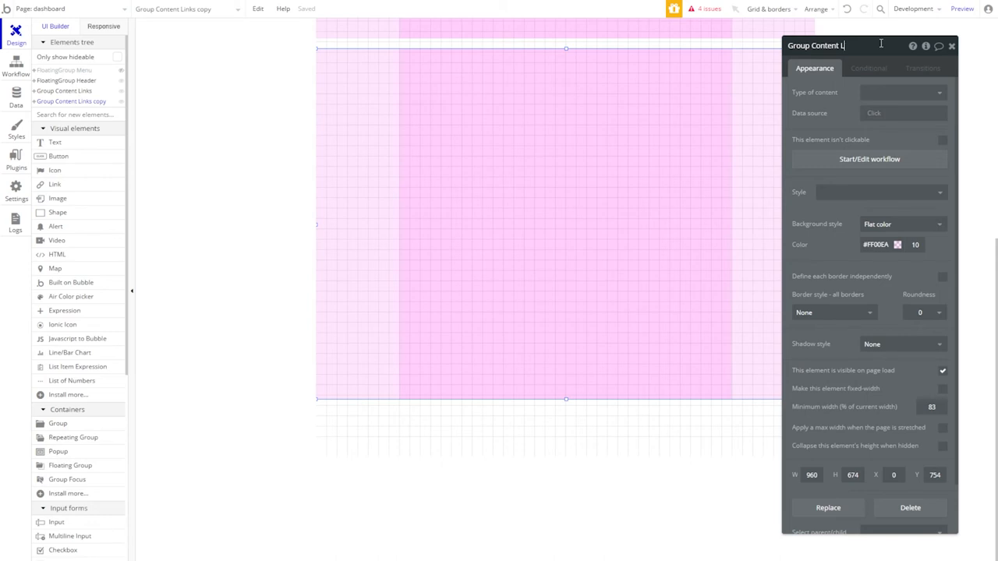
text(Settings)
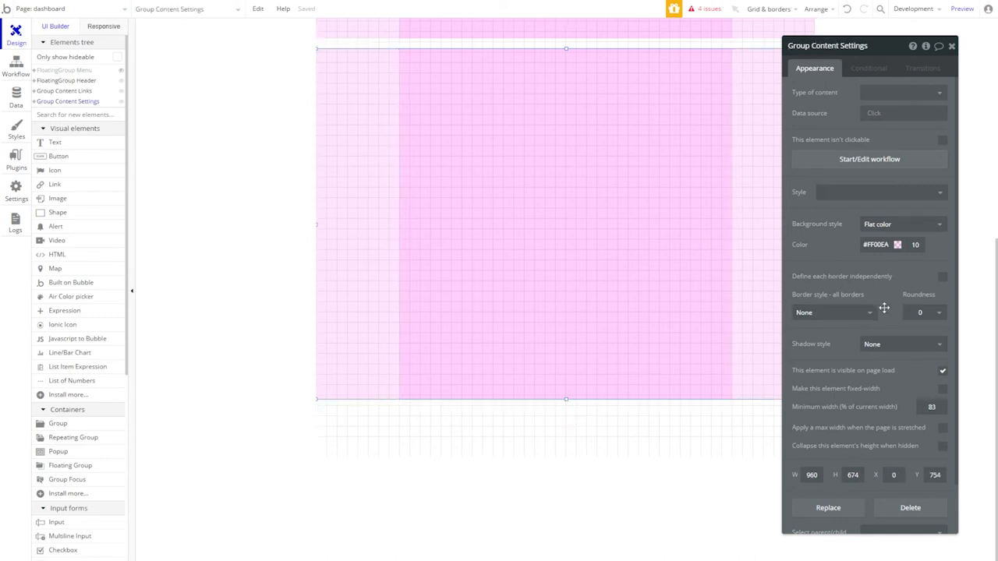
click(897, 244)
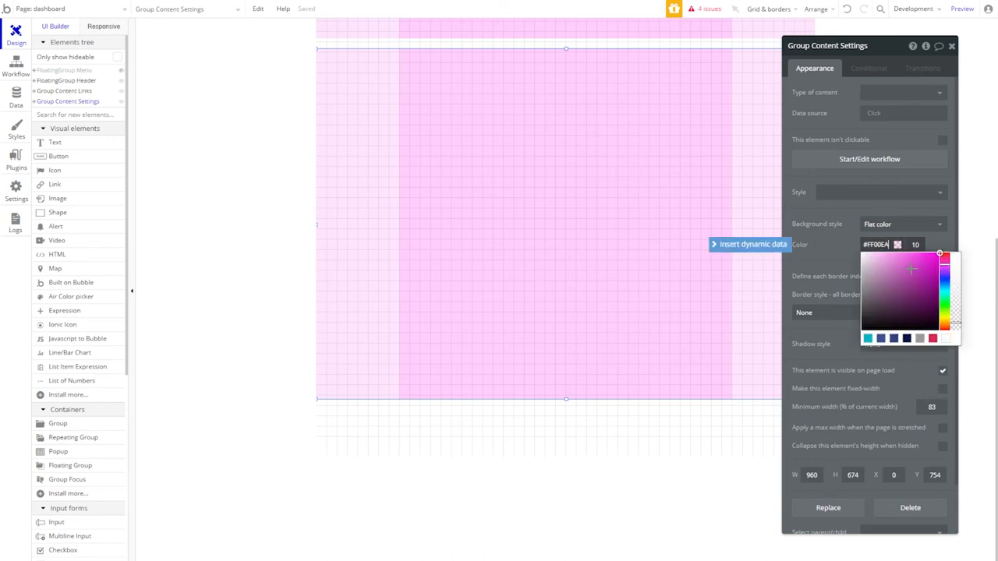
click(939, 273)
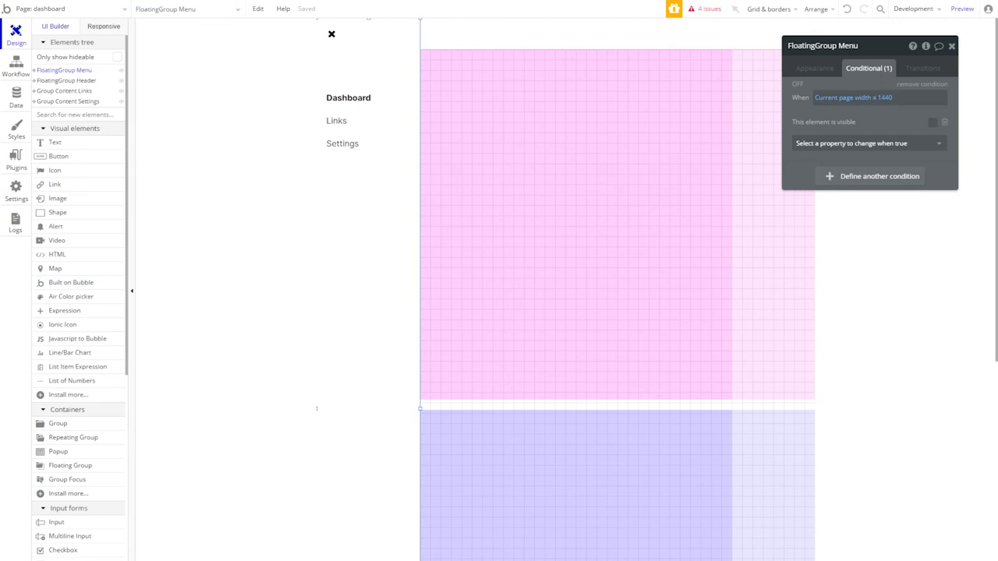
Select the Settings text in the side menu and show its properties.
click(342, 144)
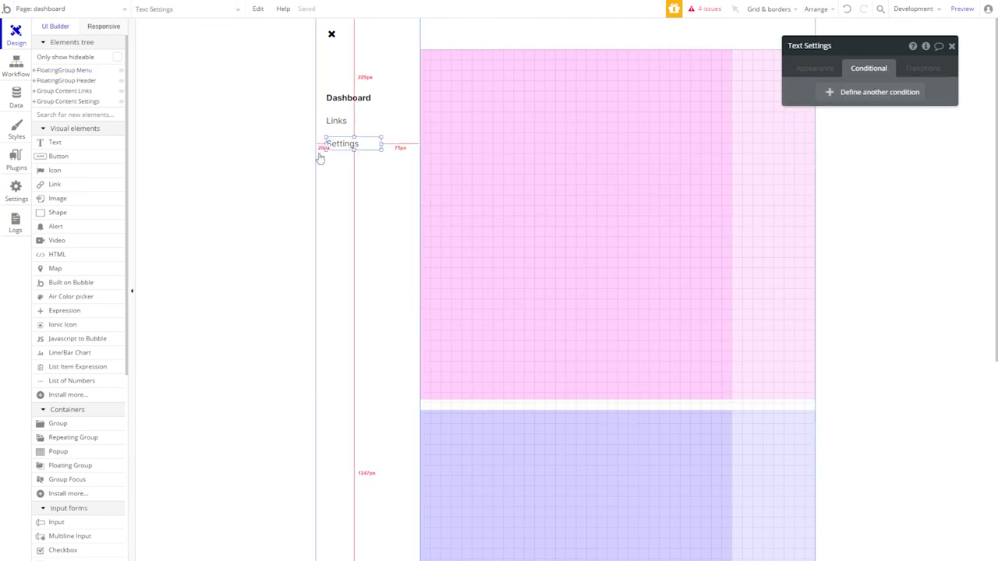
click(814, 68)
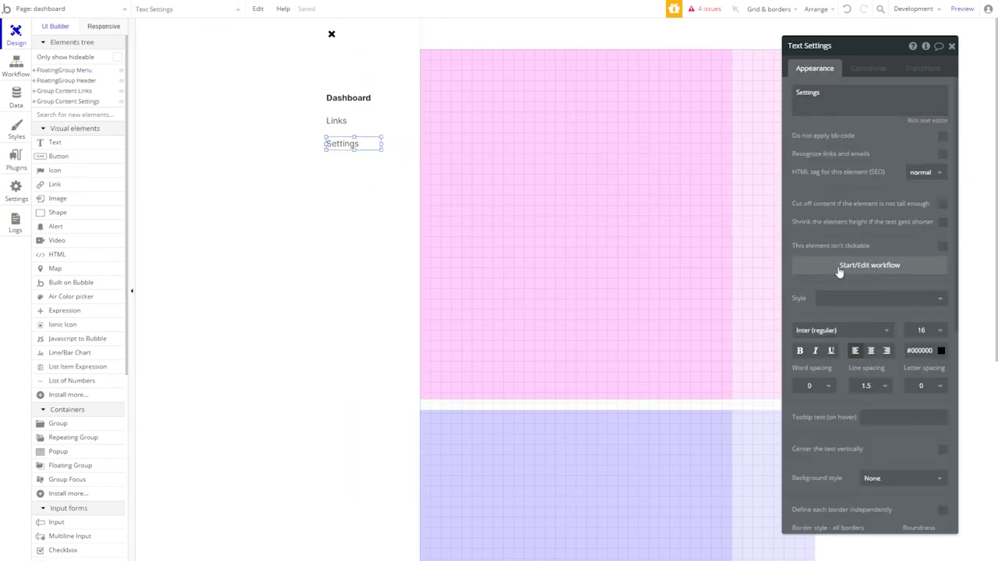
Create the Settings item's click workflow with a Go to page action for dashboard.
click(868, 265)
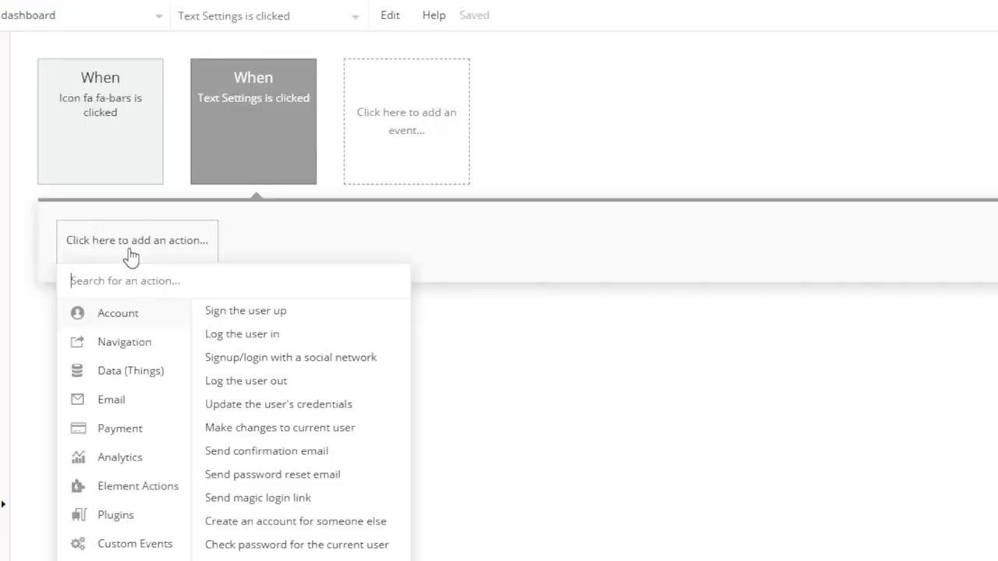
click(123, 341)
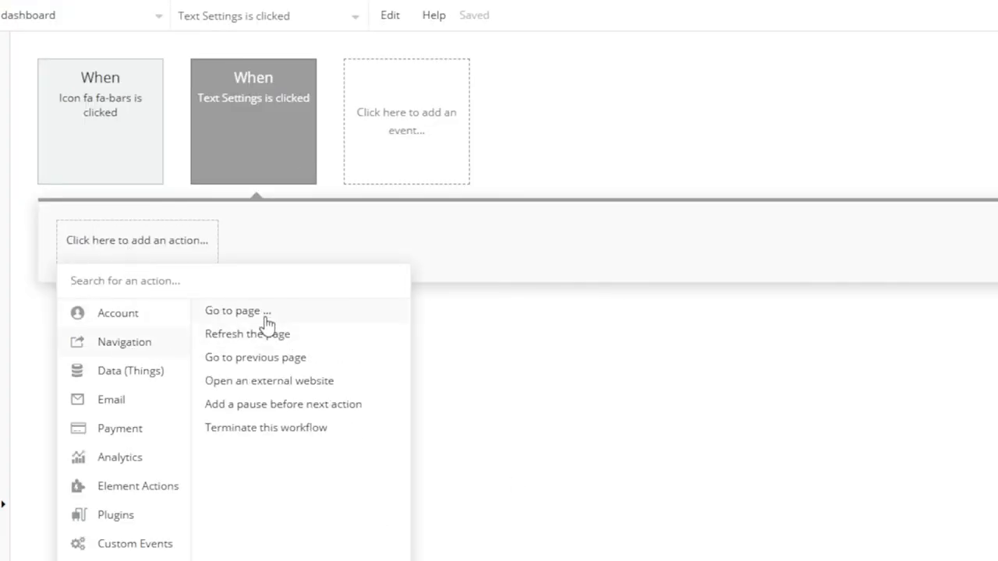
click(232, 311)
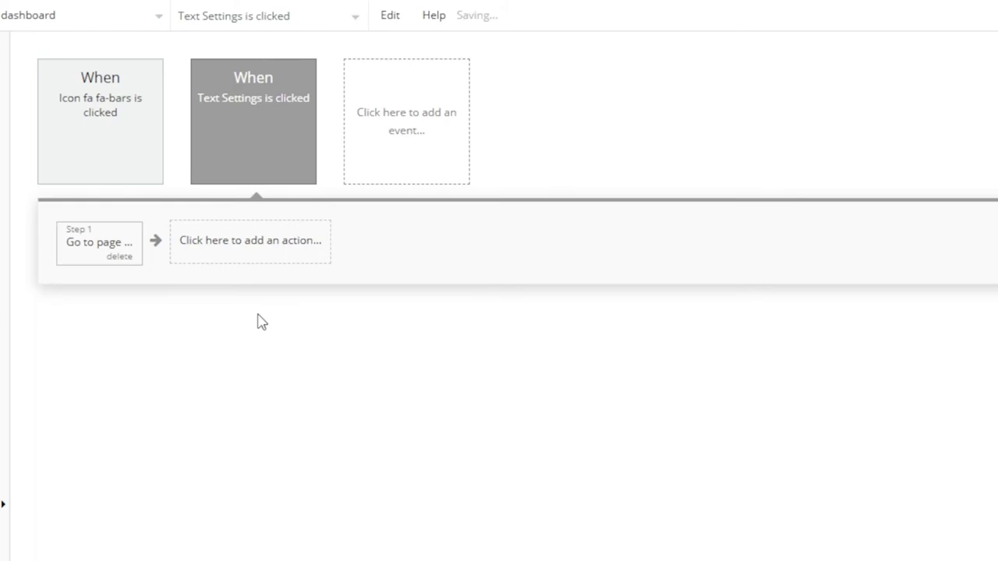
click(99, 243)
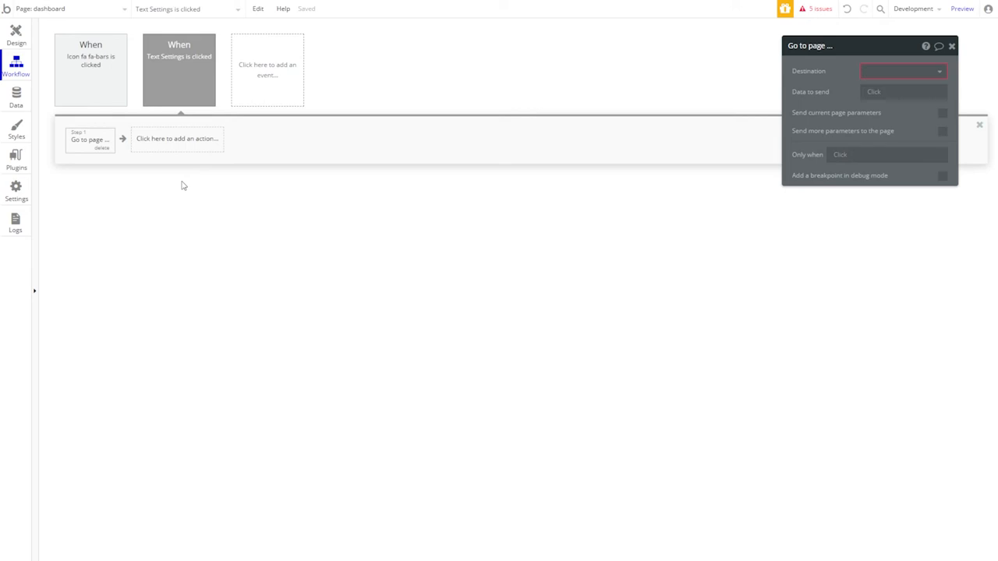
mouse_move(808, 128)
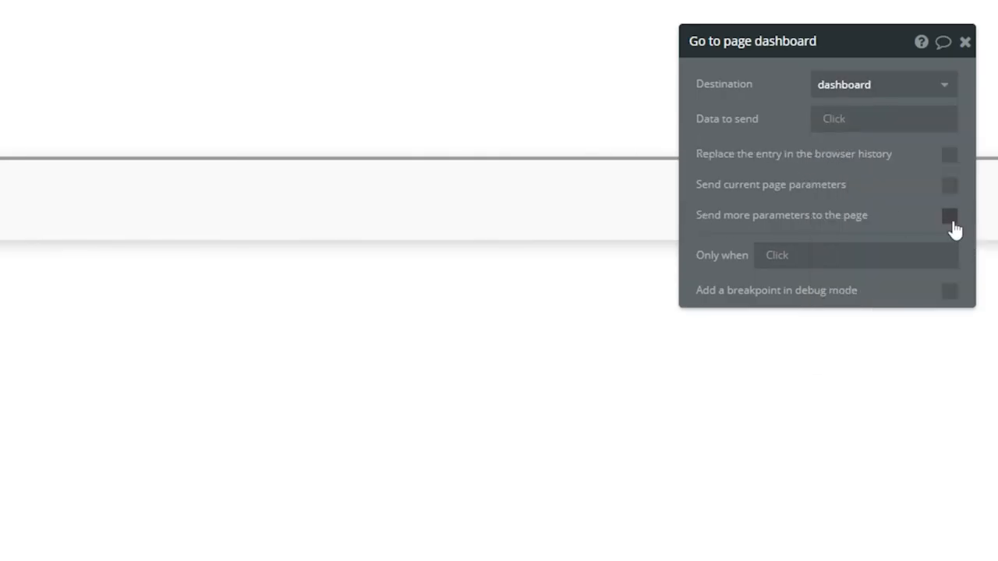
Send an extra URL parameter with key 'tab' and value beginning 'set'.
click(948, 215)
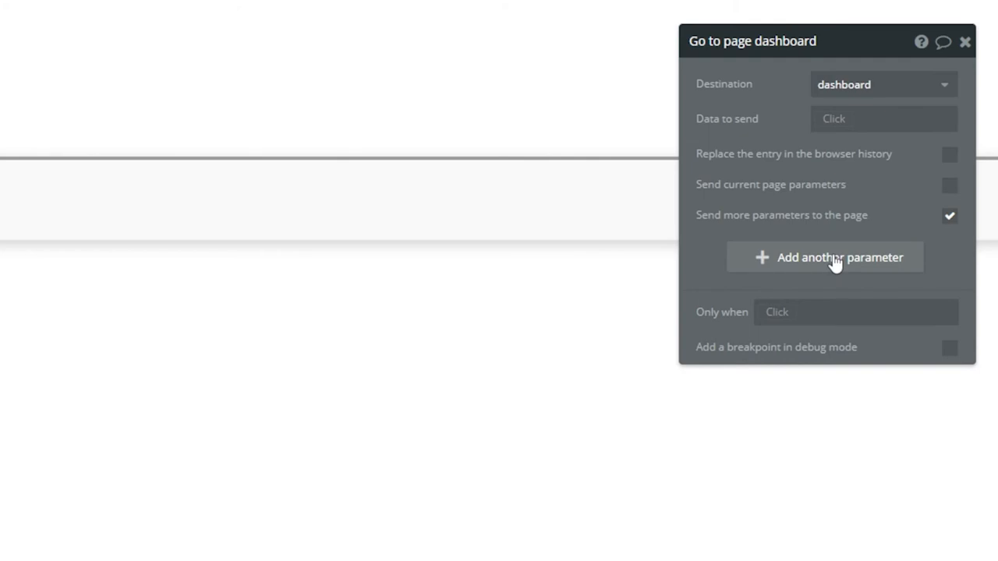
click(824, 257)
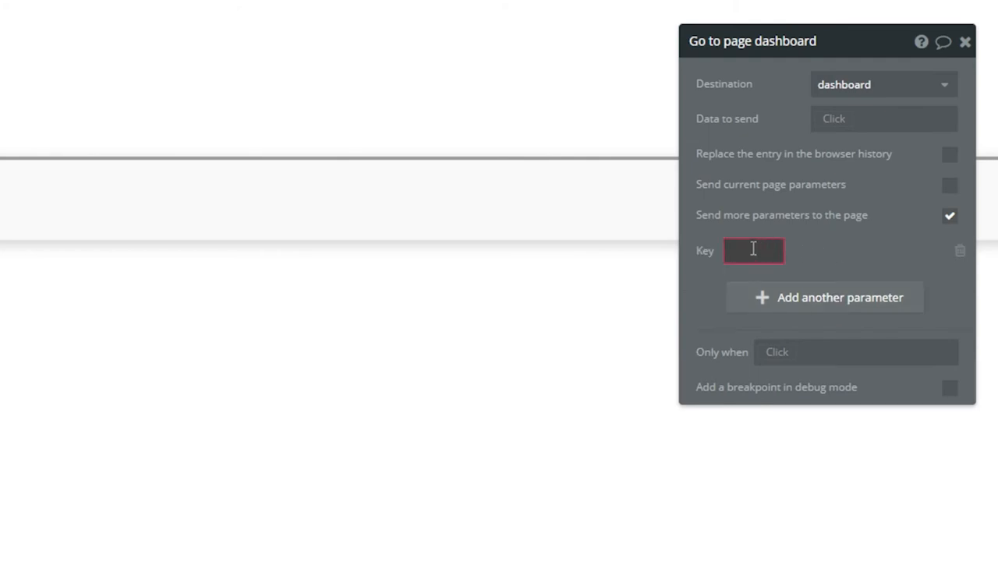
text(tab)
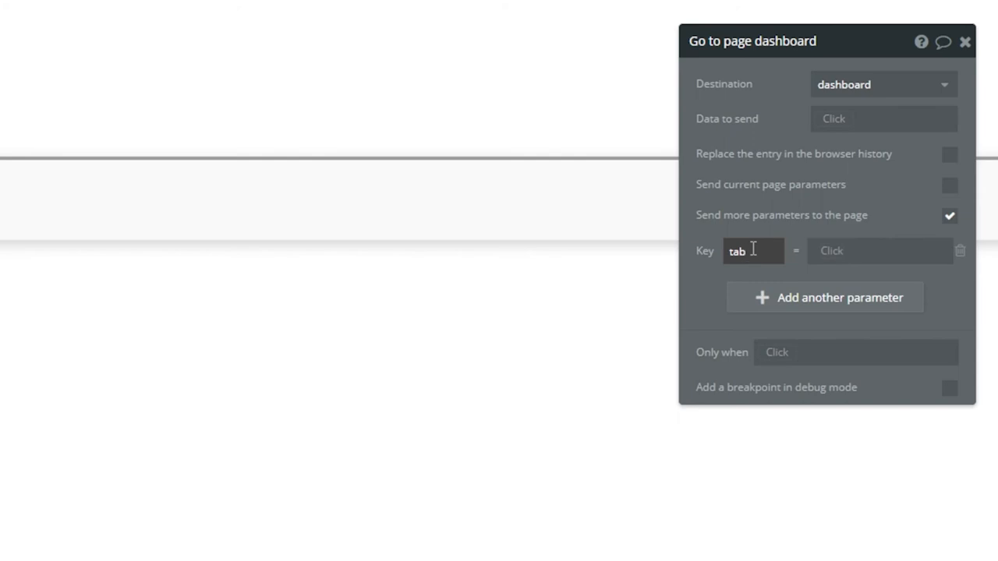
click(879, 250)
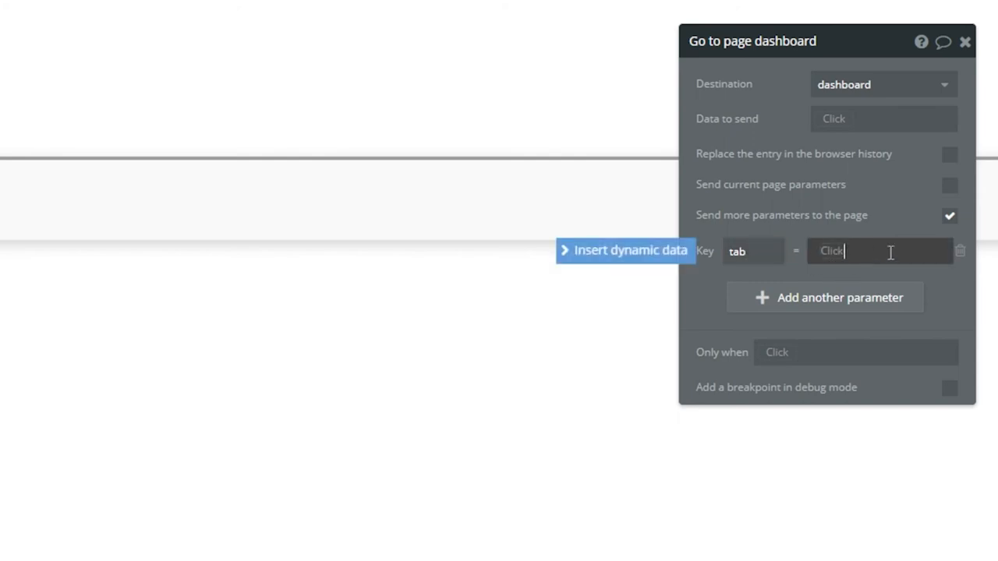
text(set)
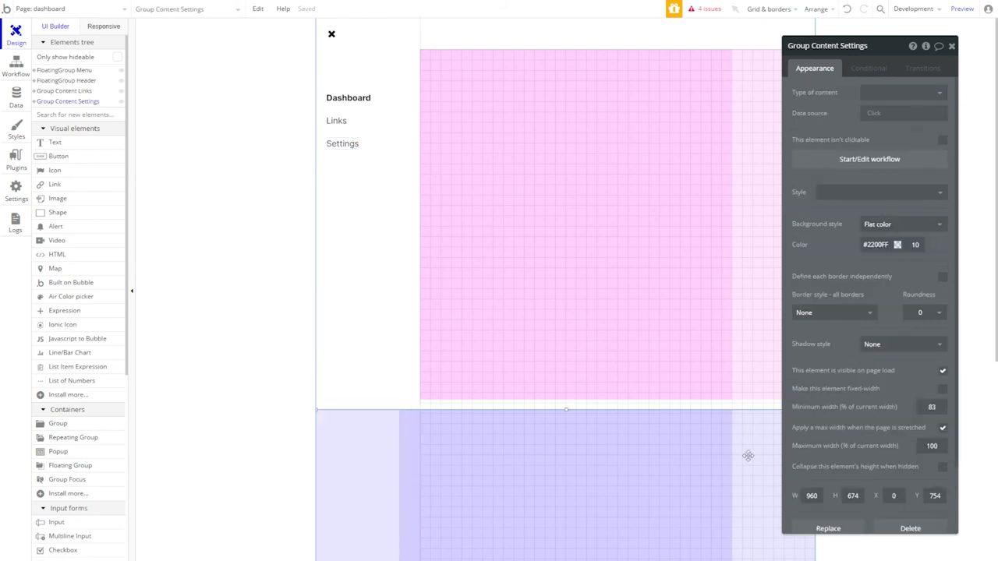
mouse_move(879, 78)
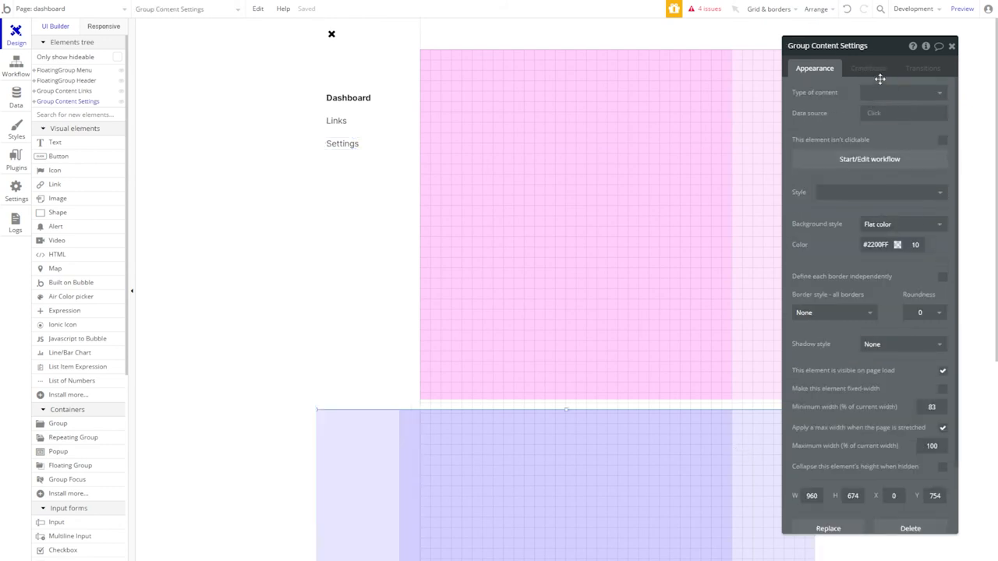
Add a condition on Group Content Settings: When Get tab from page URL is settings.
click(867, 68)
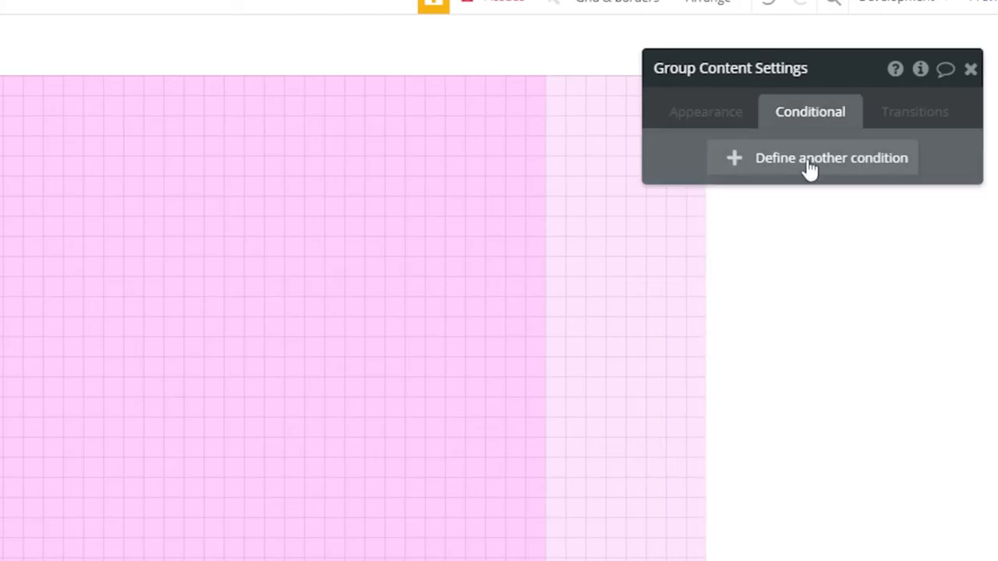
click(831, 157)
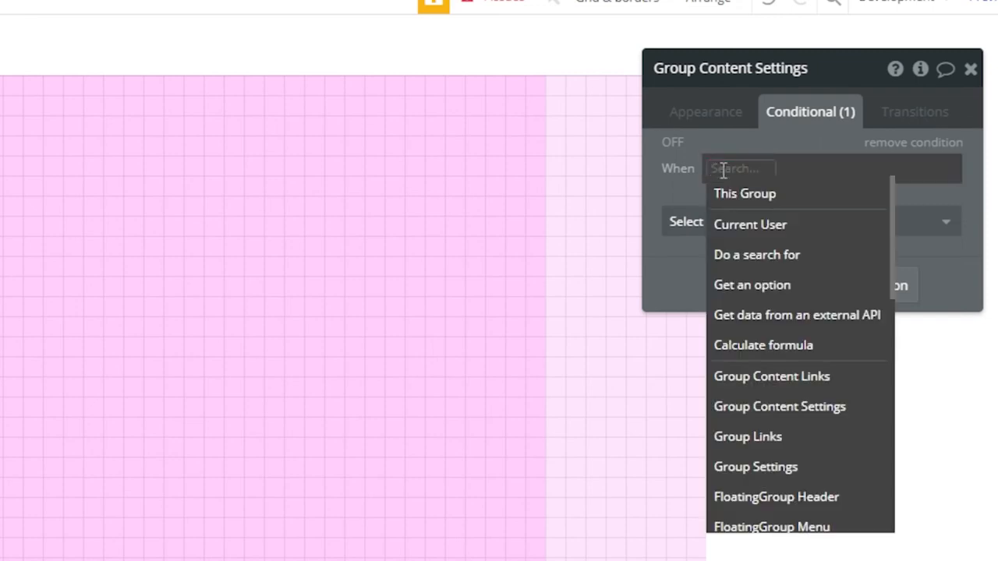
text(get)
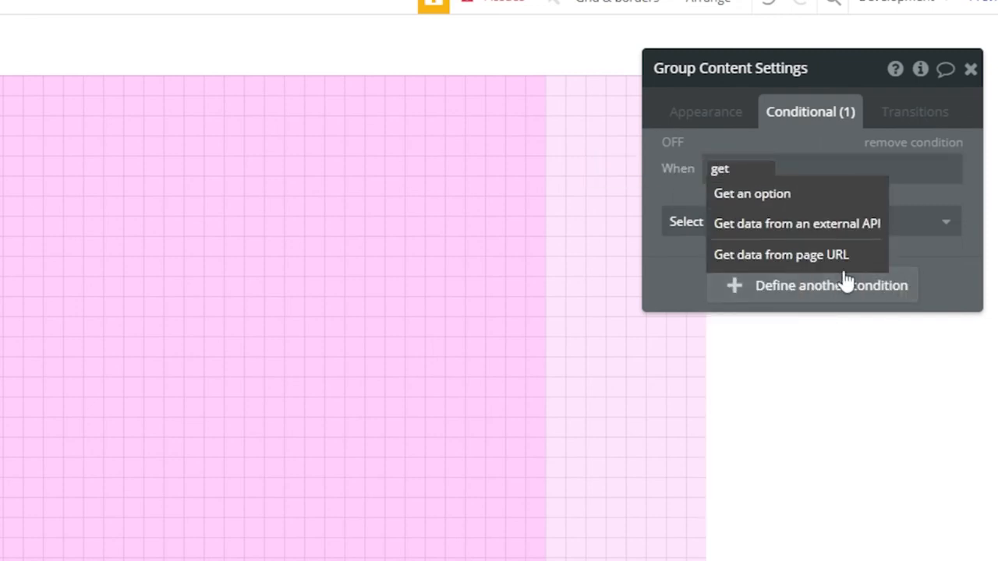
click(780, 254)
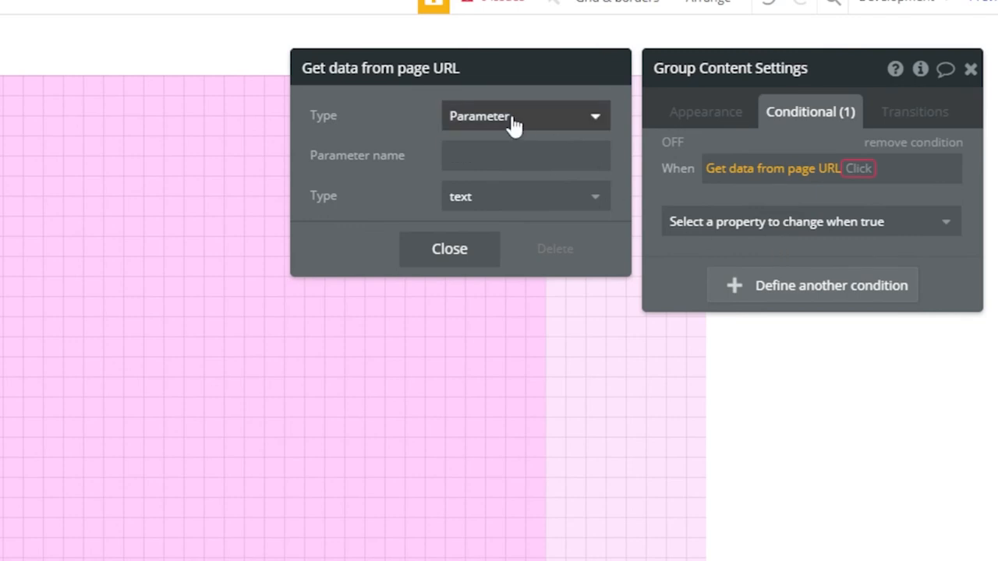
click(525, 155)
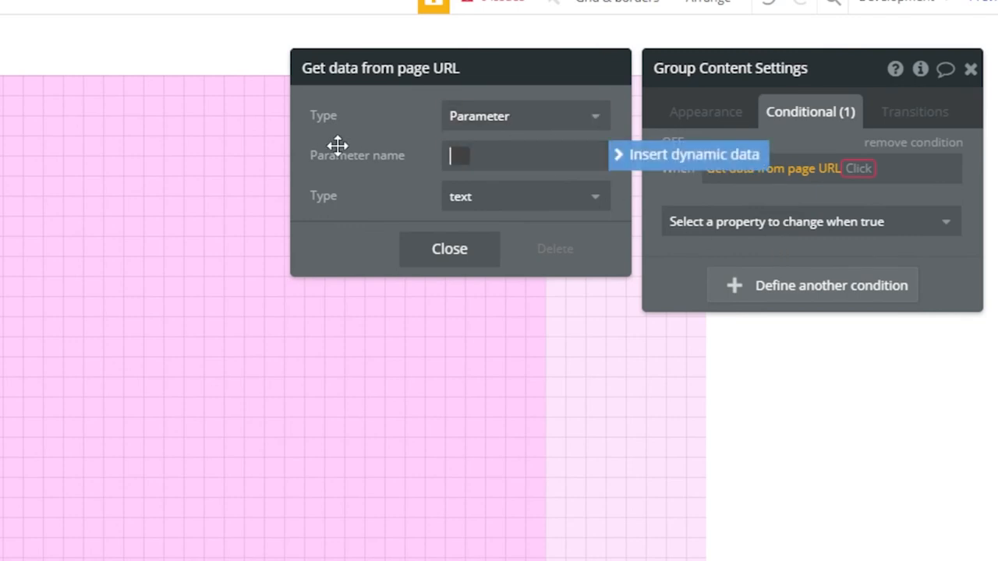
text(tab)
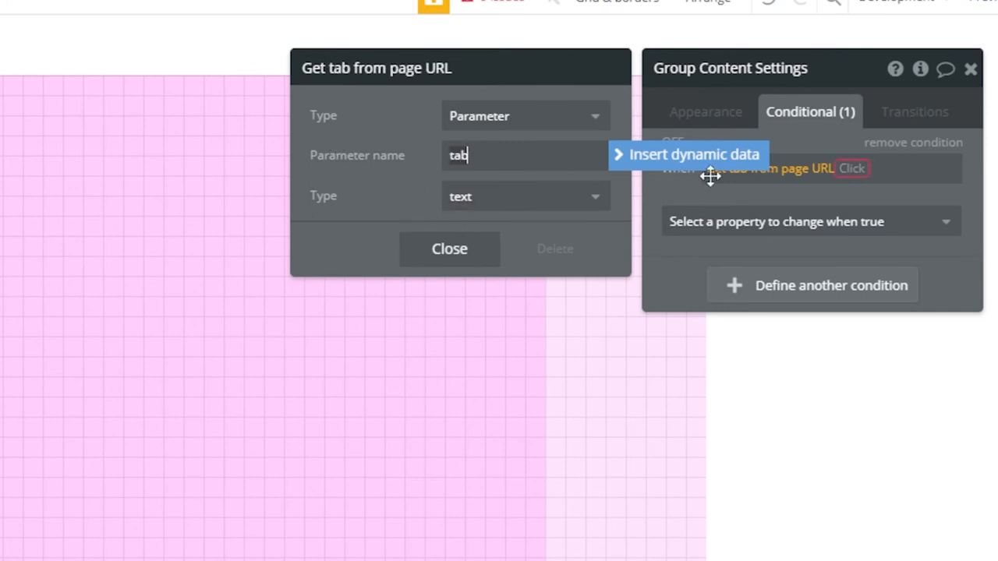
click(866, 169)
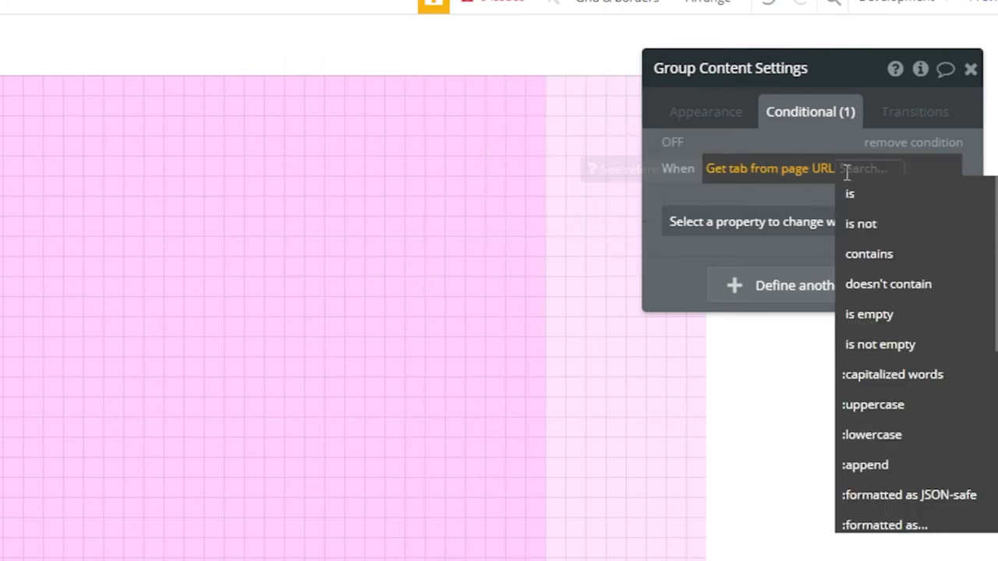
mouse_move(848, 193)
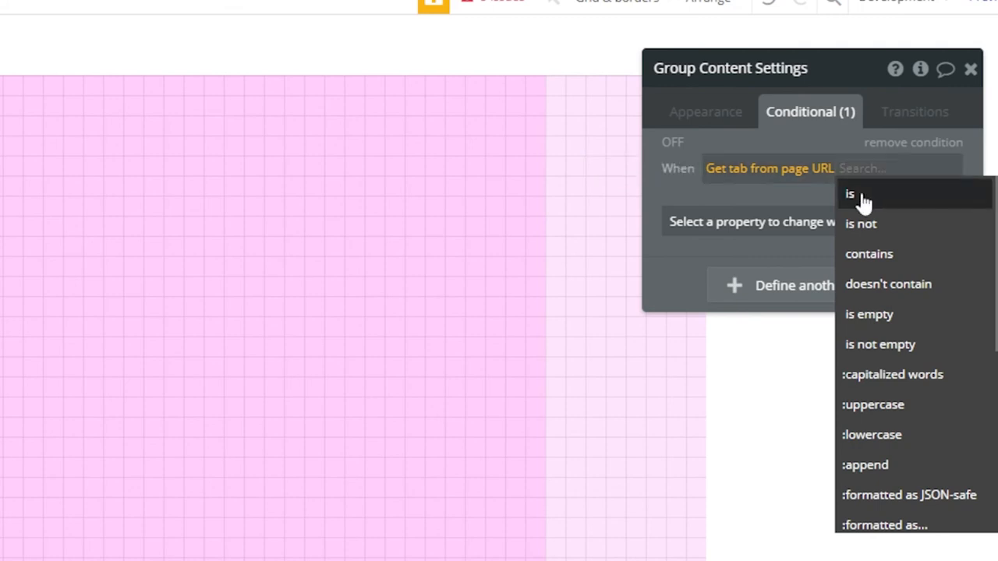
text(settings)
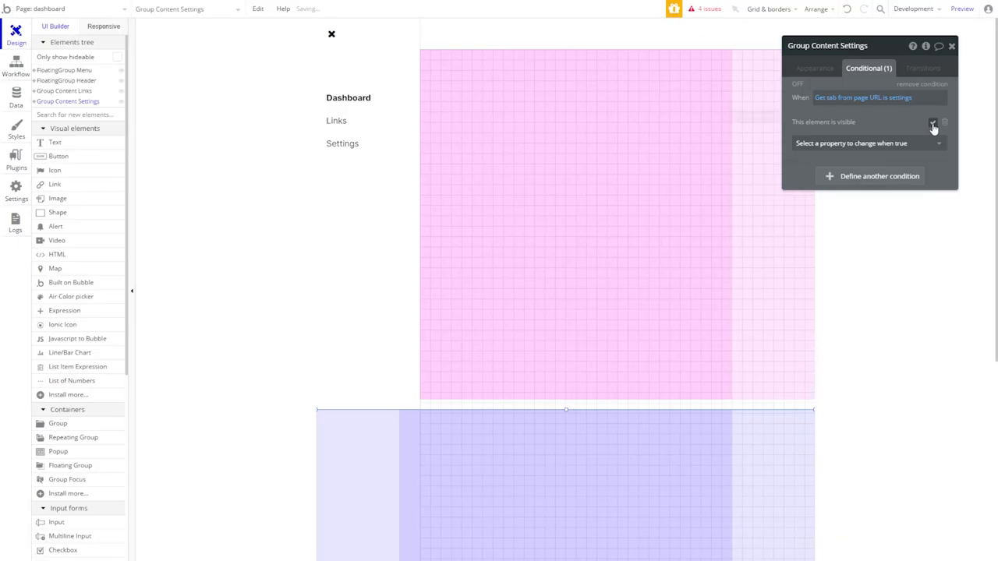
Uncheck 'This element is visible on page load' for Group Content Settings, then select FloatingGroup Menu.
click(814, 68)
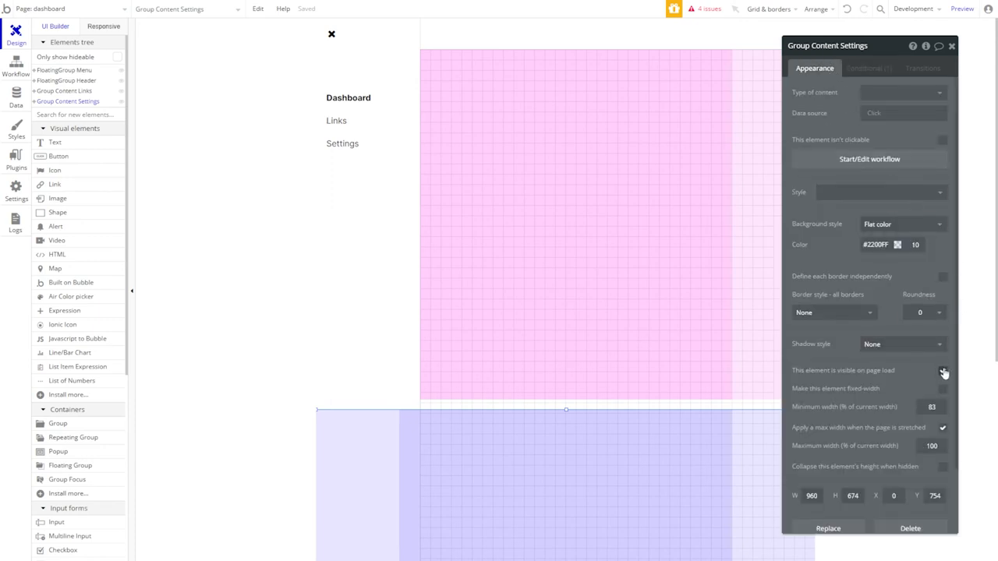
click(942, 372)
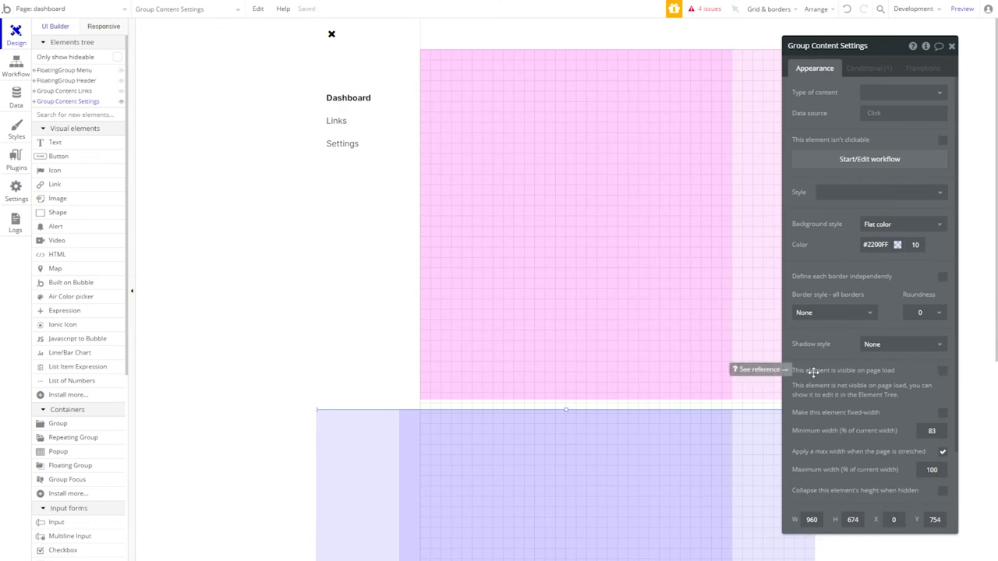
click(341, 144)
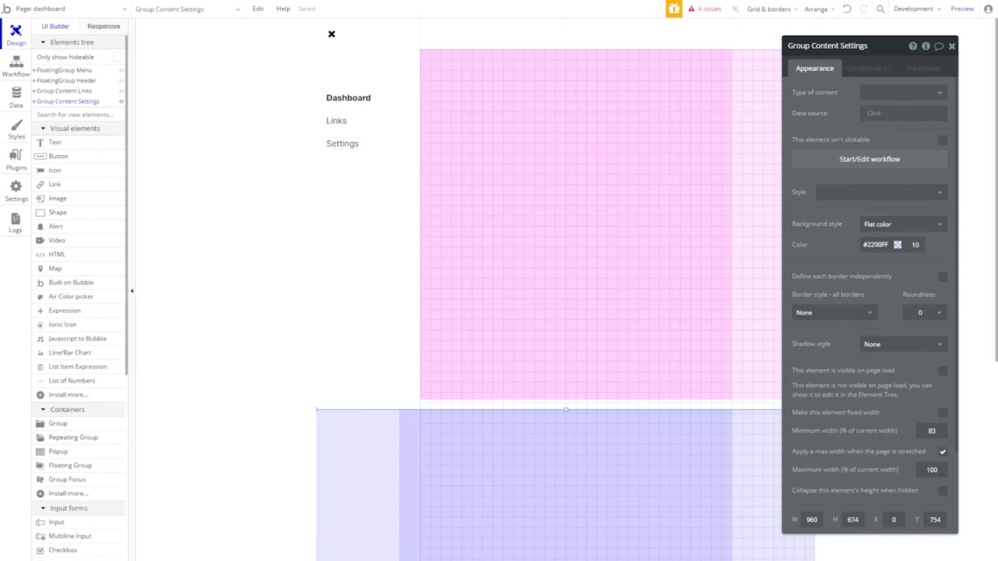
click(64, 69)
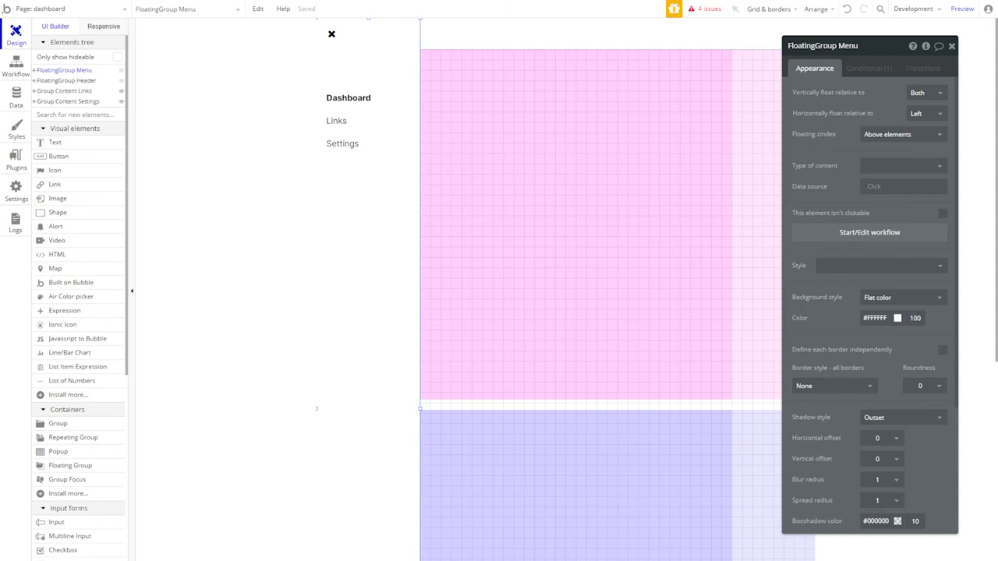
Give the Links text a workflow going to the dashboard page with parameter tab = links.
click(336, 120)
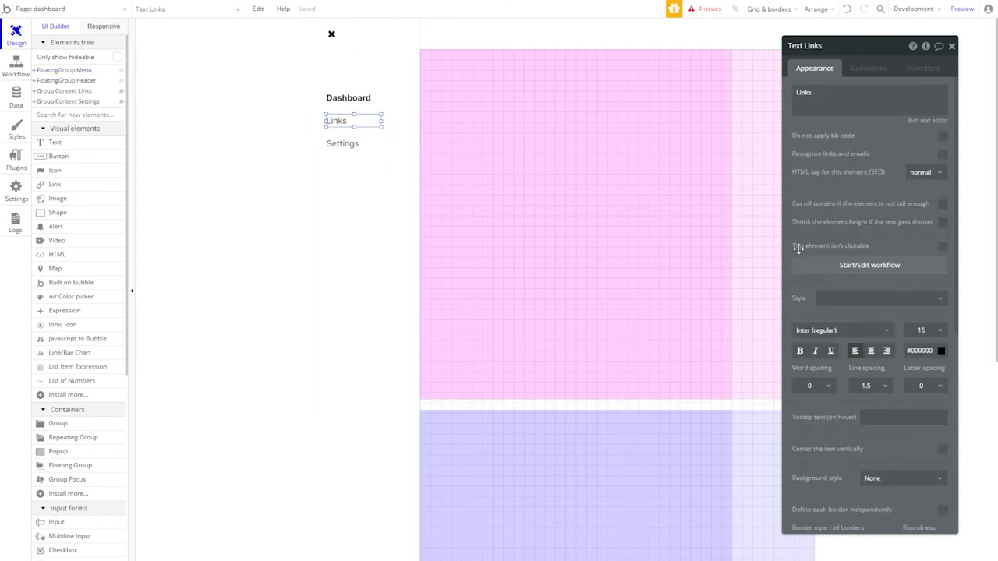
click(869, 265)
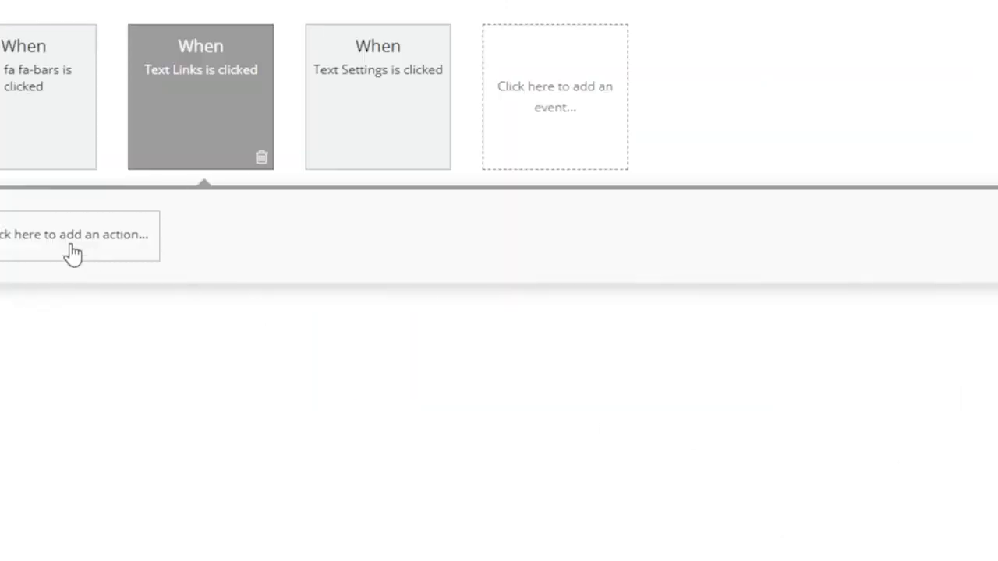
click(74, 233)
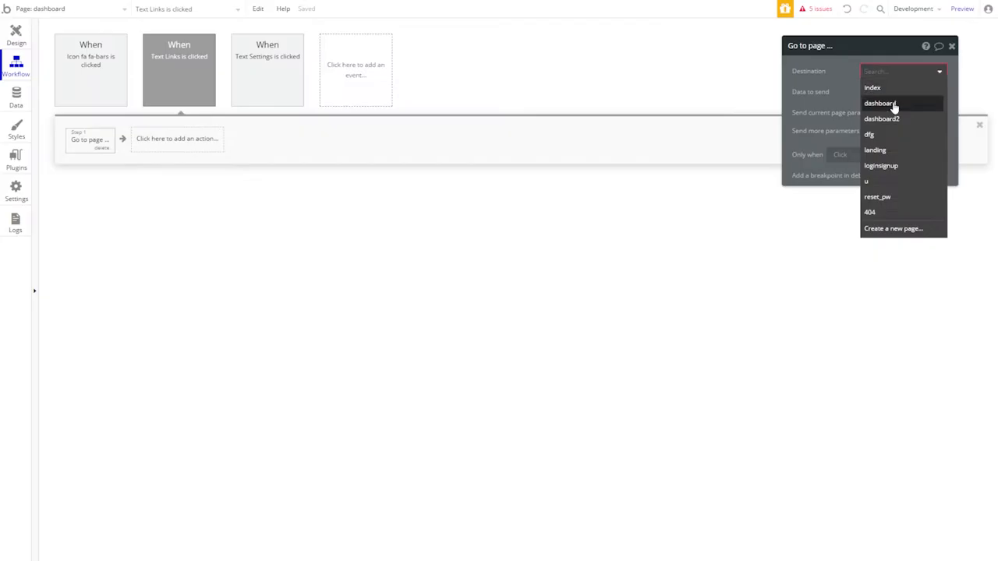
click(879, 103)
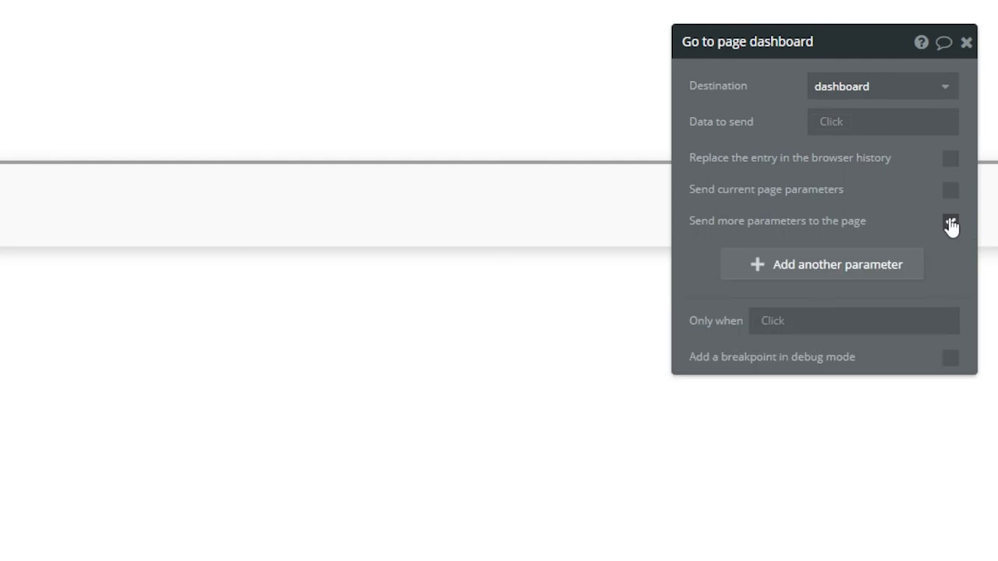
click(950, 222)
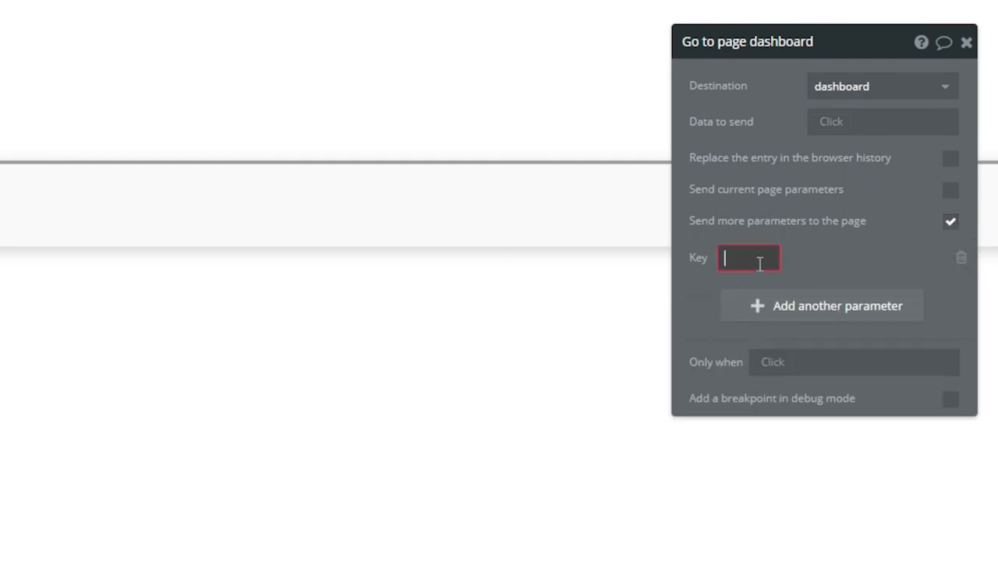
text(tab)
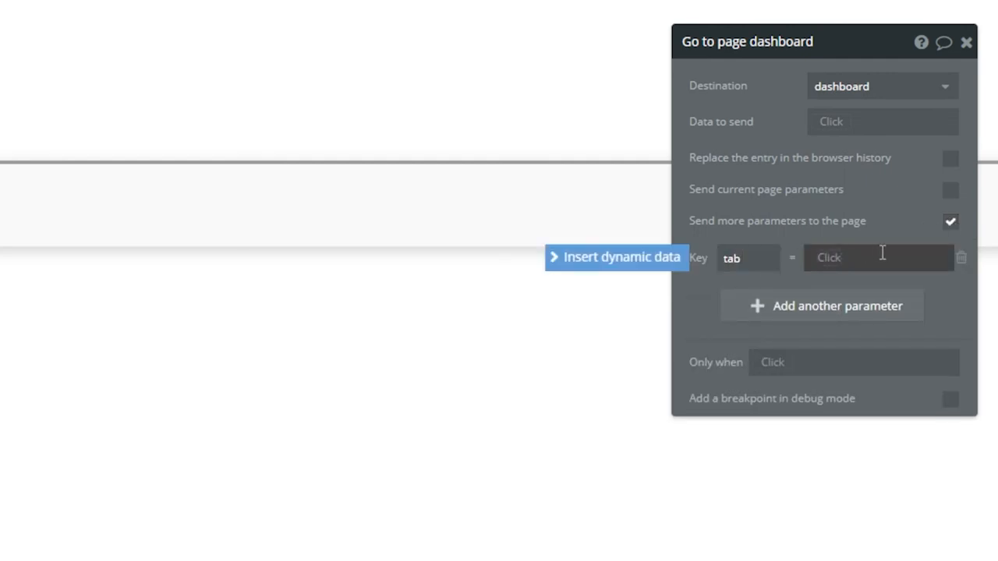
text(links)
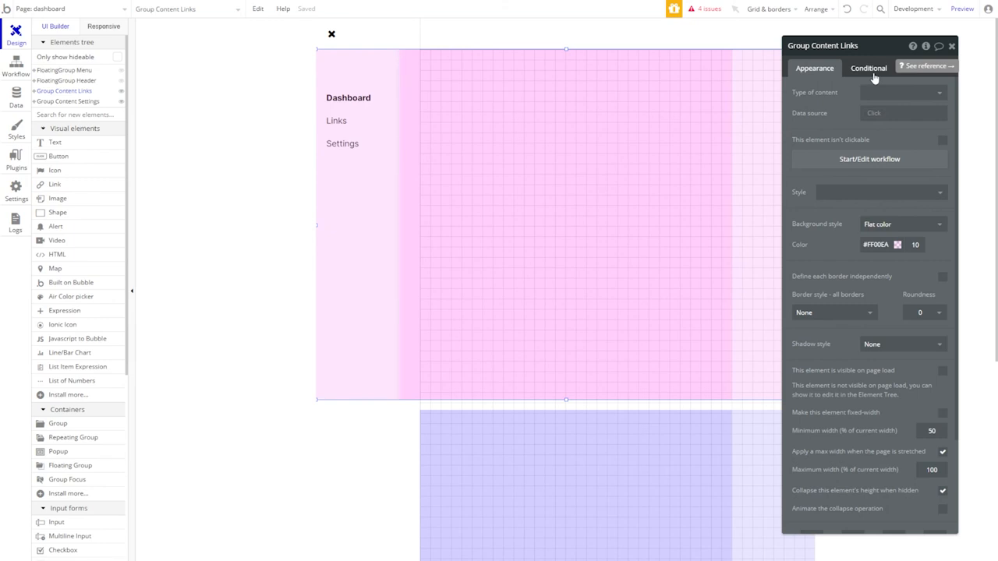
Add a Group Content Links condition: visible when URL tab is empty or equals links.
click(869, 68)
text(get)
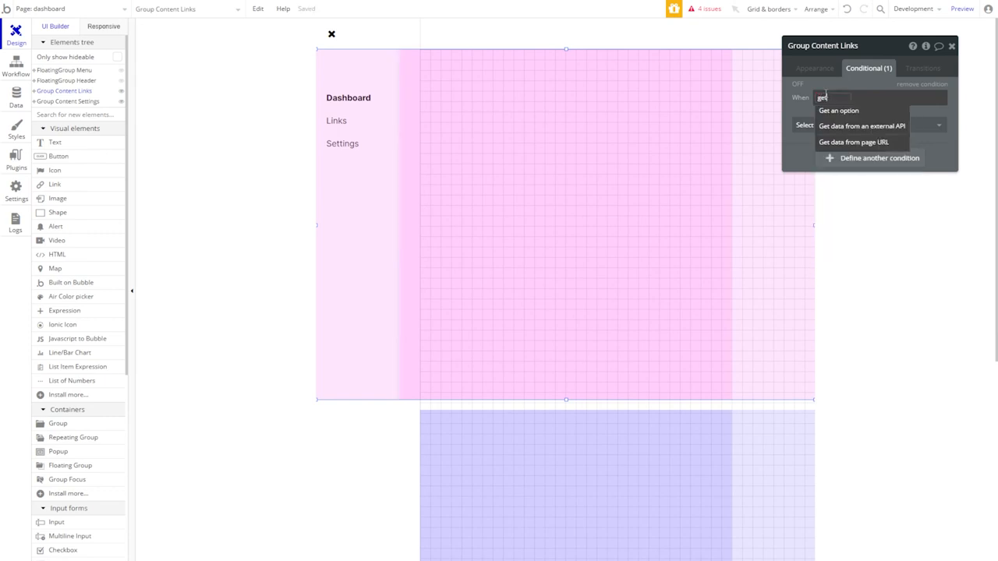
click(853, 142)
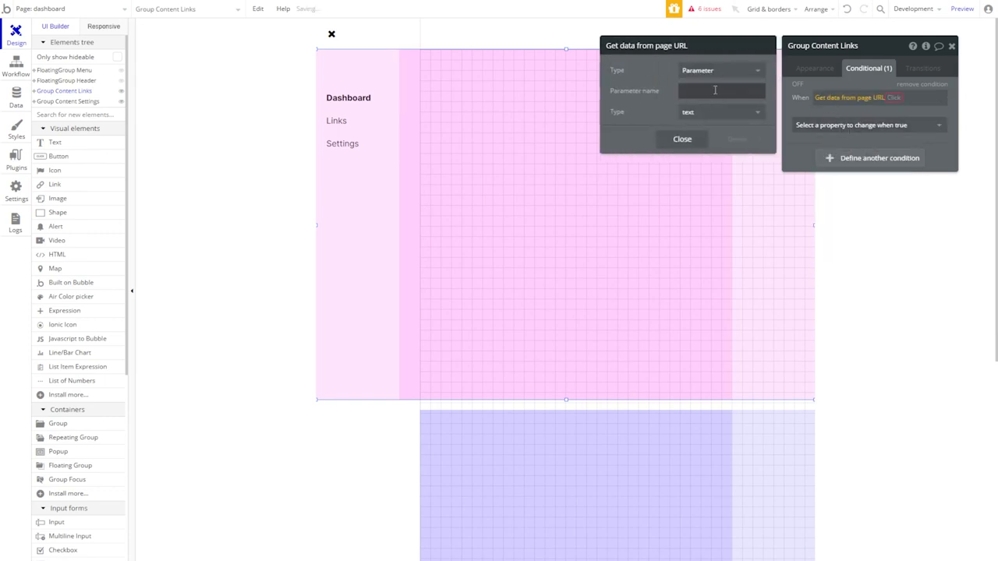
text(tab)
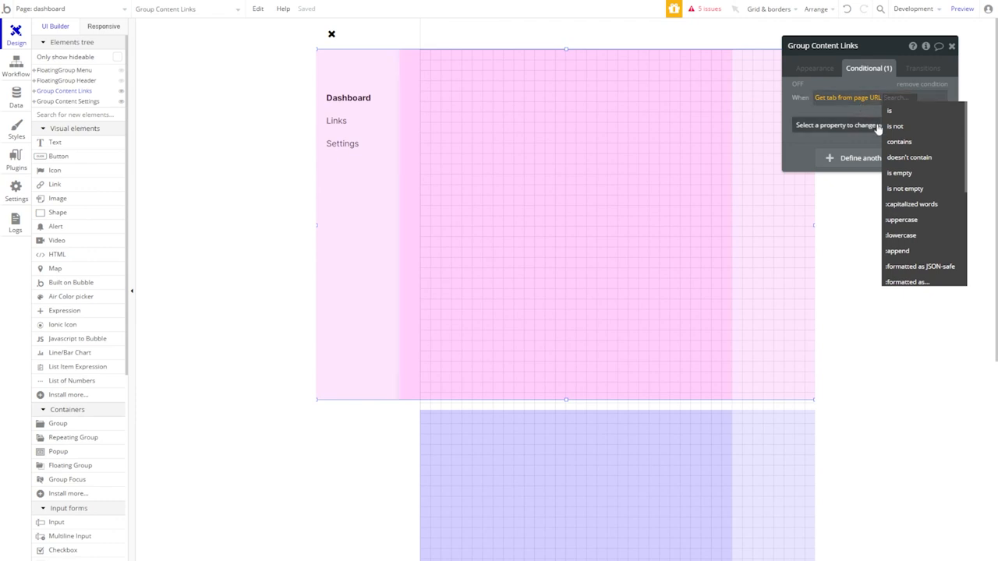
click(904, 172)
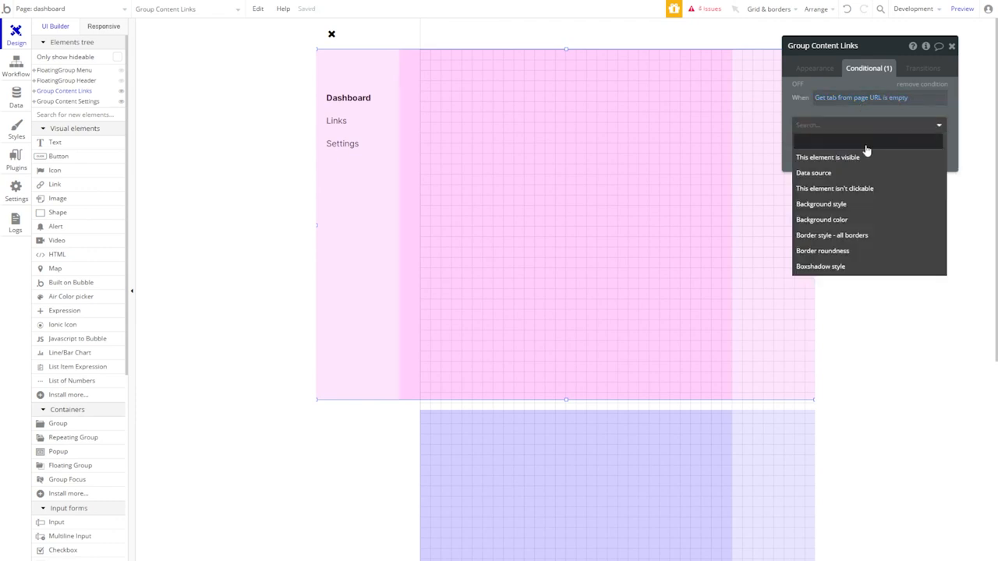
click(827, 157)
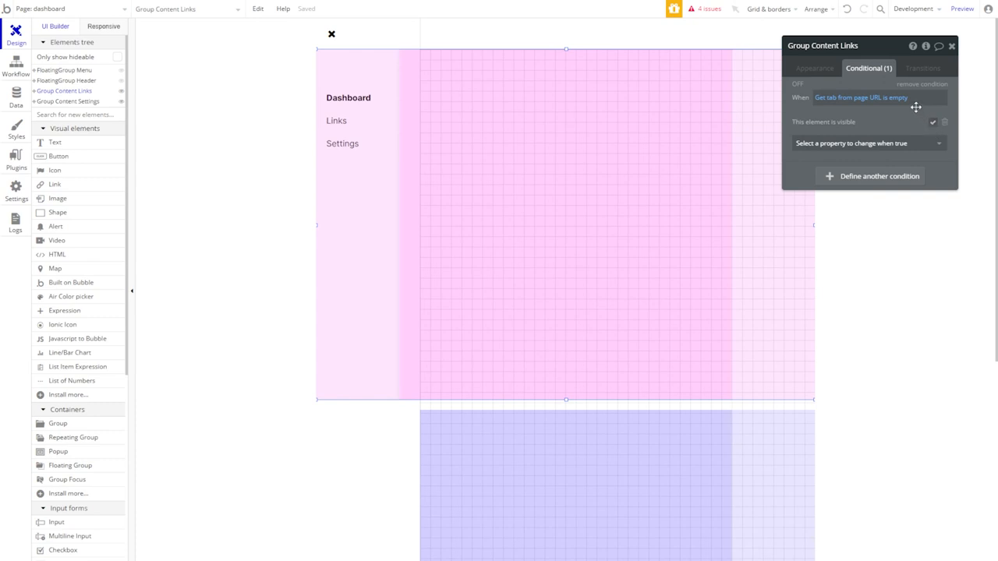
click(919, 97)
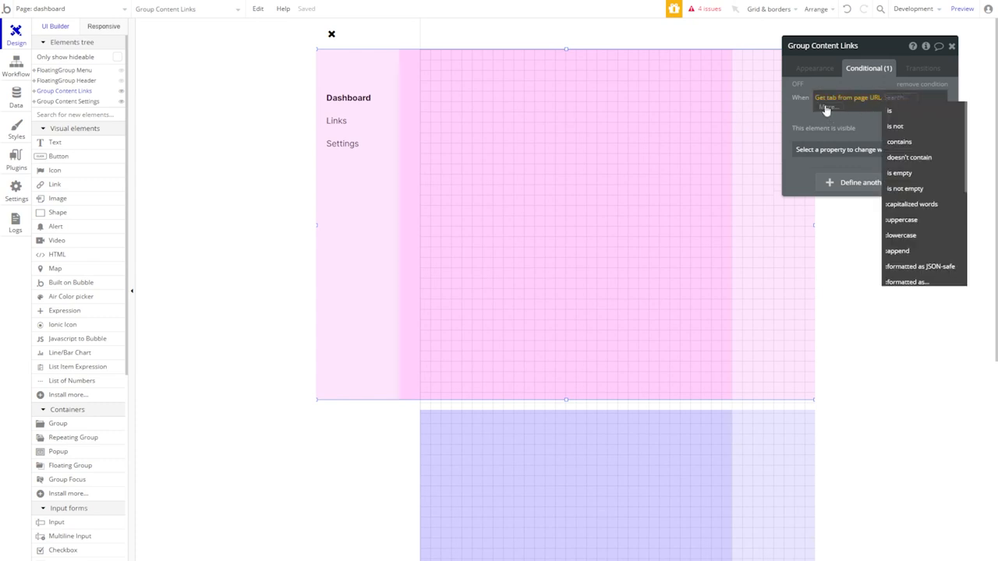
click(903, 188)
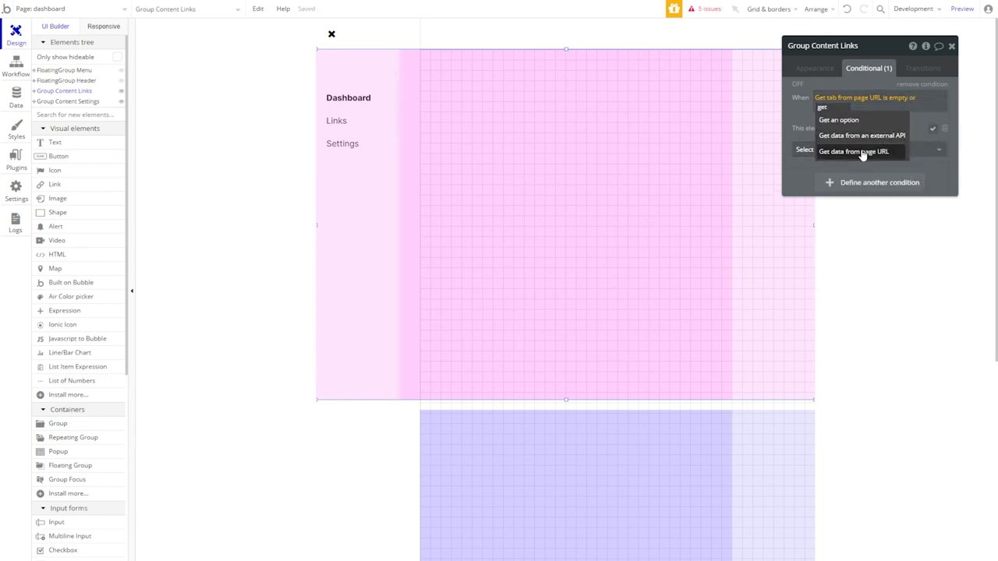
click(853, 152)
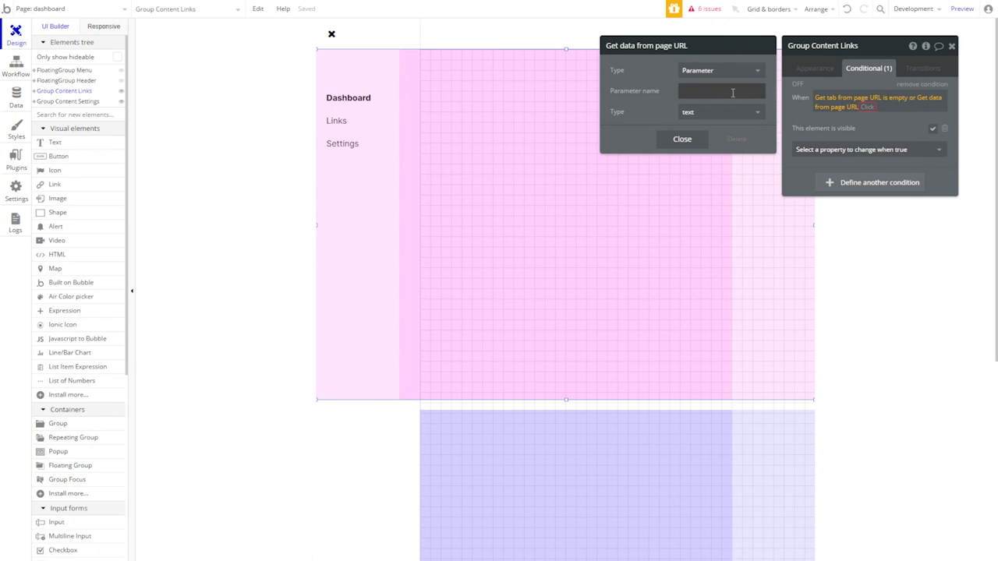
text(tab)
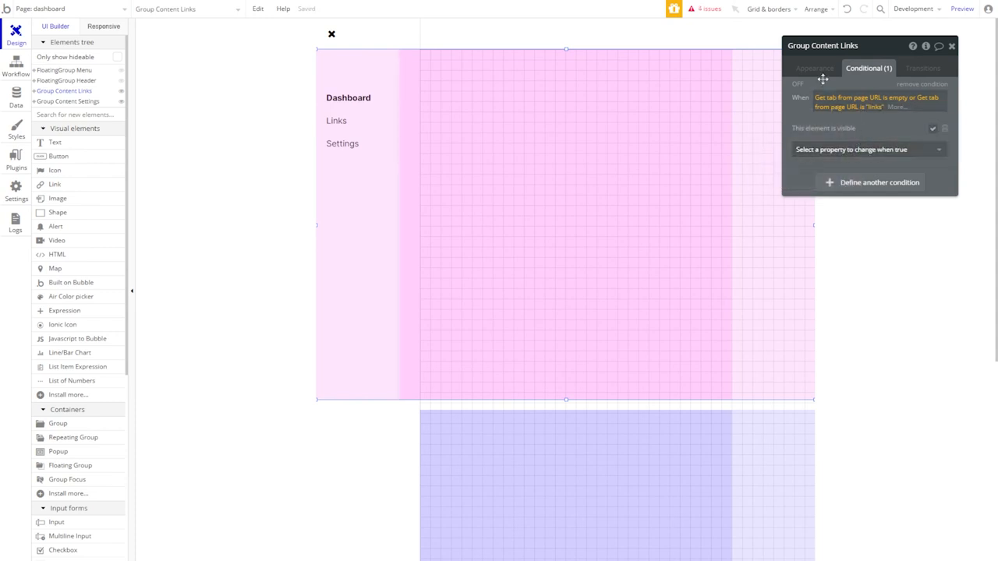
Set Group Content Settings to collapse its height when hidden, and preview the dashboard.
click(814, 68)
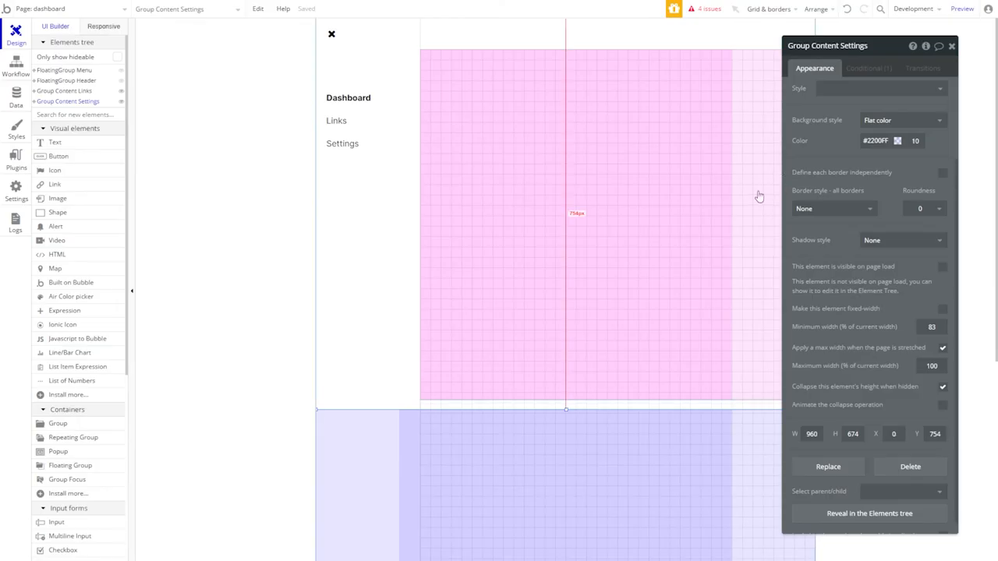
click(962, 9)
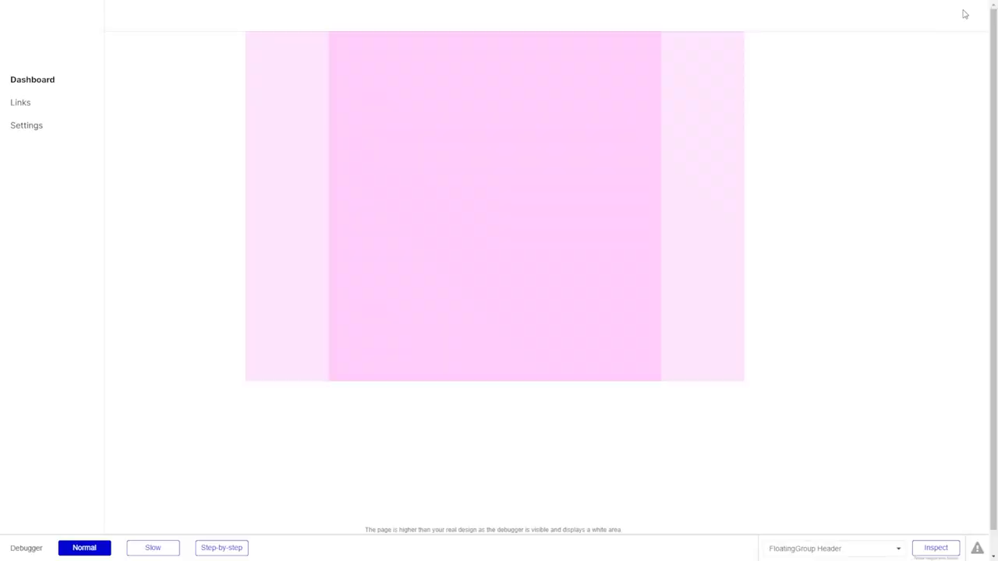